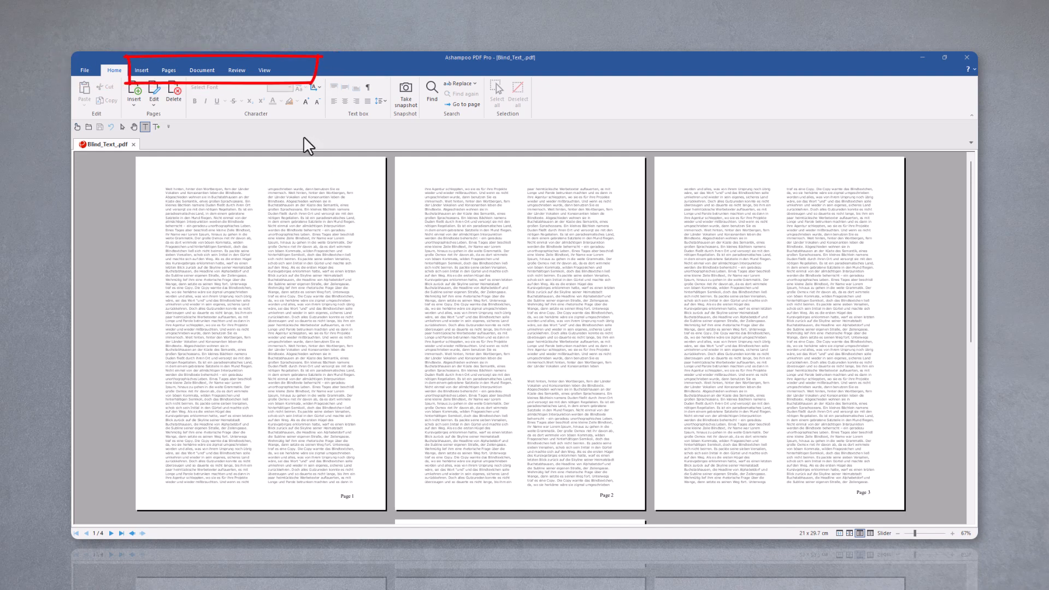
Show the Thumbnails sidebar from the View ribbon and select the first page of Blind_Text
left_click(263, 70)
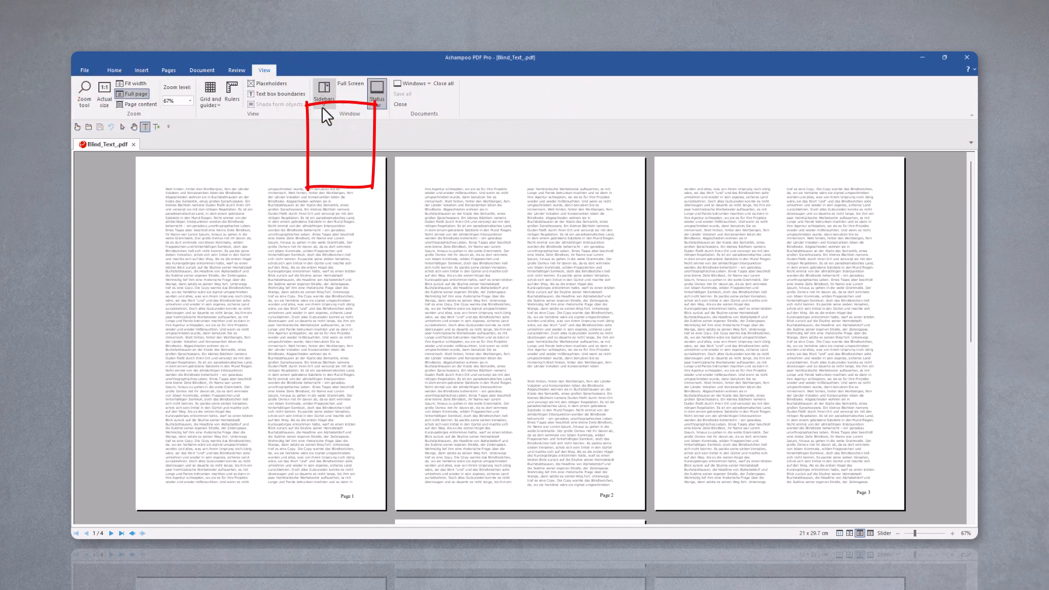
left_click(324, 90)
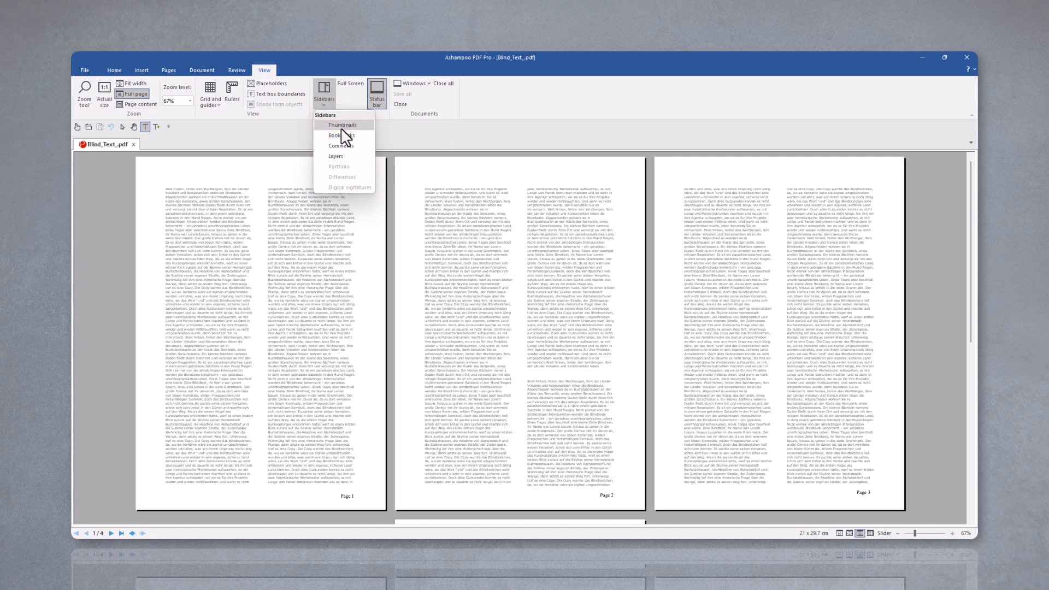
left_click(342, 124)
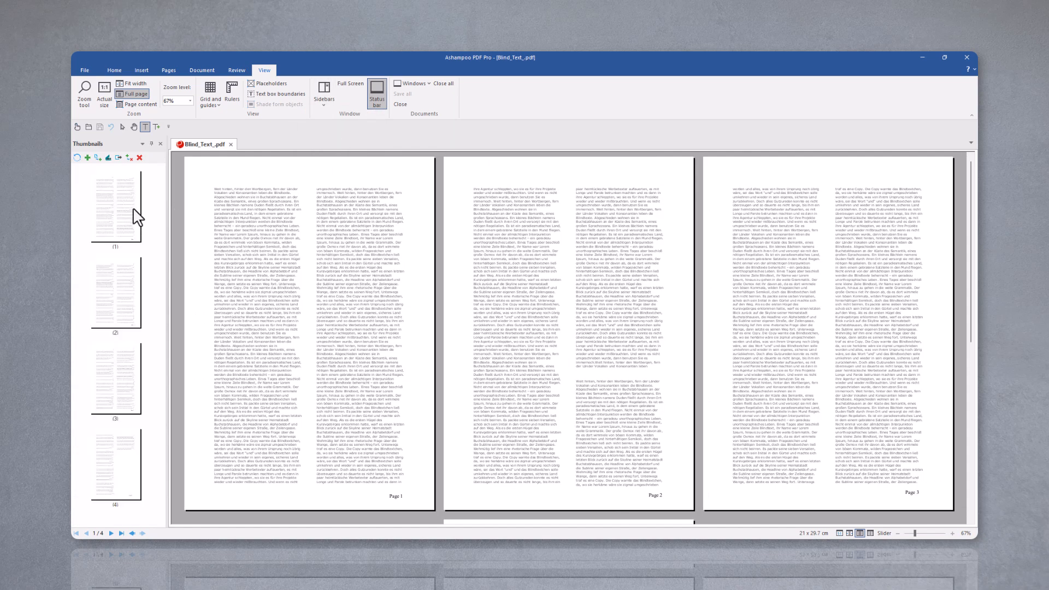
left_click(114, 293)
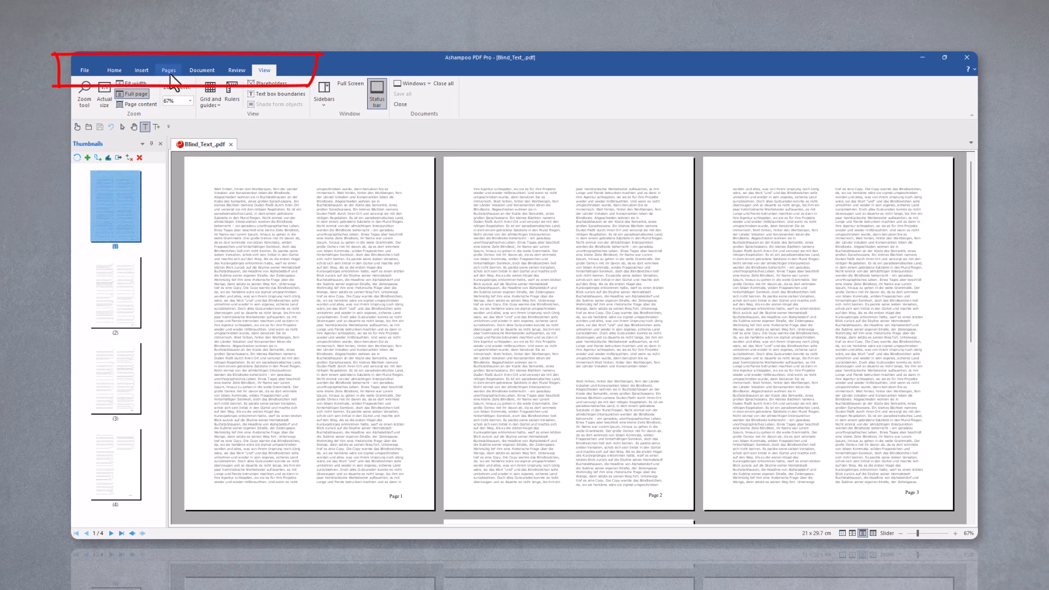
Insert a scanned page after the last page with German OCR, then rotate the new page
left_click(168, 70)
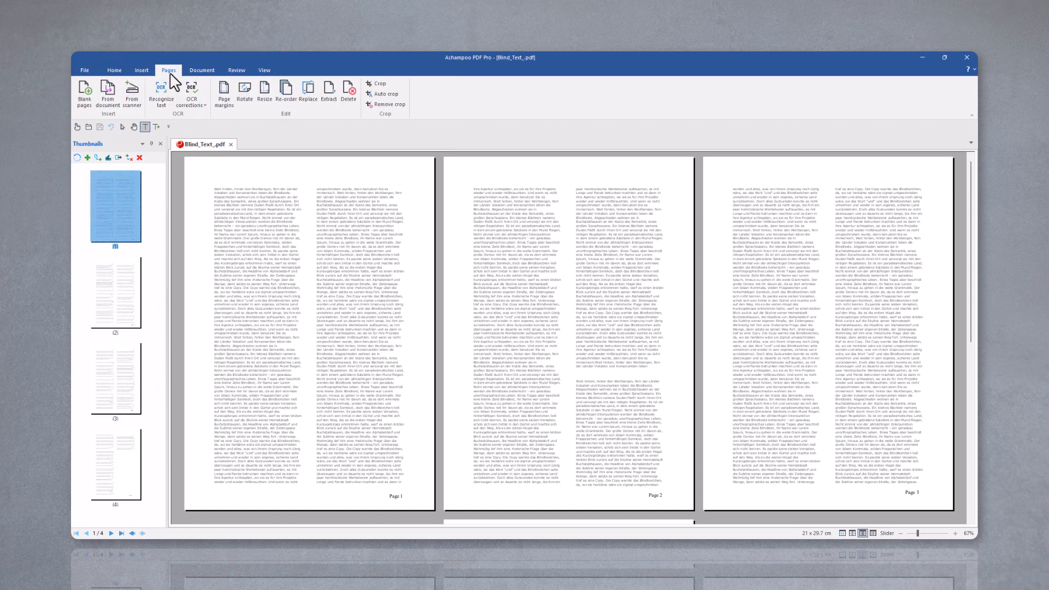
mouse_move(132, 94)
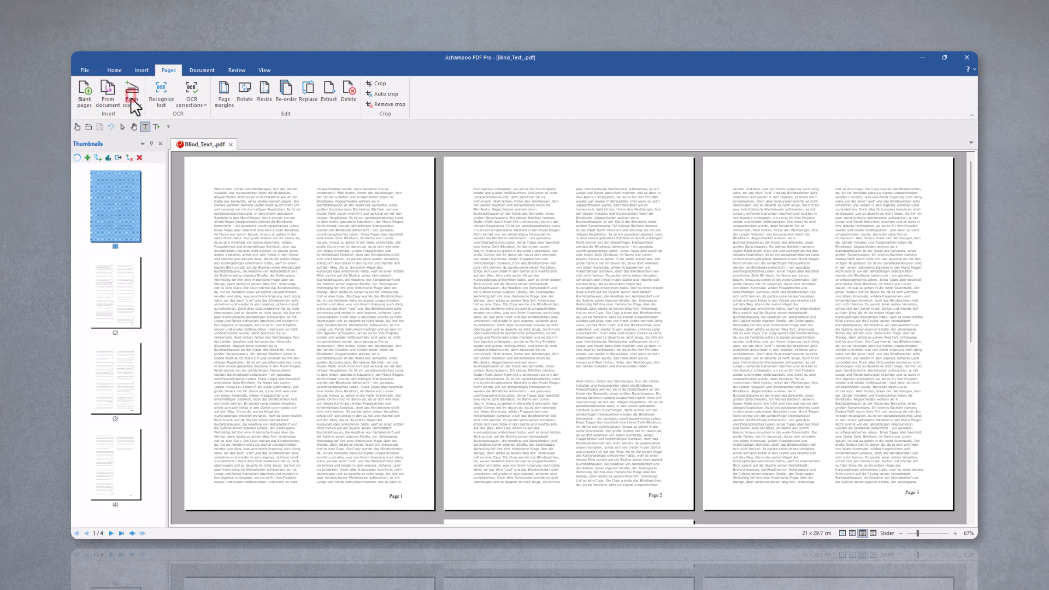
left_click(131, 94)
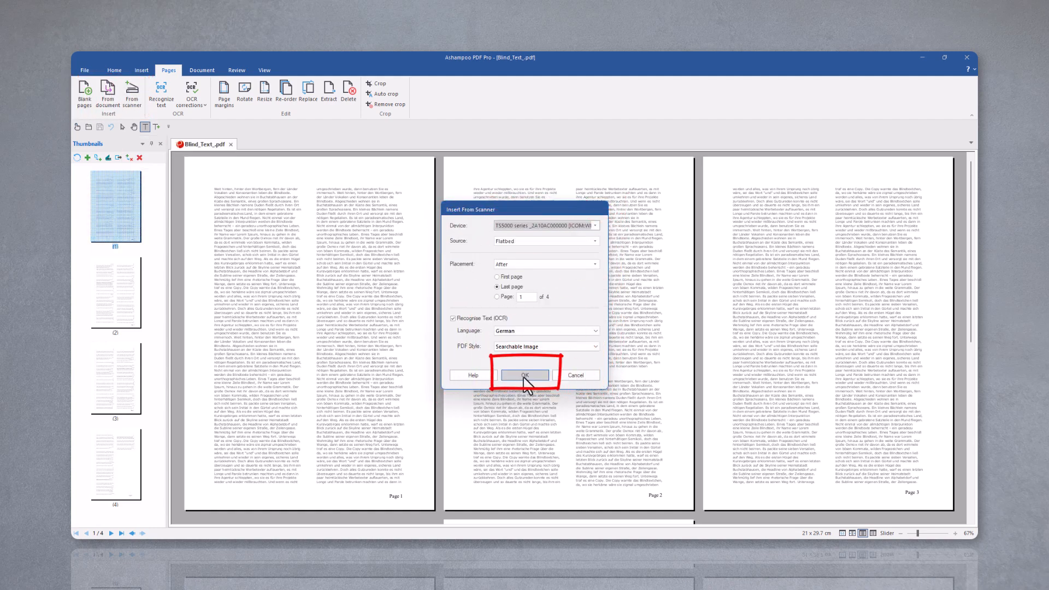
left_click(523, 375)
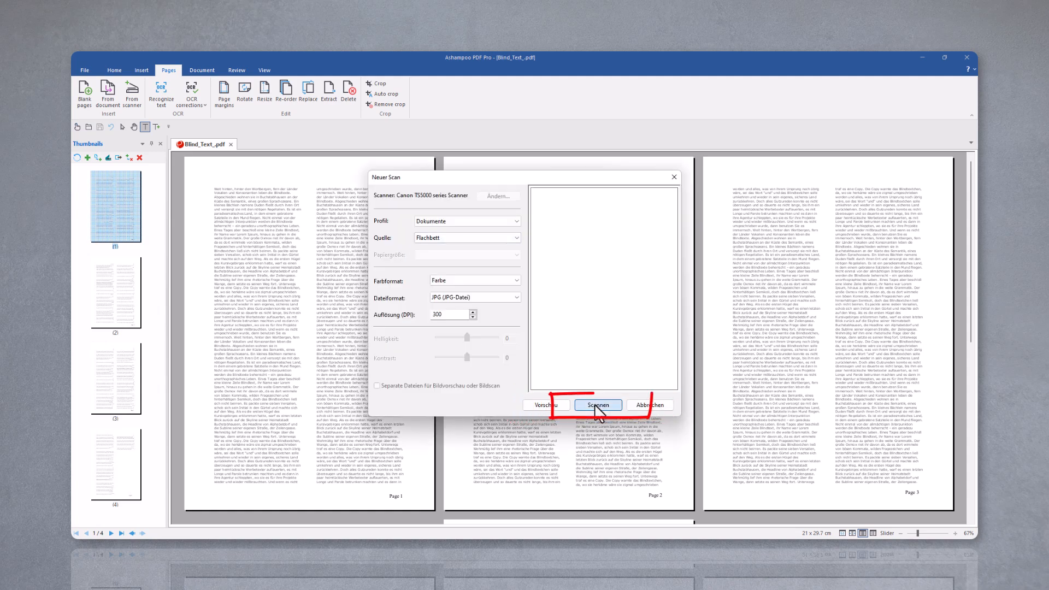
left_click(597, 404)
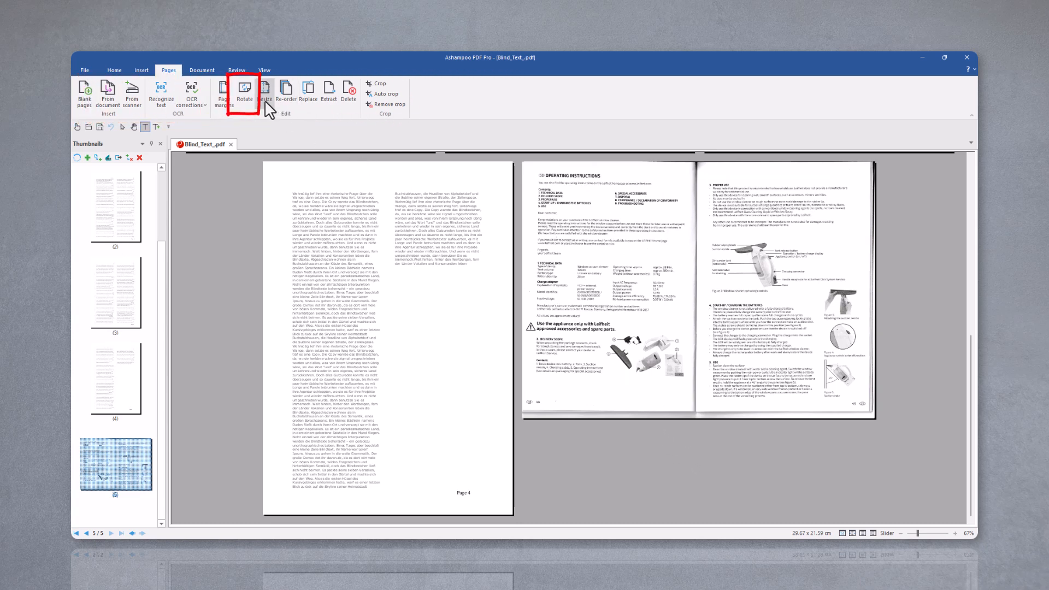
left_click(244, 93)
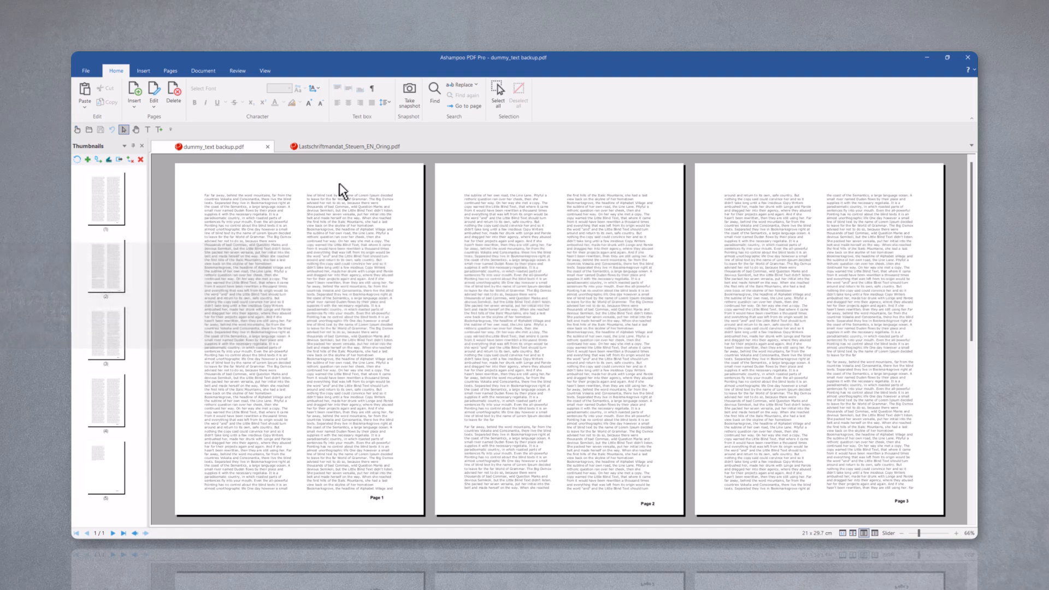
mouse_move(345, 145)
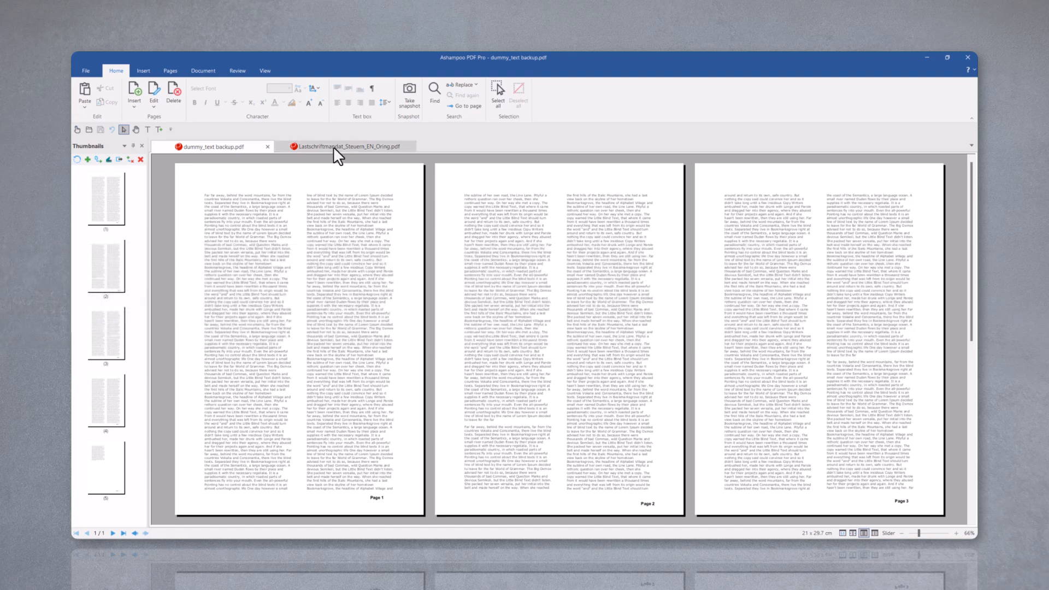
Switch to the Lastschriftmandat form and start adding a digital signature from the Document ribbon
left_click(345, 146)
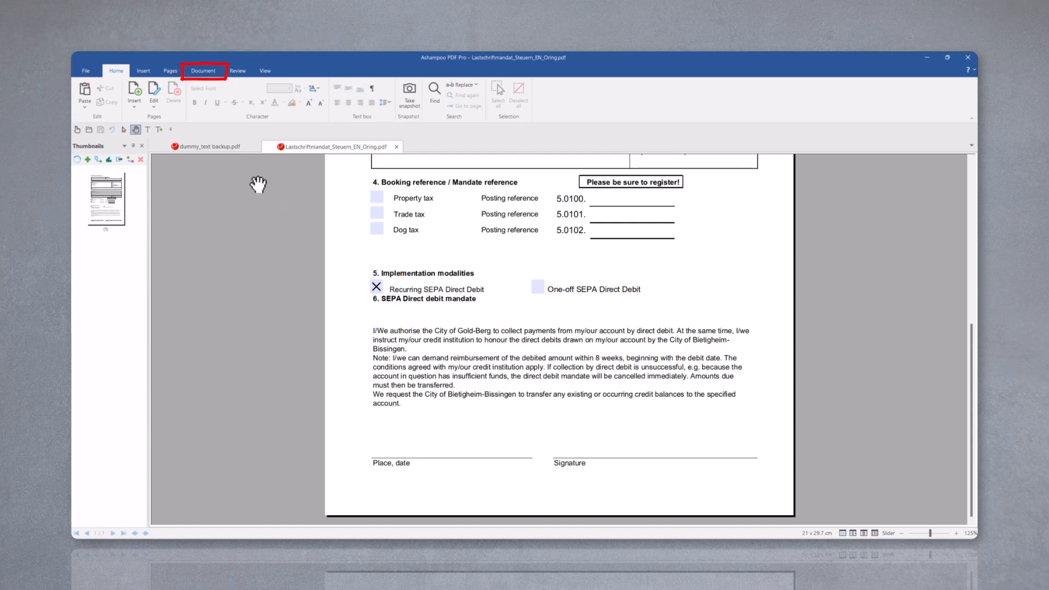
left_click(203, 70)
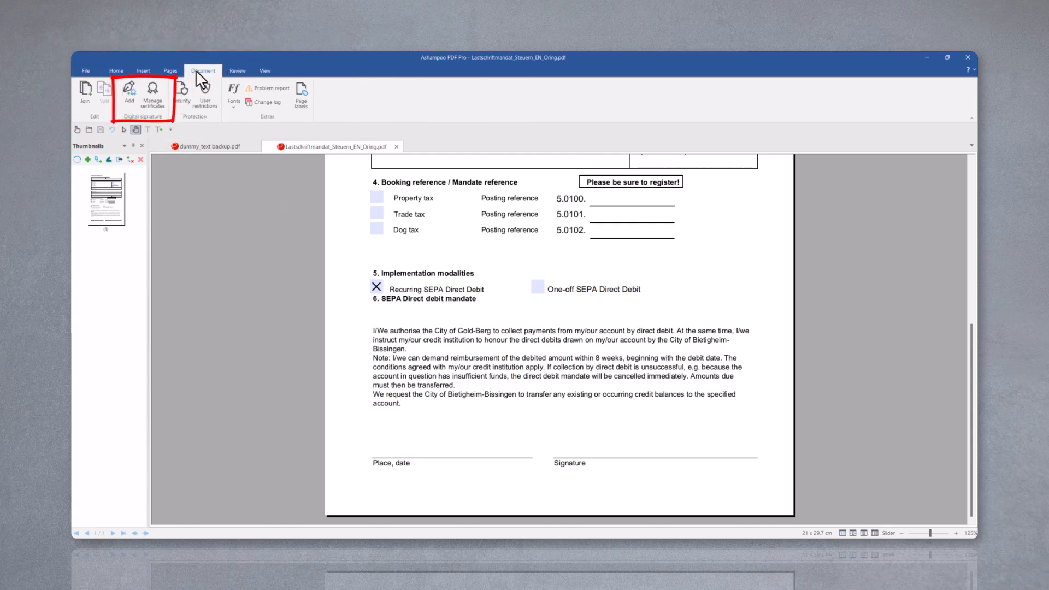
mouse_move(129, 92)
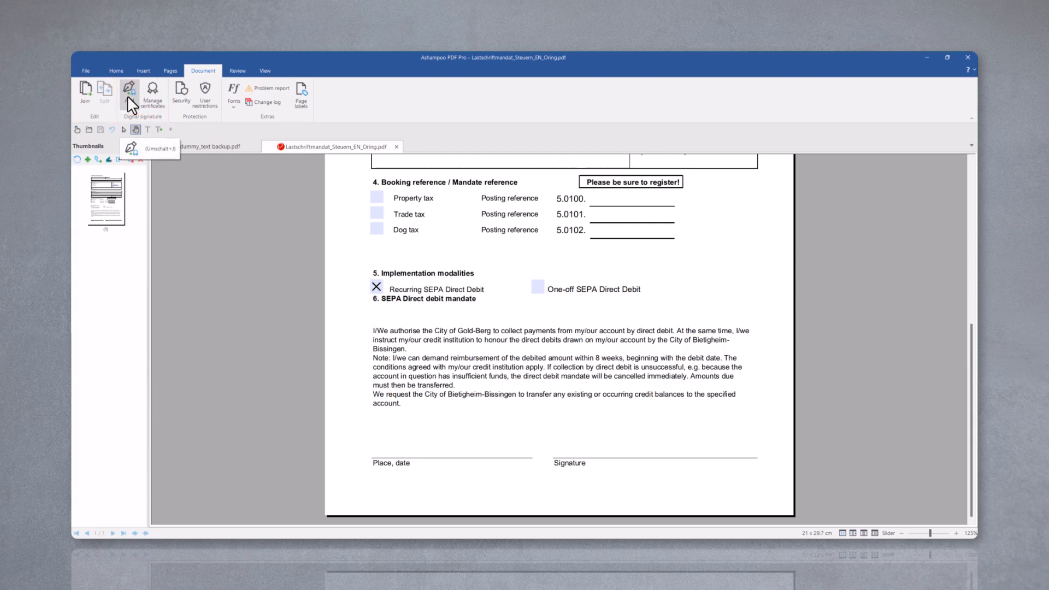
left_click(129, 91)
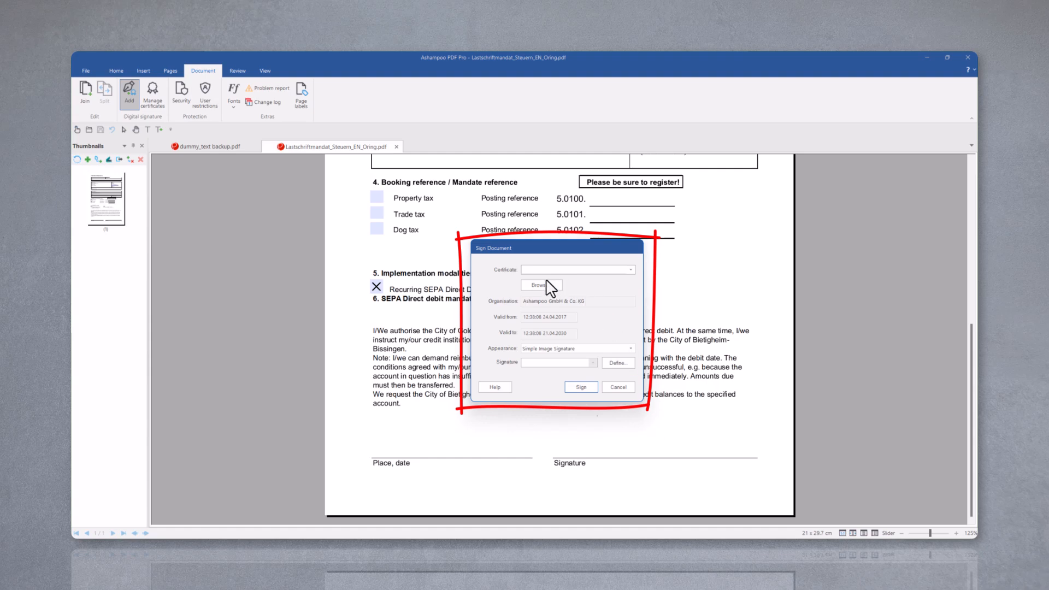
Browse to the .p12 certificate file, load it and confirm its password
left_click(538, 285)
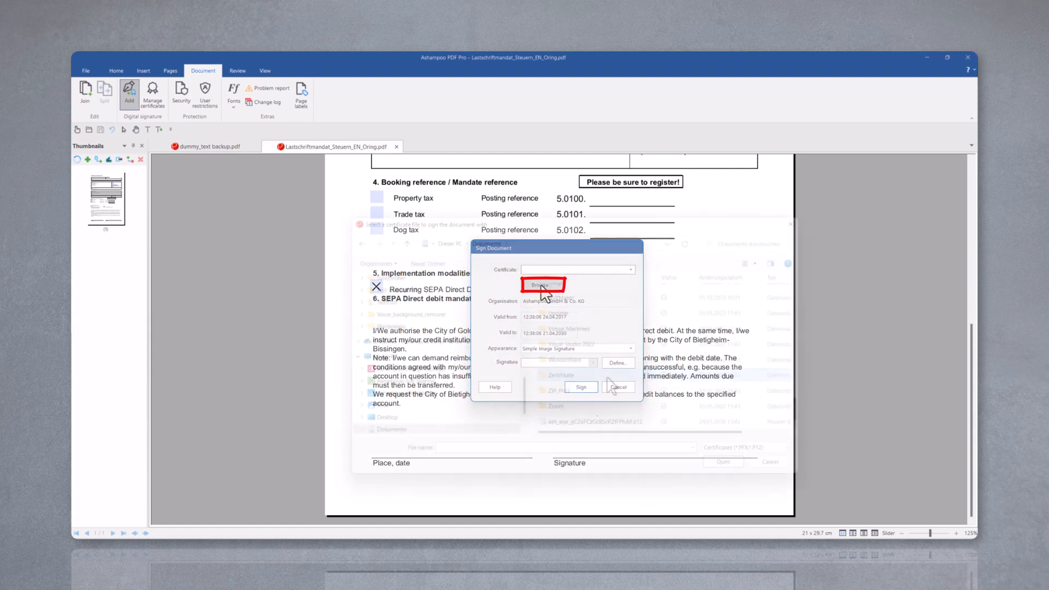
left_click(542, 284)
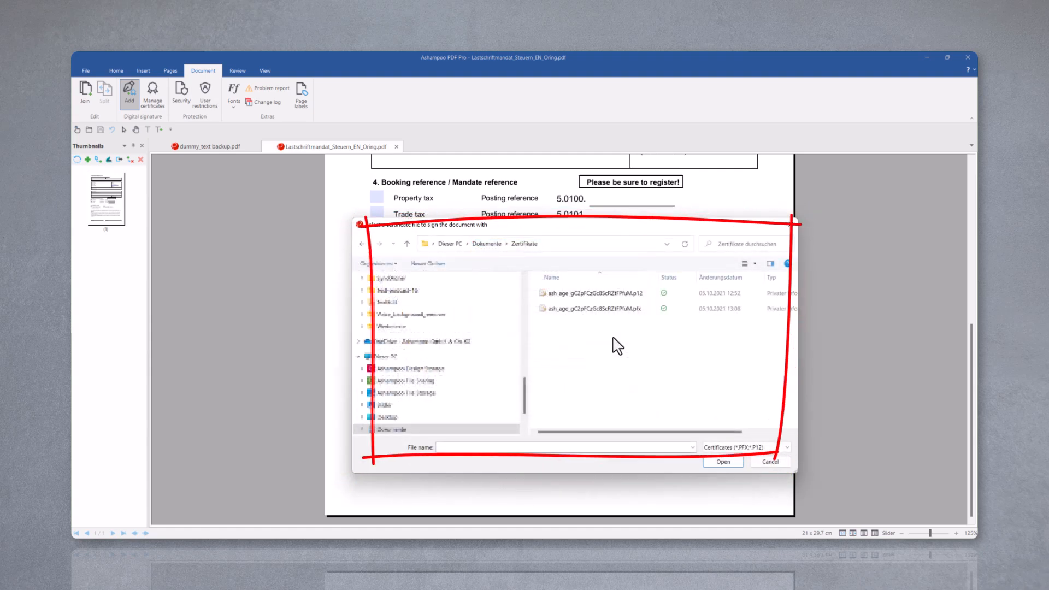
left_click(589, 293)
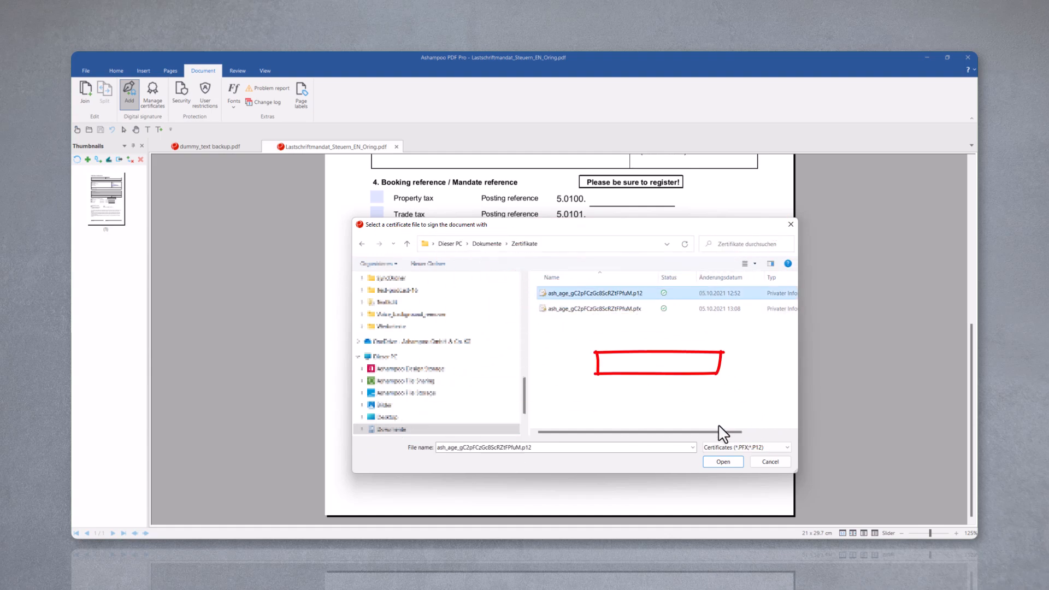
left_click(722, 461)
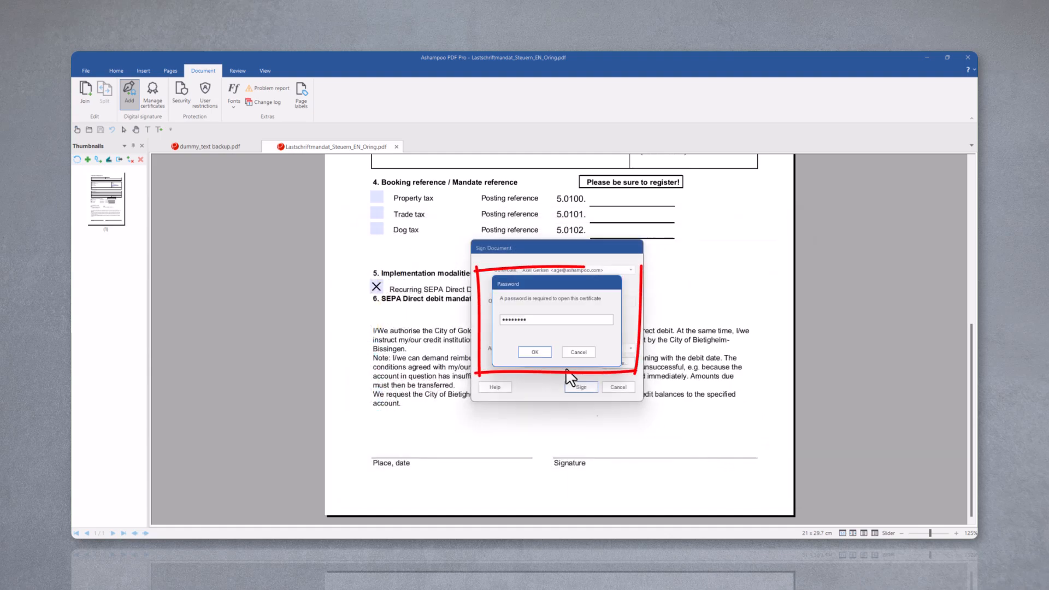
left_click(534, 350)
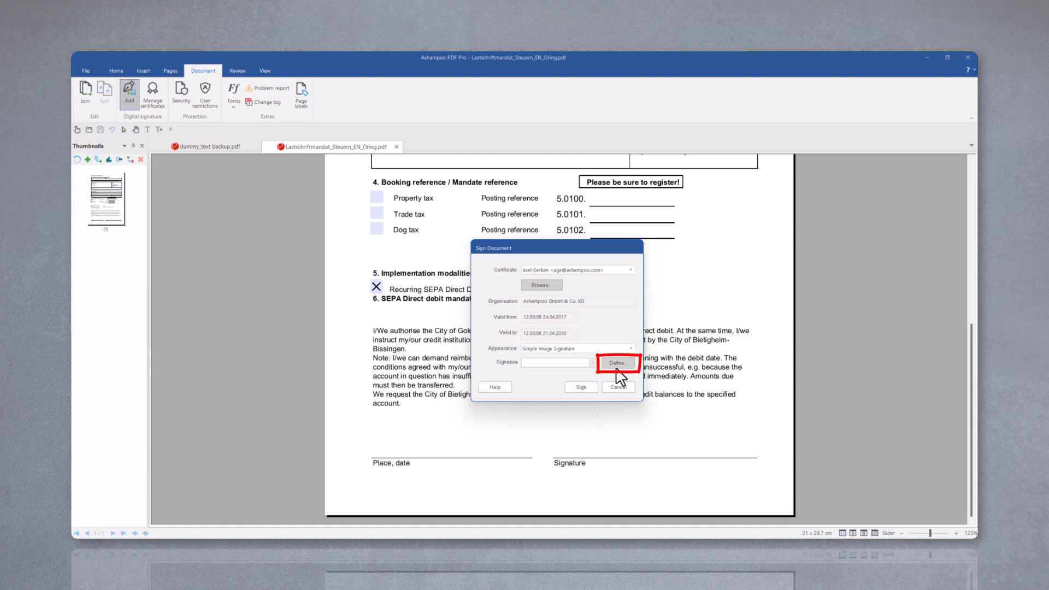
left_click(616, 362)
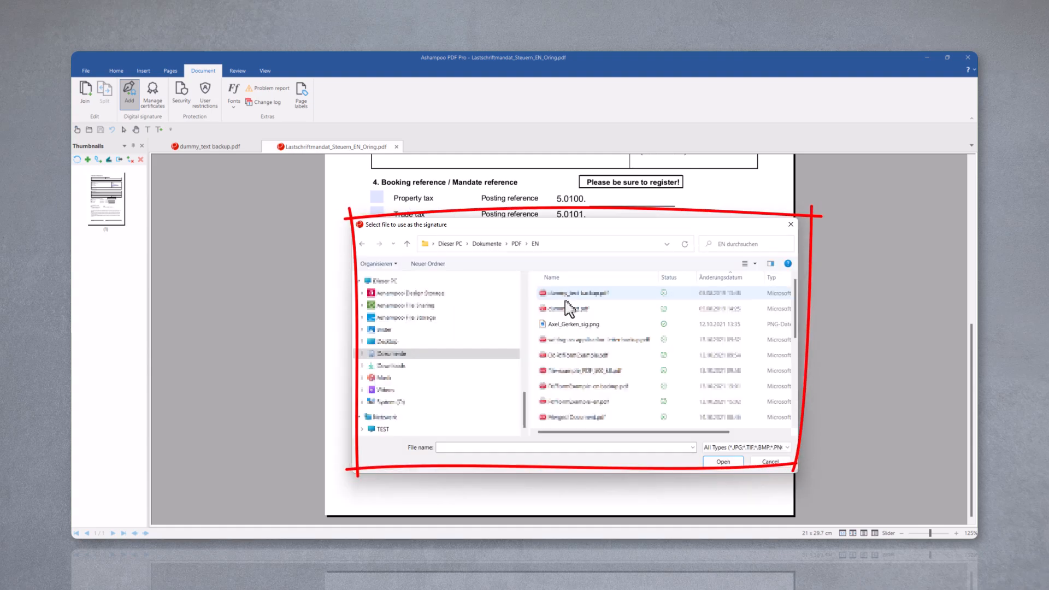
left_click(571, 323)
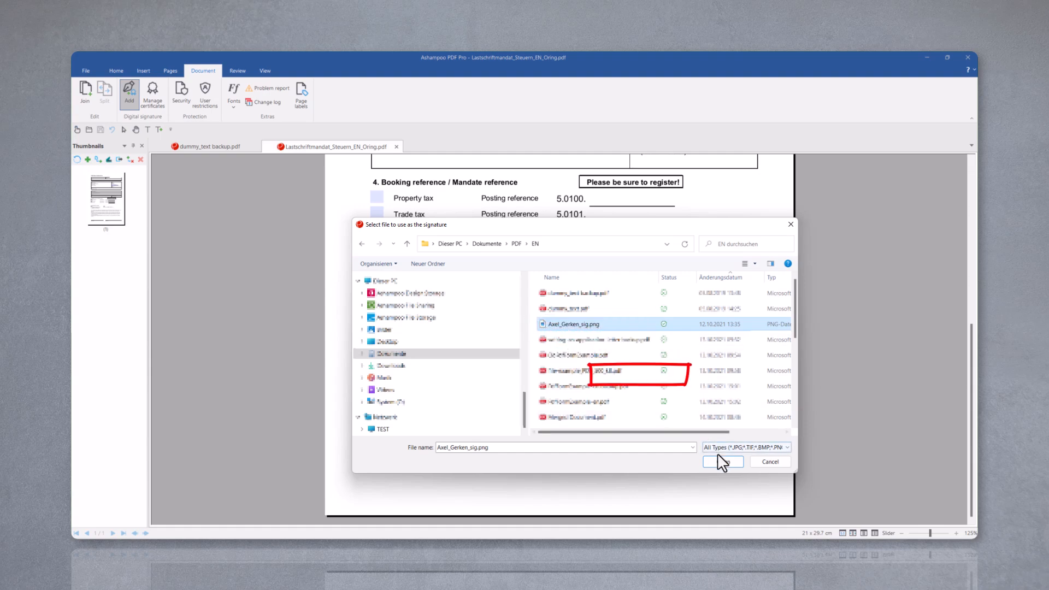
left_click(722, 461)
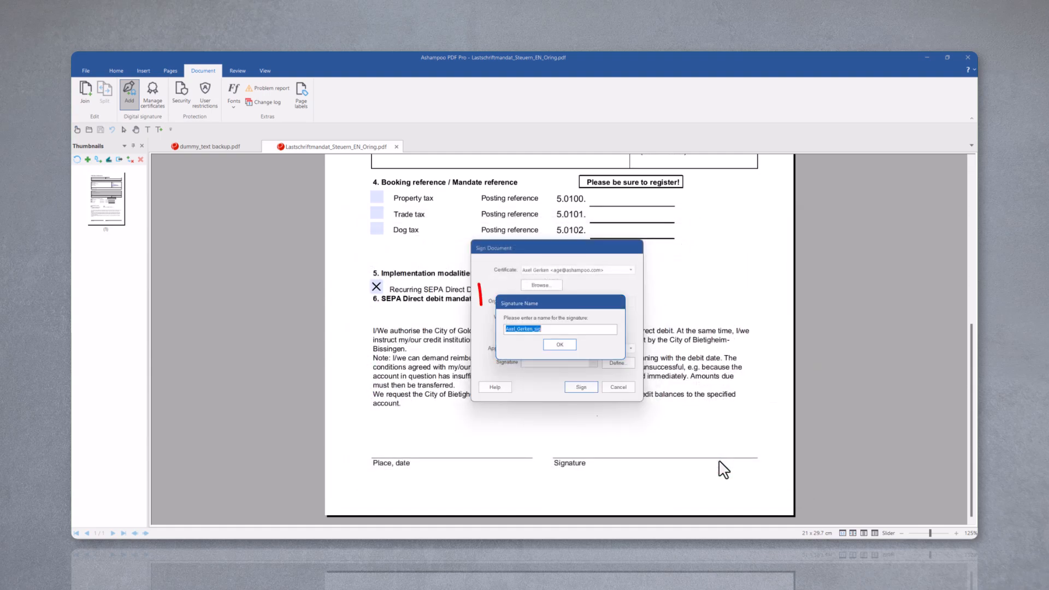
left_click(559, 344)
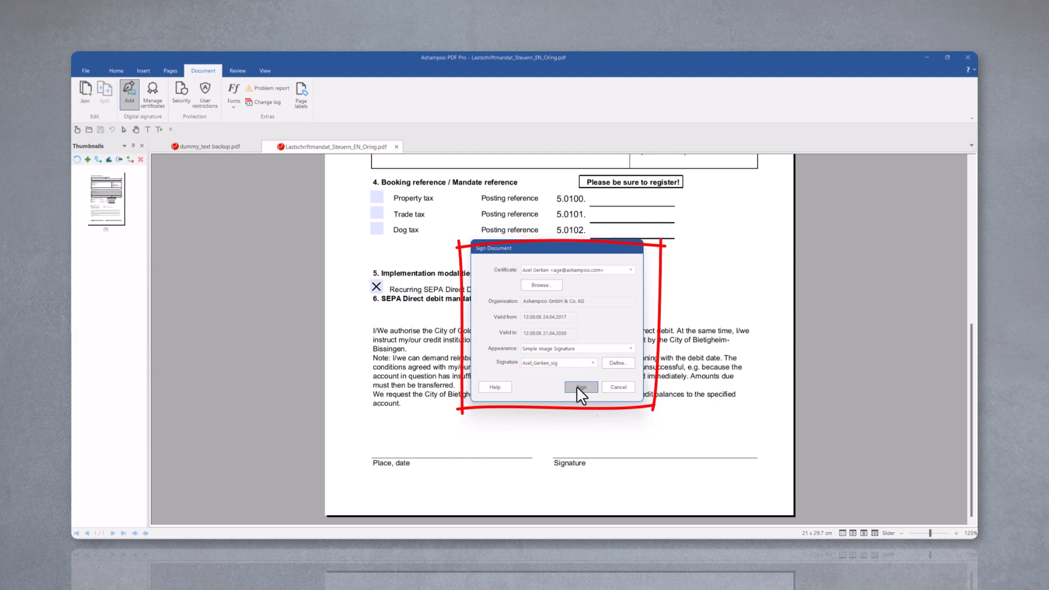
left_click(580, 386)
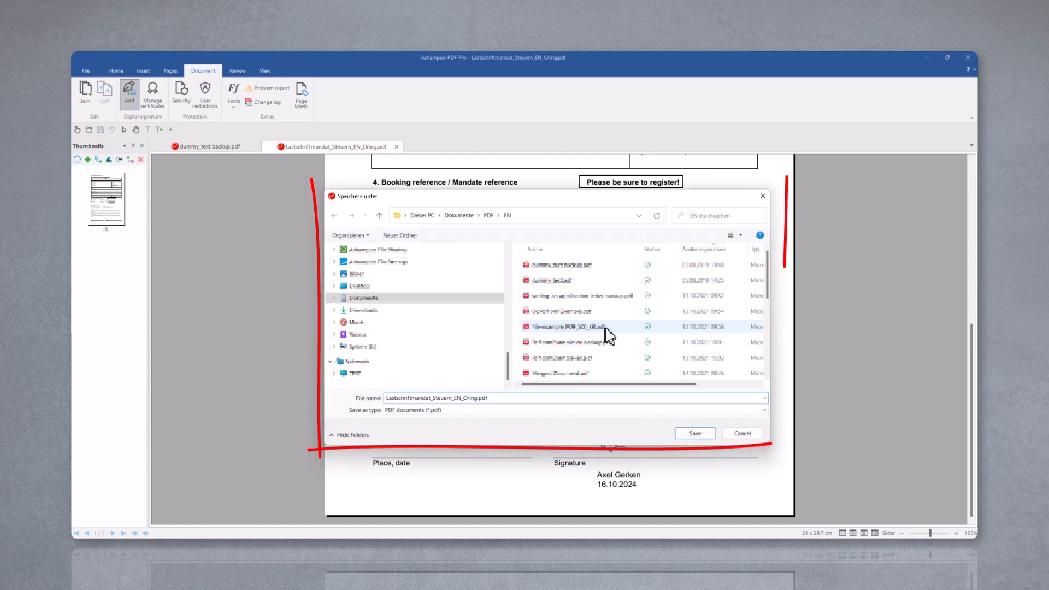
left_click(695, 432)
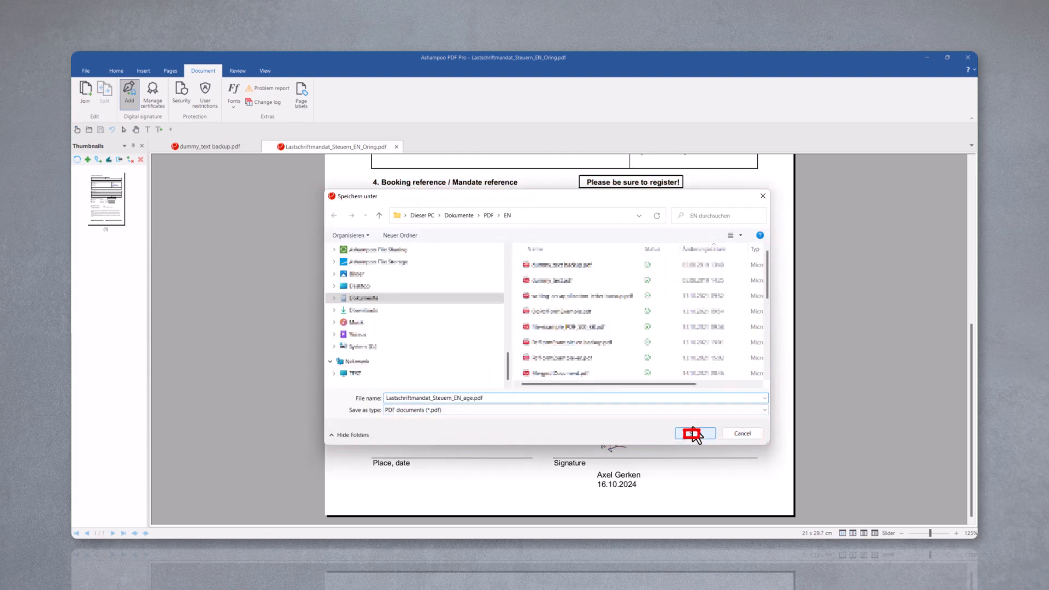
left_click(695, 432)
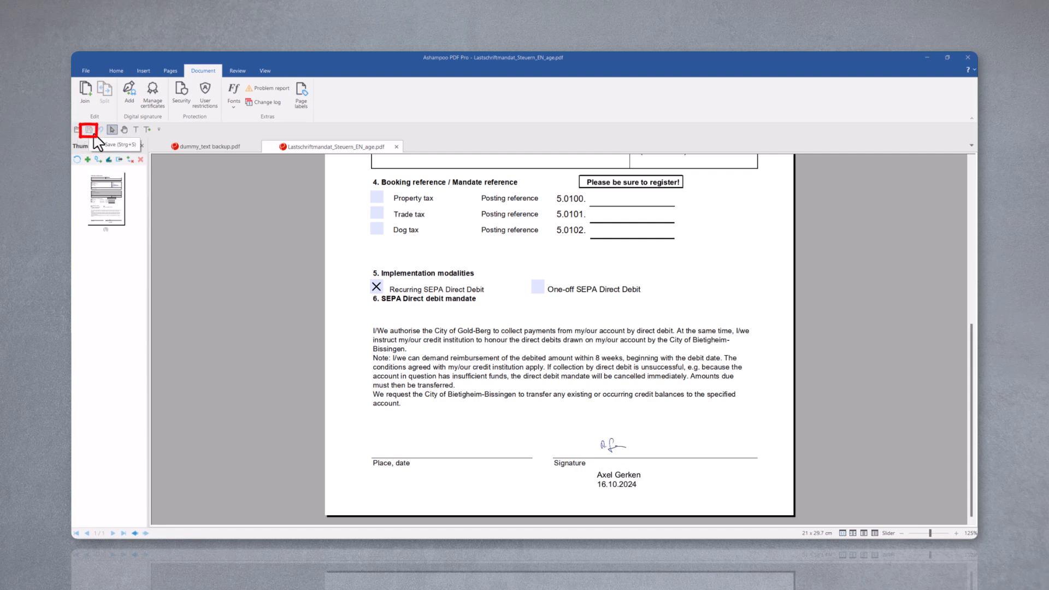
mouse_move(109, 130)
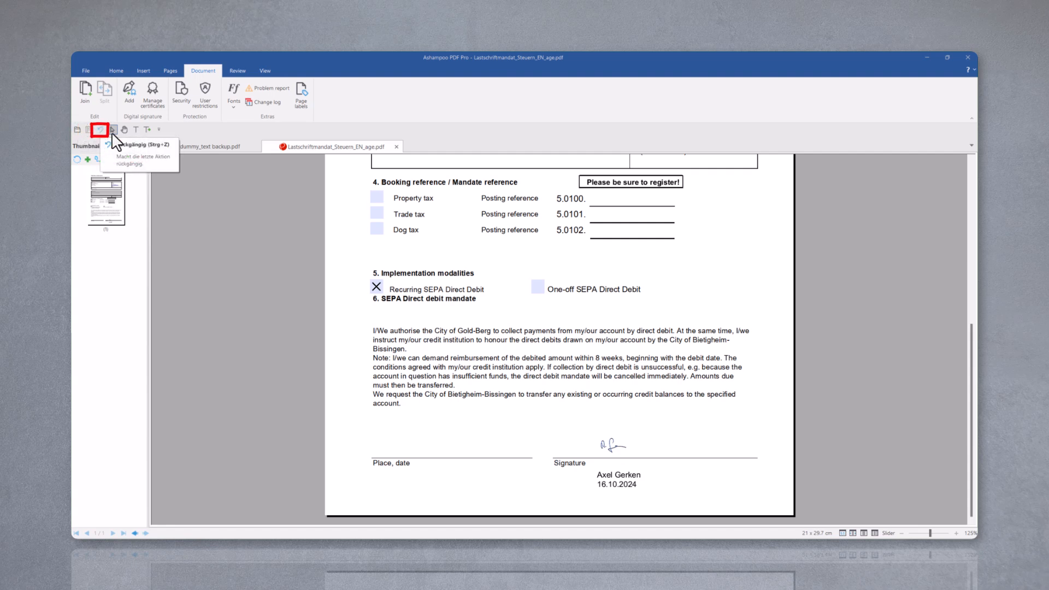
Uncheck Open in the Customize Quick Access Toolbar menu and reopen the menu
left_click(161, 129)
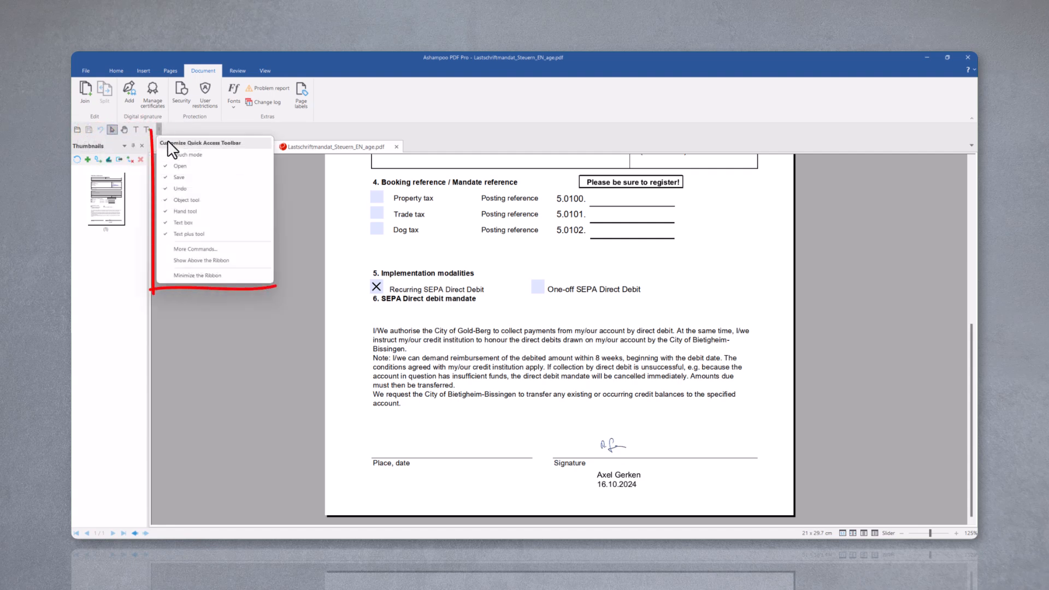
mouse_move(227, 198)
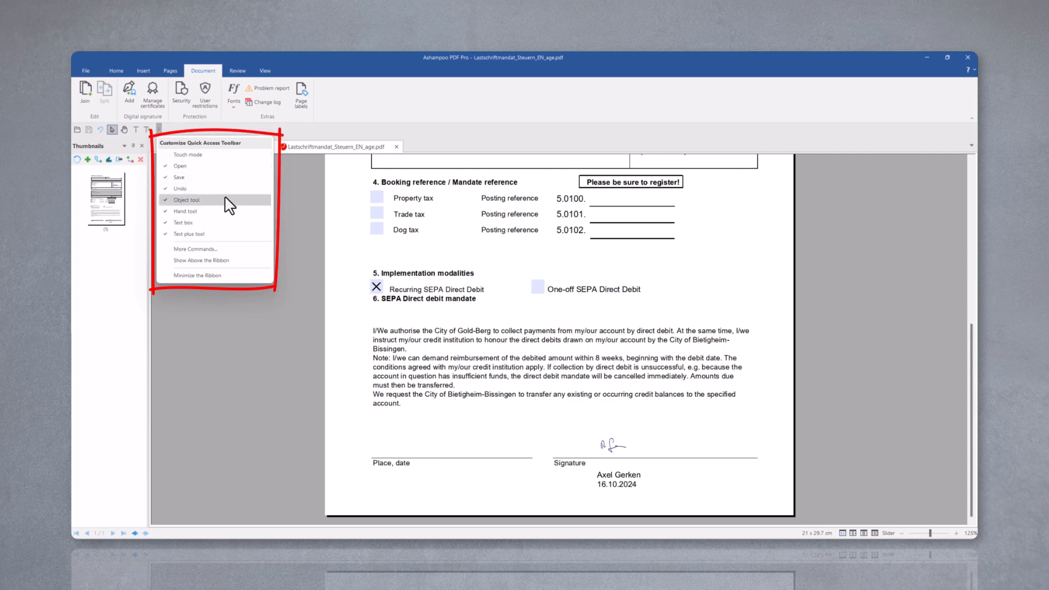
mouse_move(180, 166)
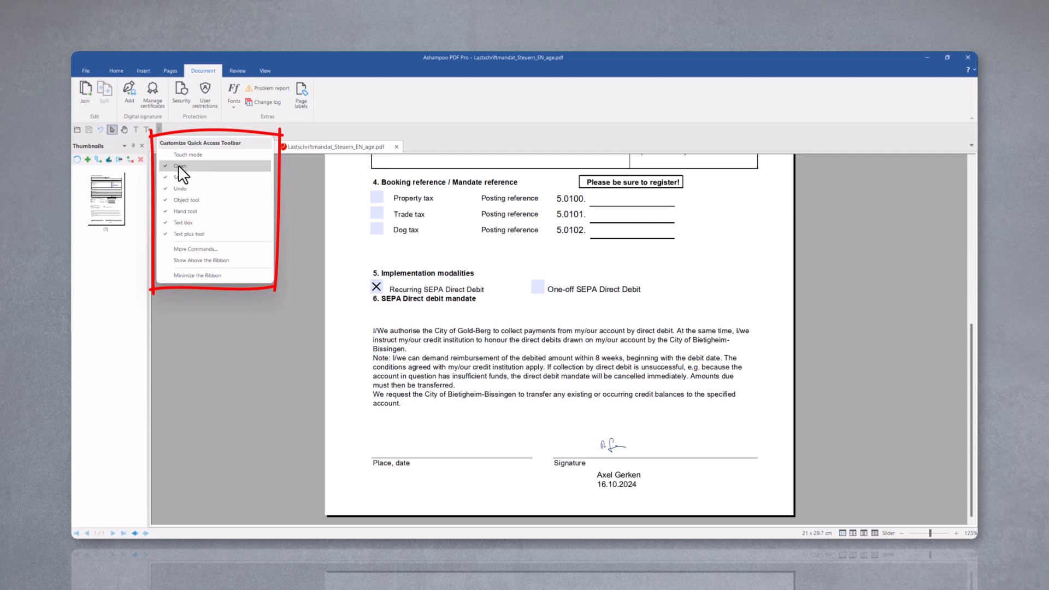
mouse_move(177, 172)
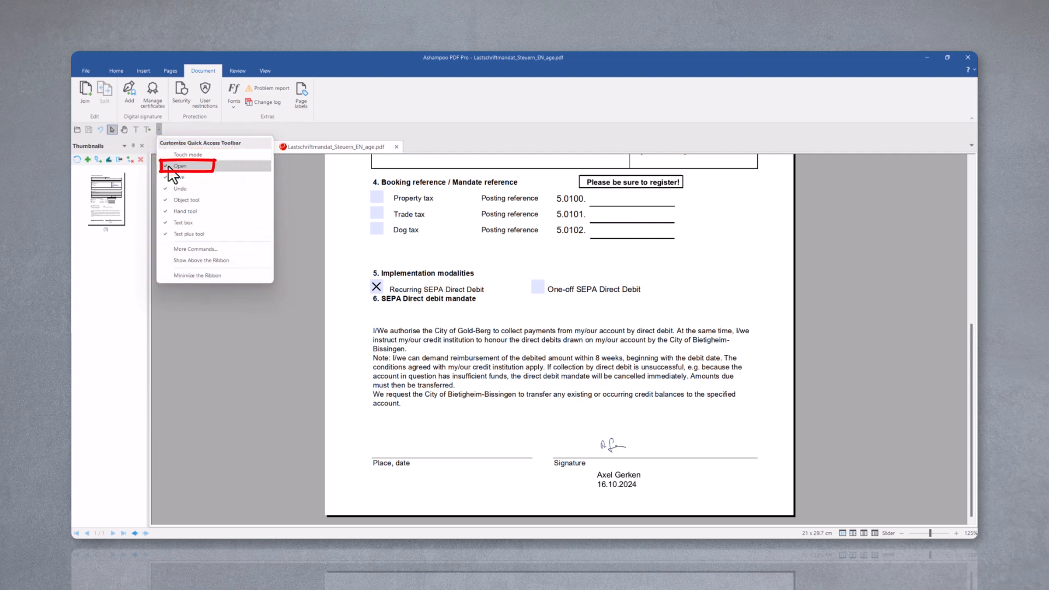
left_click(178, 166)
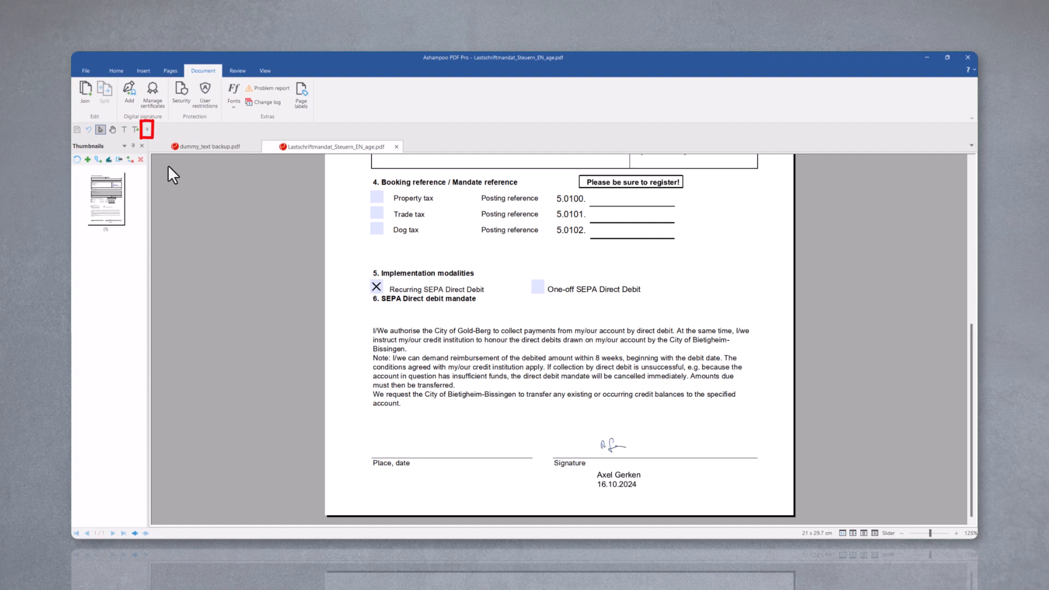
left_click(148, 130)
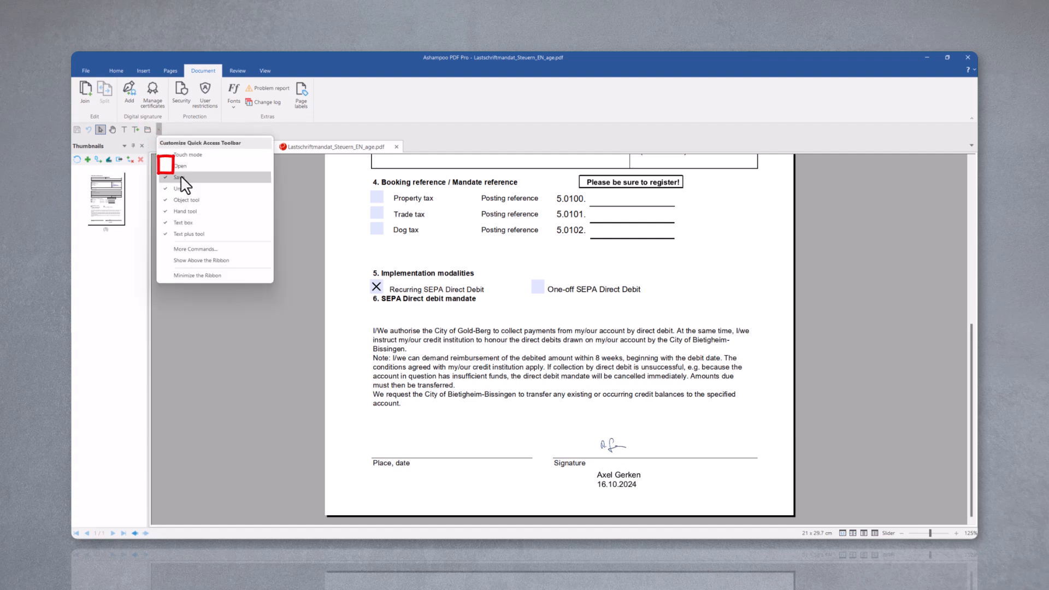
mouse_move(190, 225)
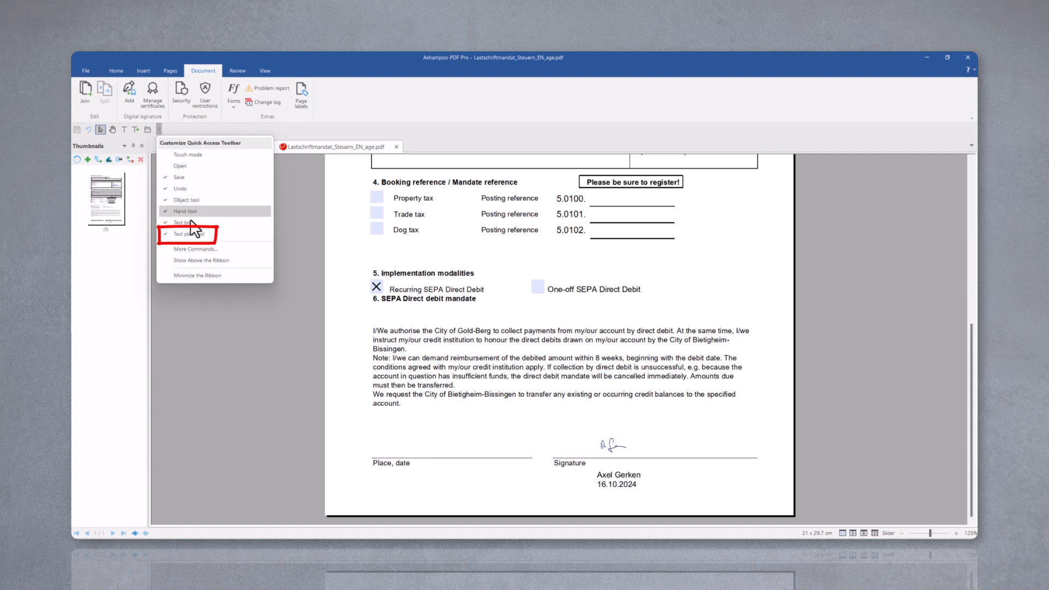
In More Commands, add Export from the File commands to the quick access toolbar and confirm
left_click(195, 247)
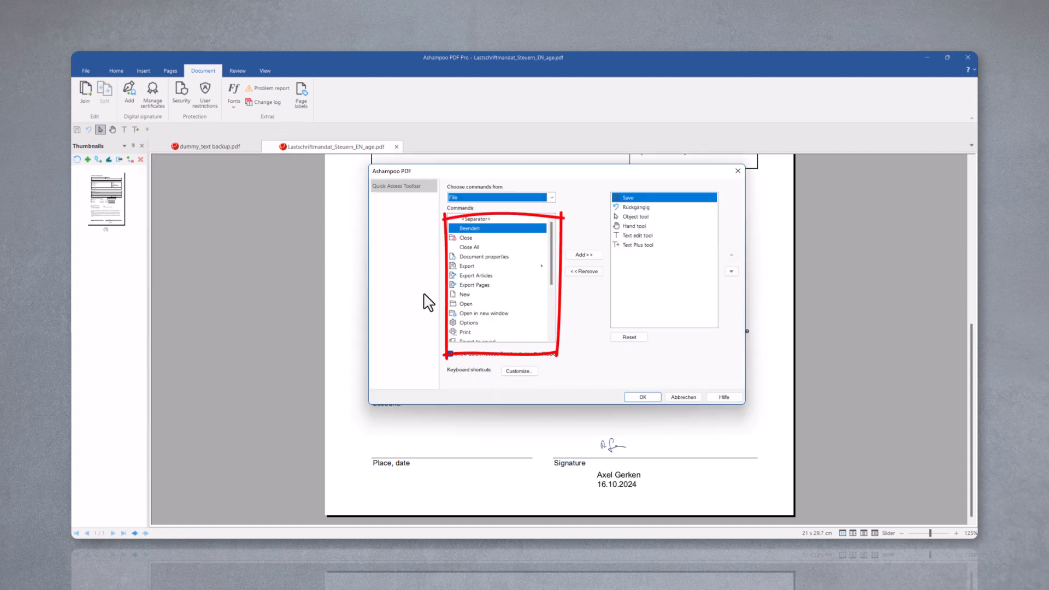
left_click(469, 267)
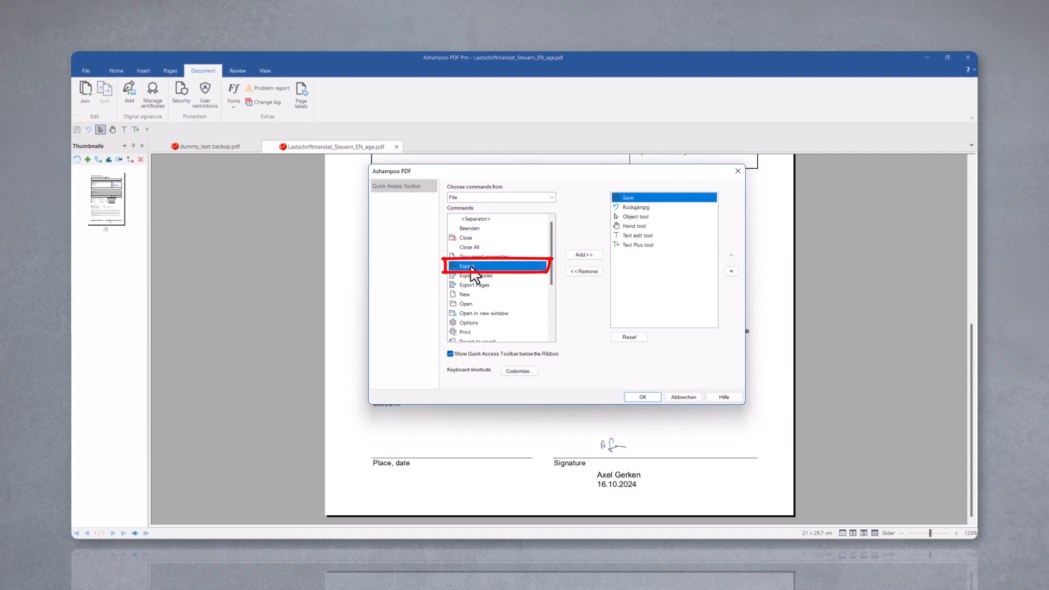
mouse_move(576, 255)
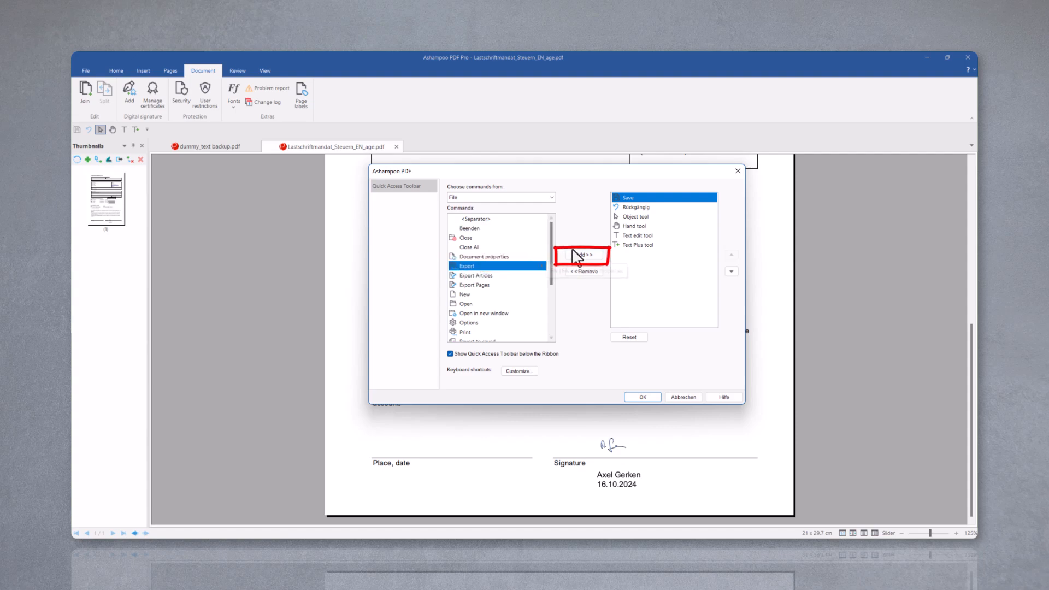
left_click(582, 255)
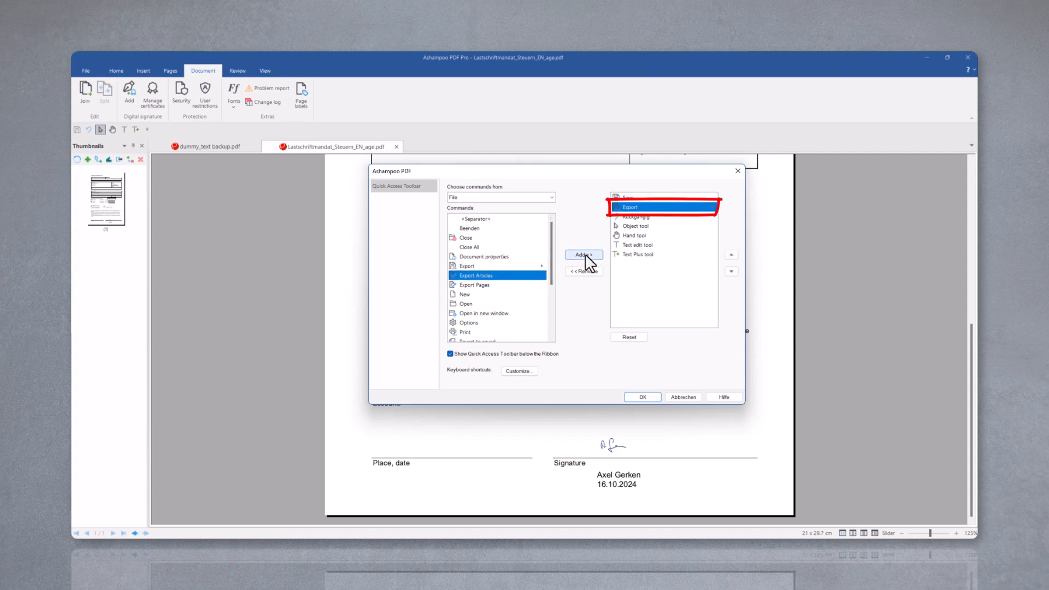
left_click(582, 255)
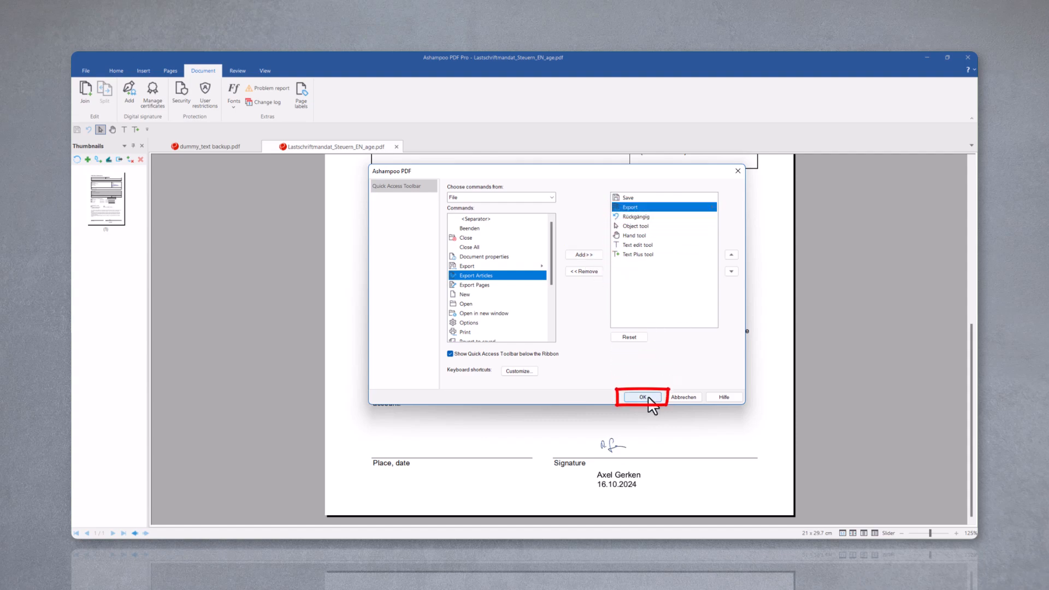
left_click(643, 397)
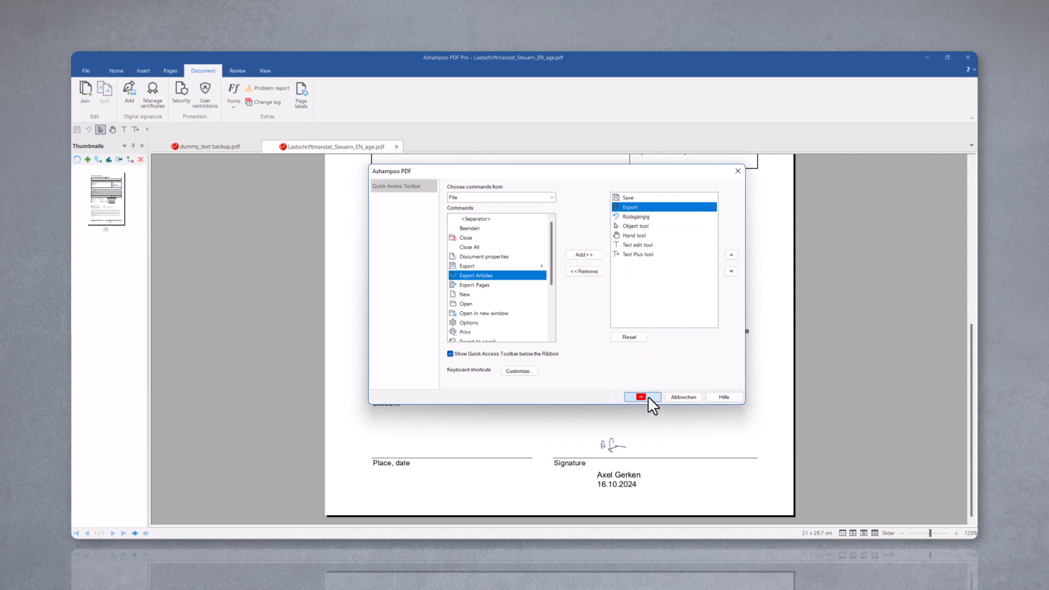
left_click(641, 397)
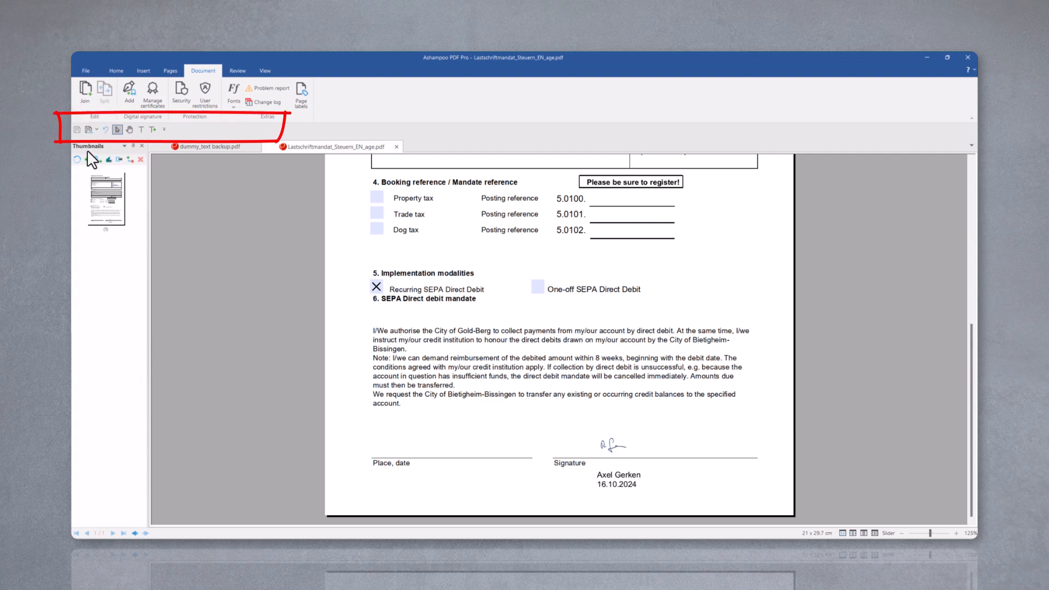
Enter the surname Smith and first name John into the mandate form's Payable fields
left_click(92, 129)
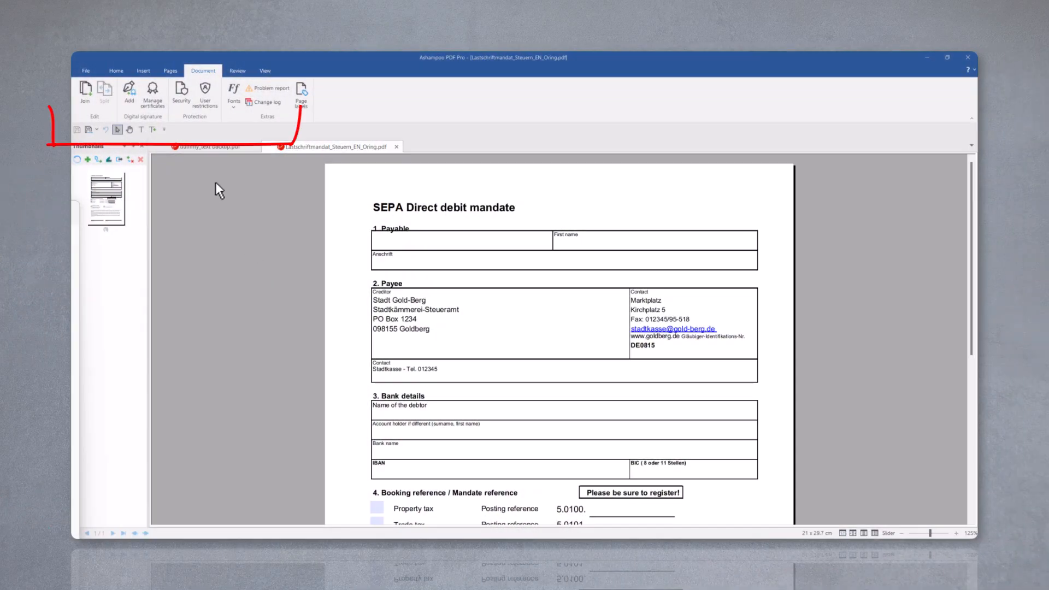
mouse_move(153, 130)
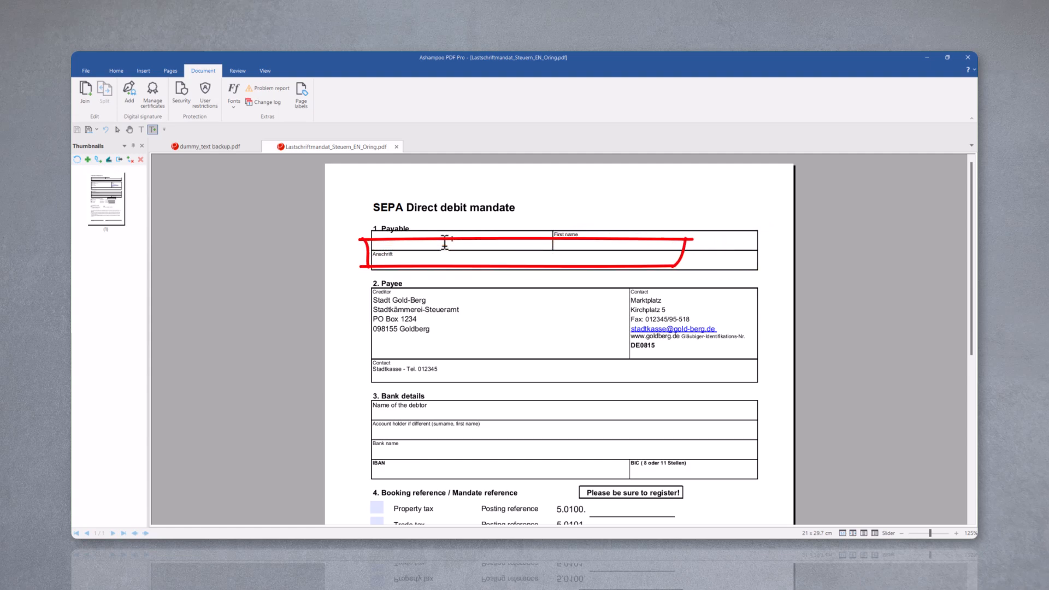
type("Smith")
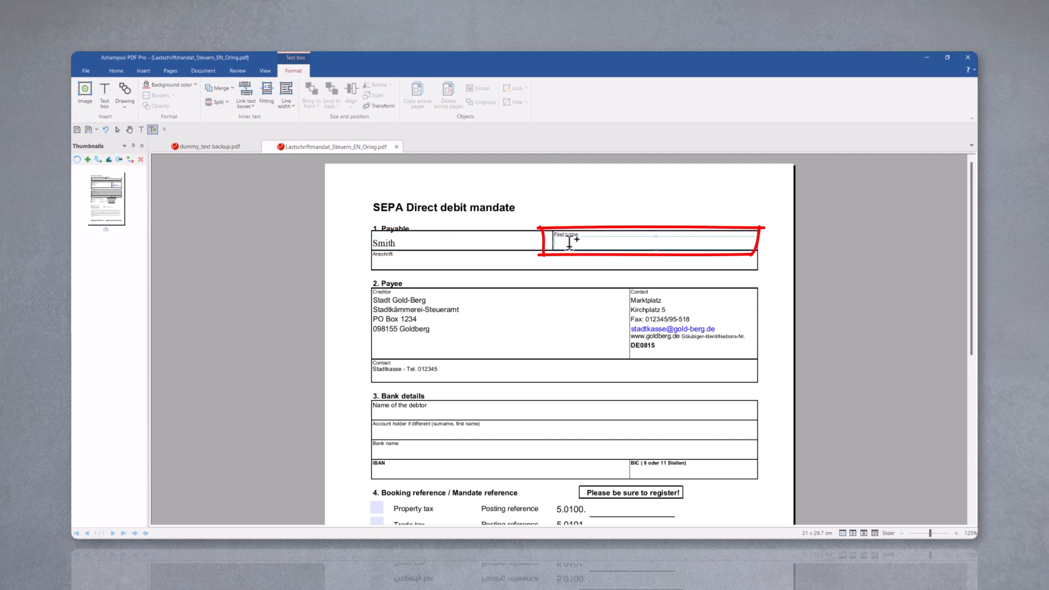
type("John")
left_click(564, 260)
type("Troy Ave, Brooklyn, NY 11213, United States")
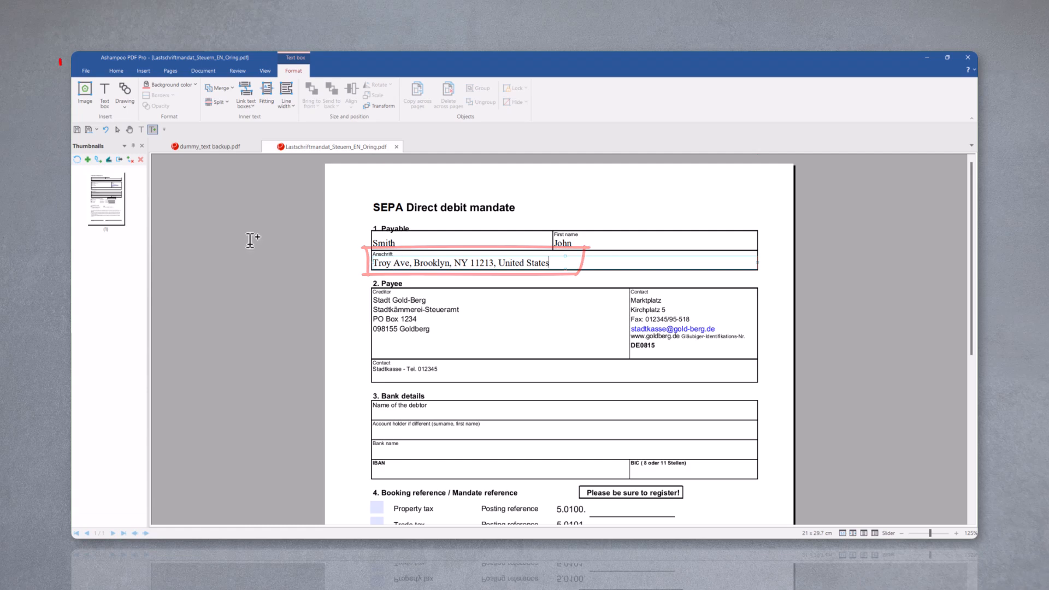
Save the filled form as Lastschriftmandat_Steuern_EN_smith.pdf via File > Save as
left_click(85, 70)
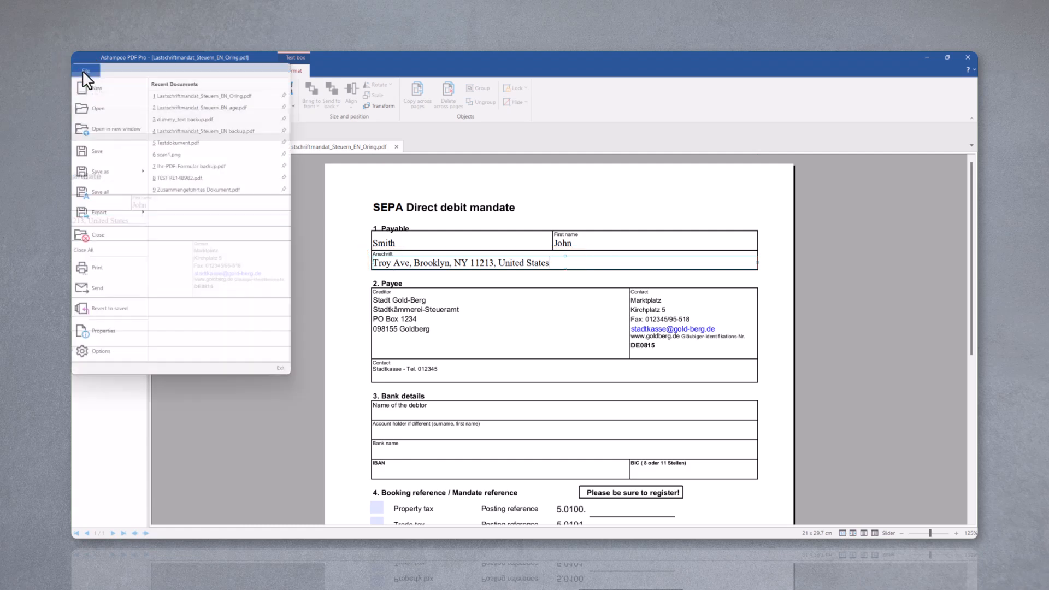
mouse_move(97, 151)
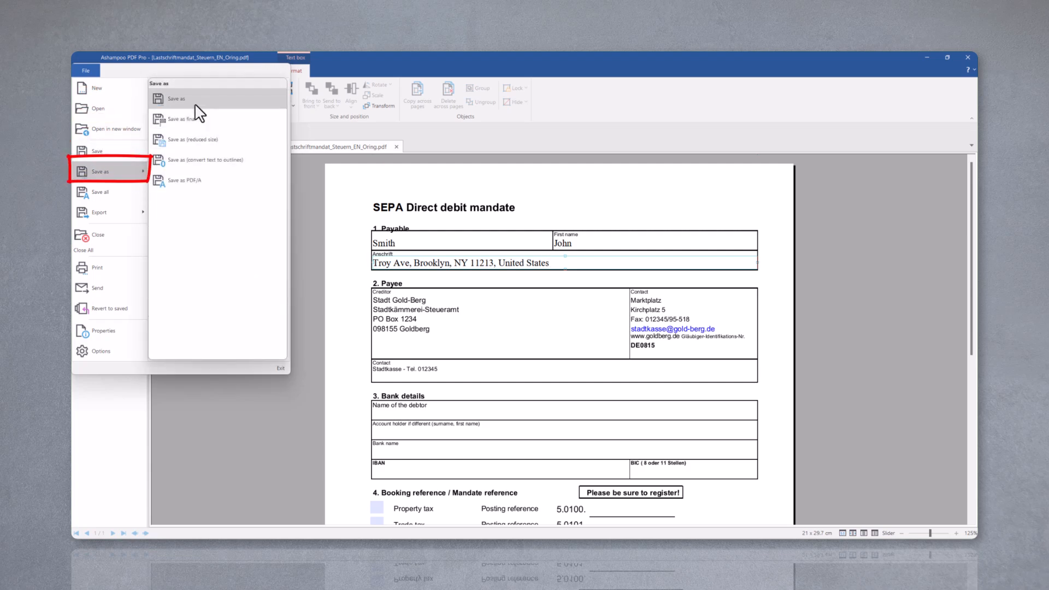
left_click(174, 98)
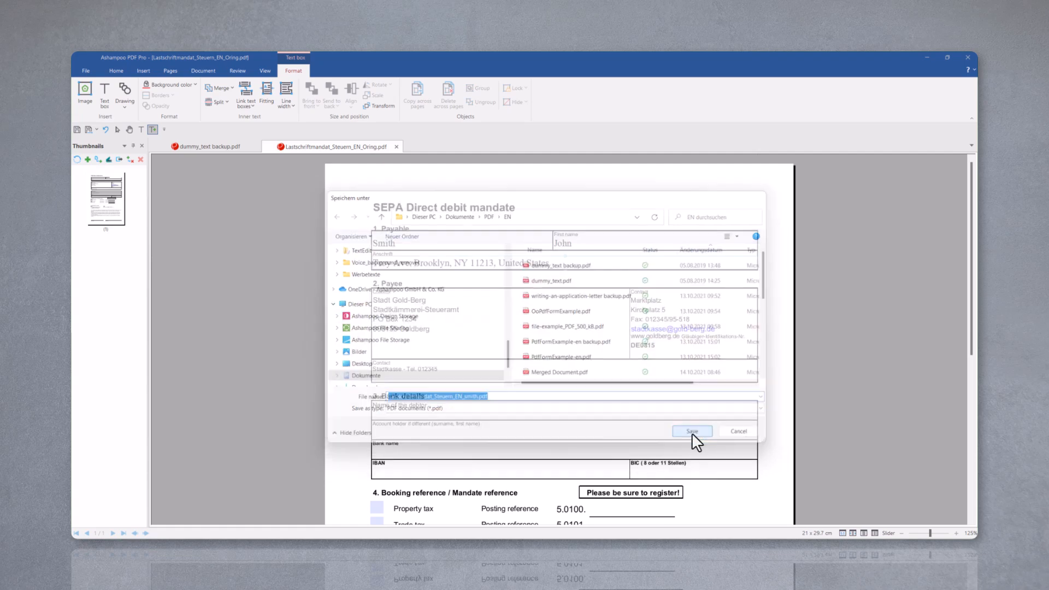
left_click(692, 430)
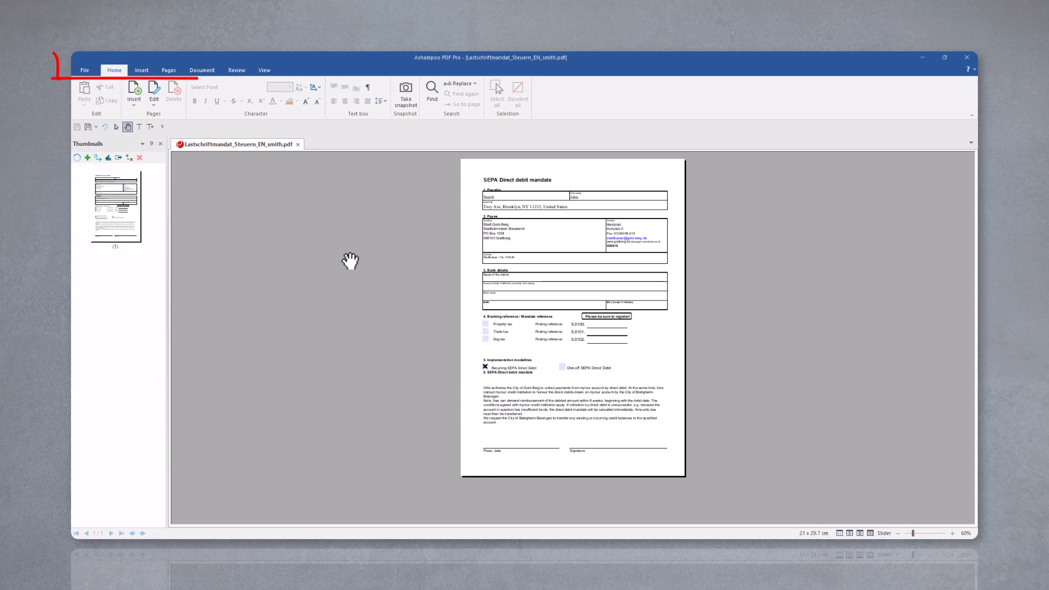
Create a new blank document with one A4 portrait page via File > New
left_click(84, 70)
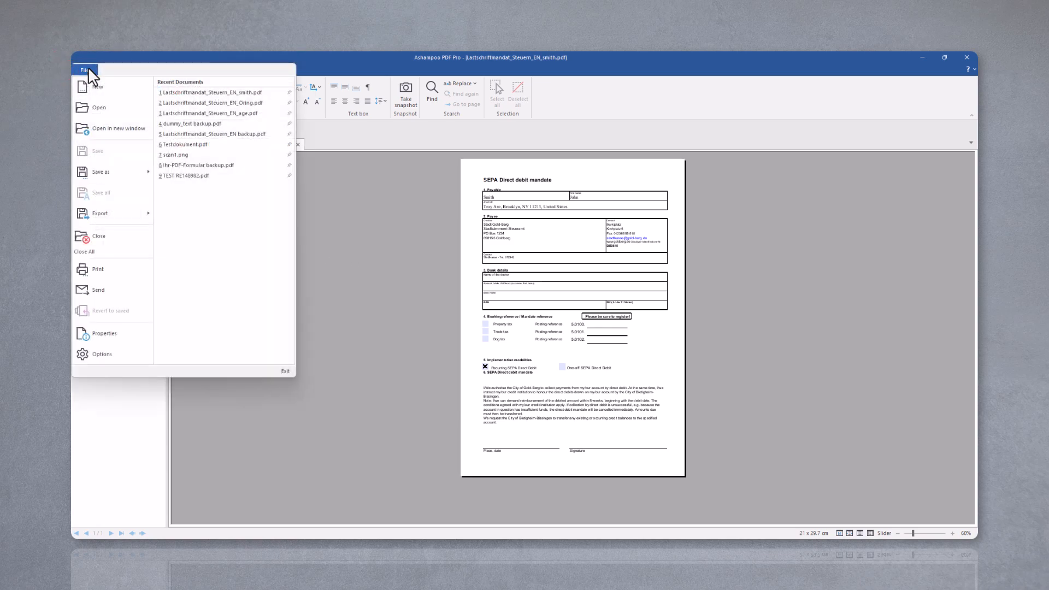
left_click(97, 86)
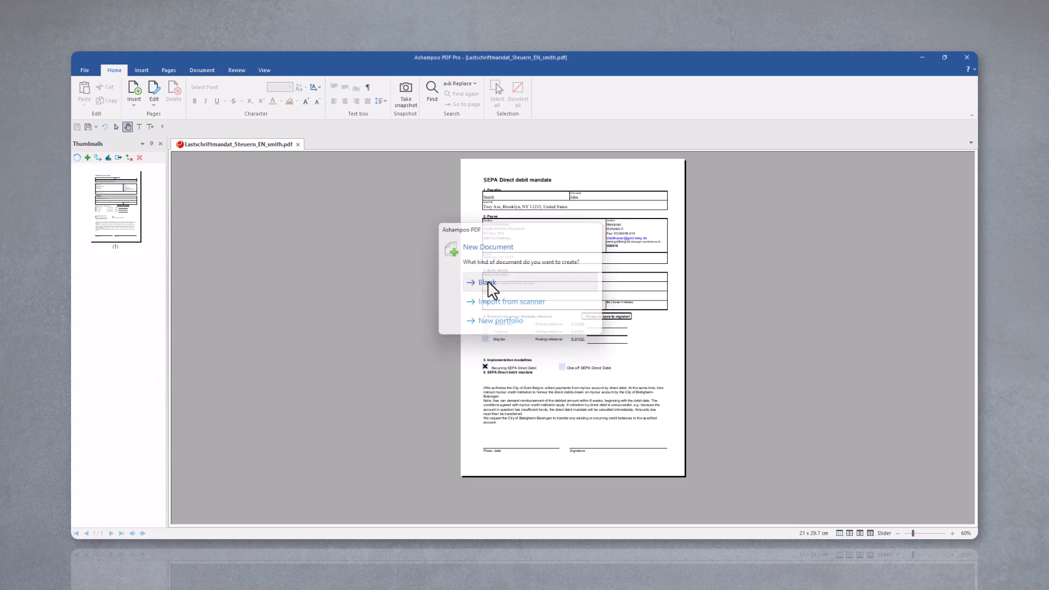
left_click(487, 282)
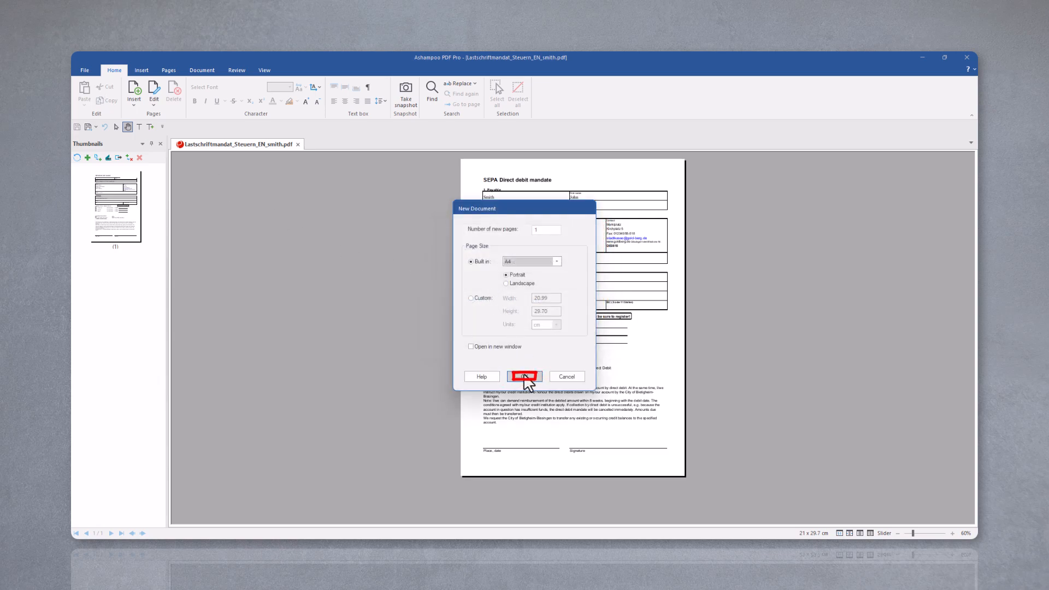
left_click(525, 376)
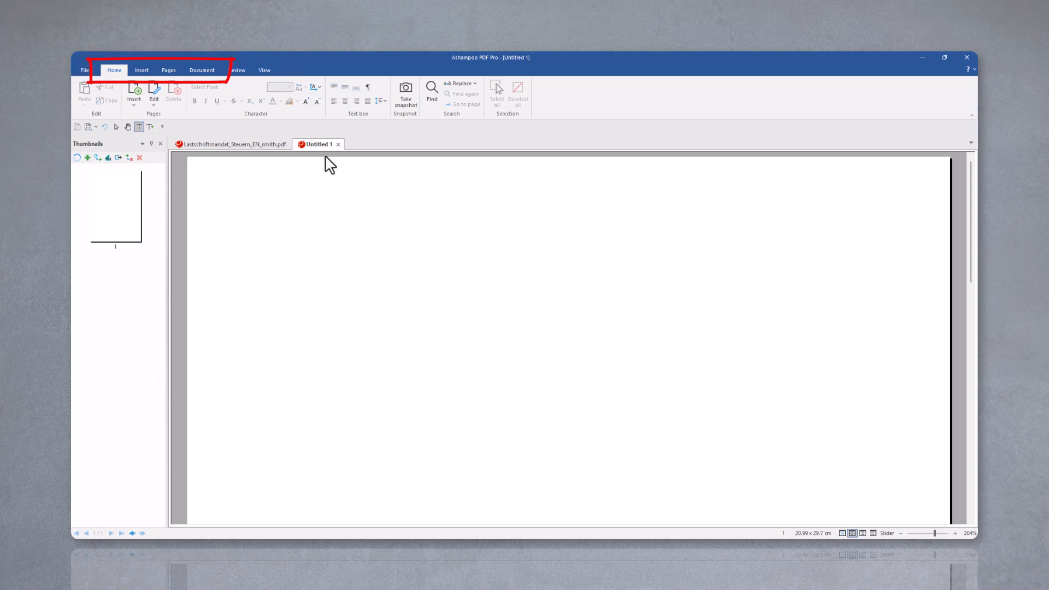
Place a text box reading 'First name' on the blank page
left_click(141, 70)
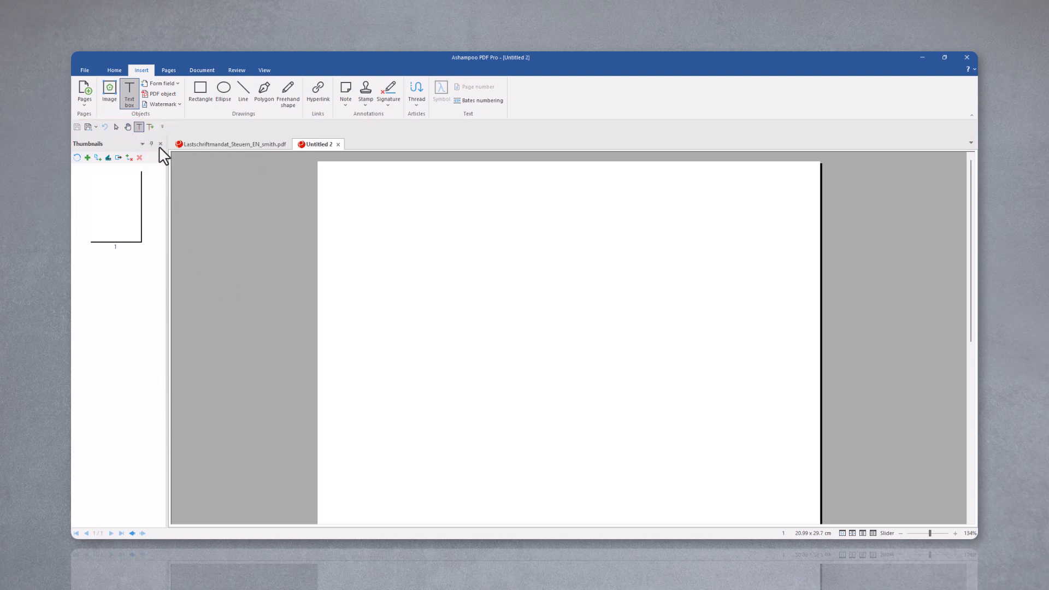
mouse_move(403, 257)
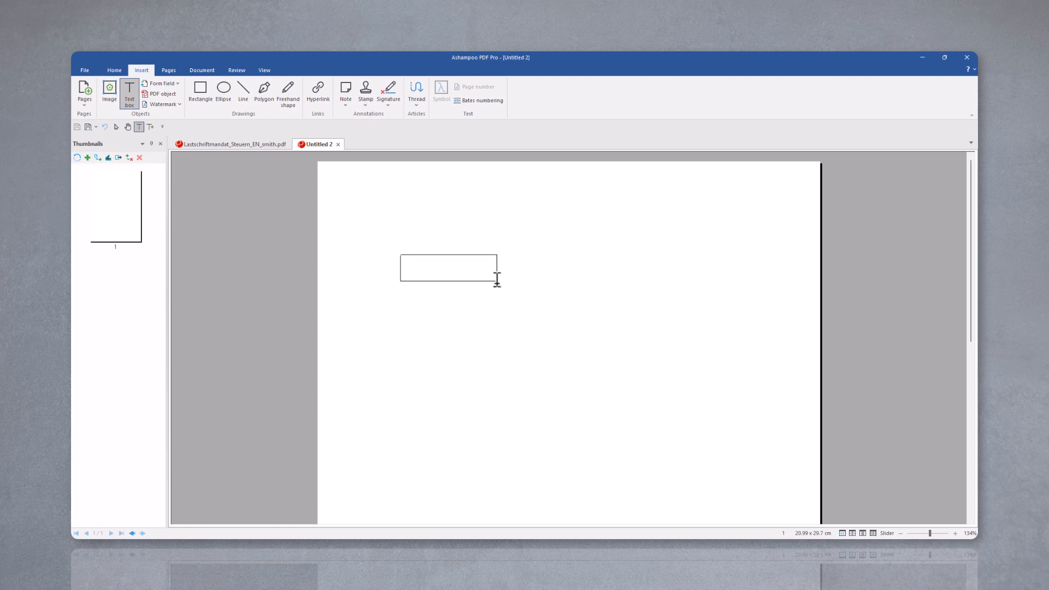
left_click(446, 267)
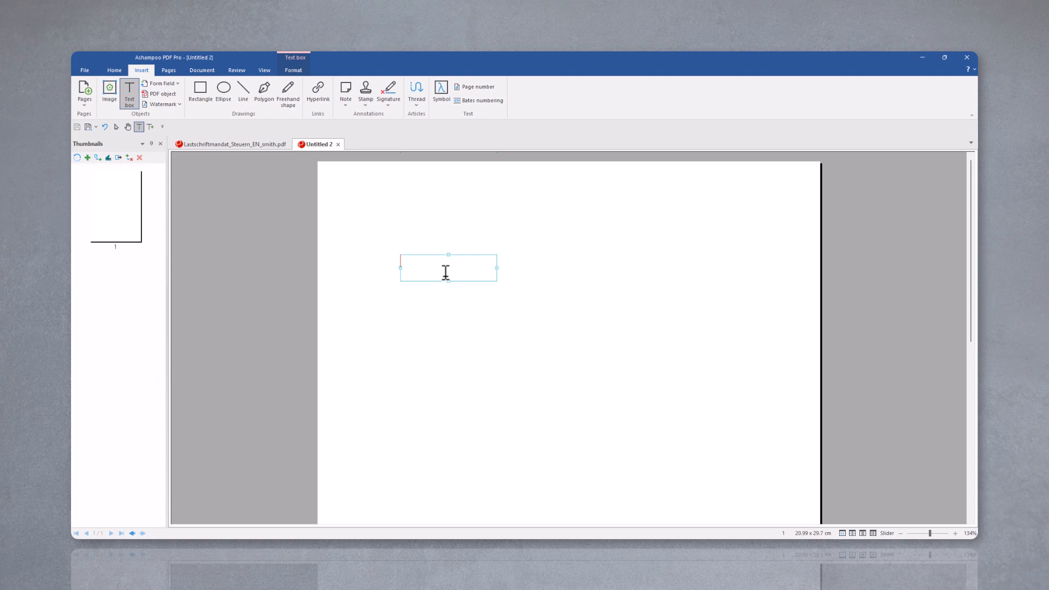
type("First n")
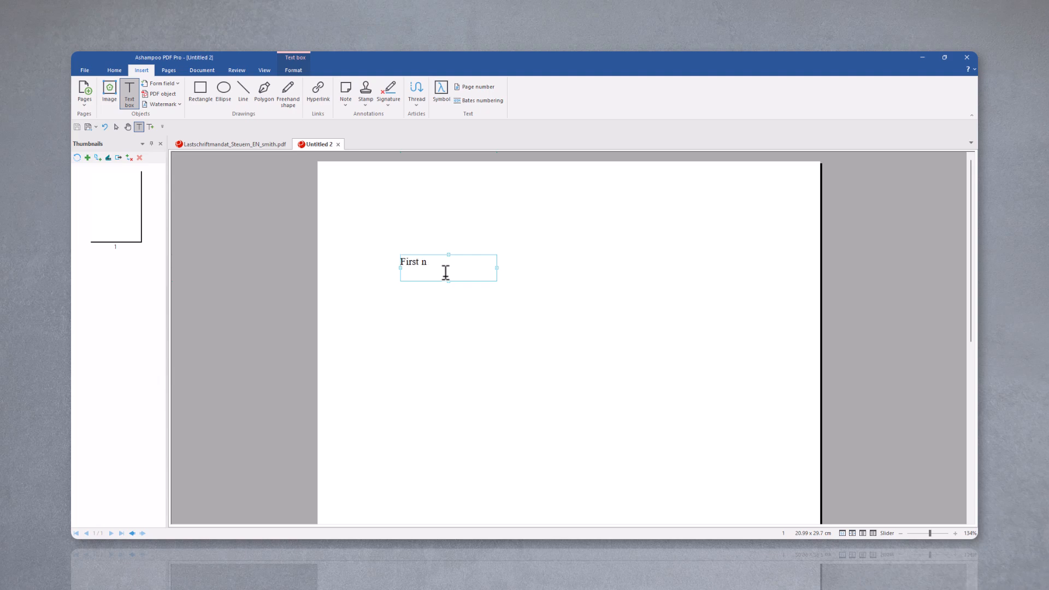
type("ame")
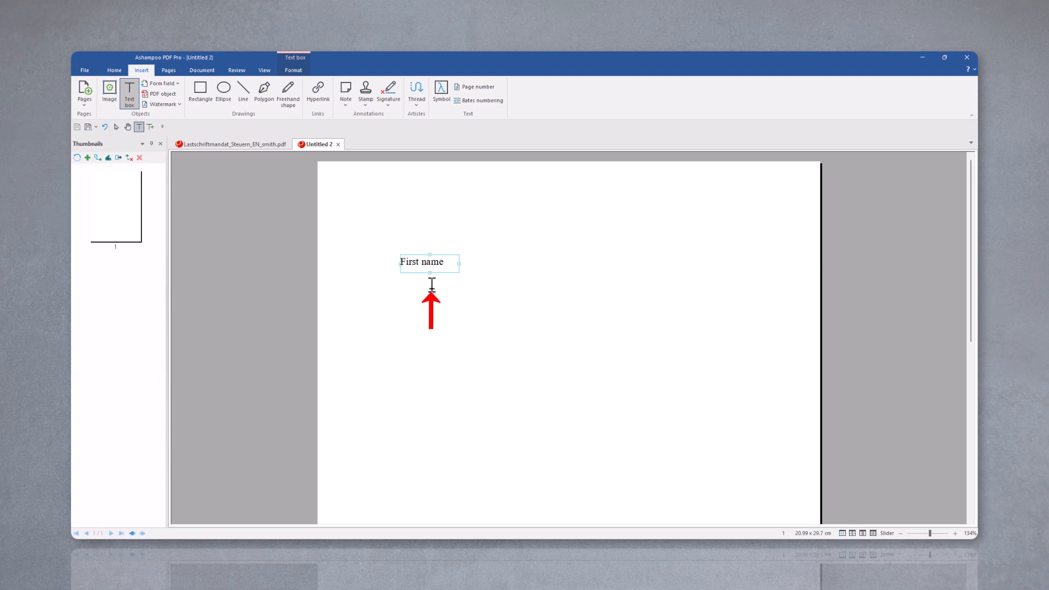
mouse_move(399, 296)
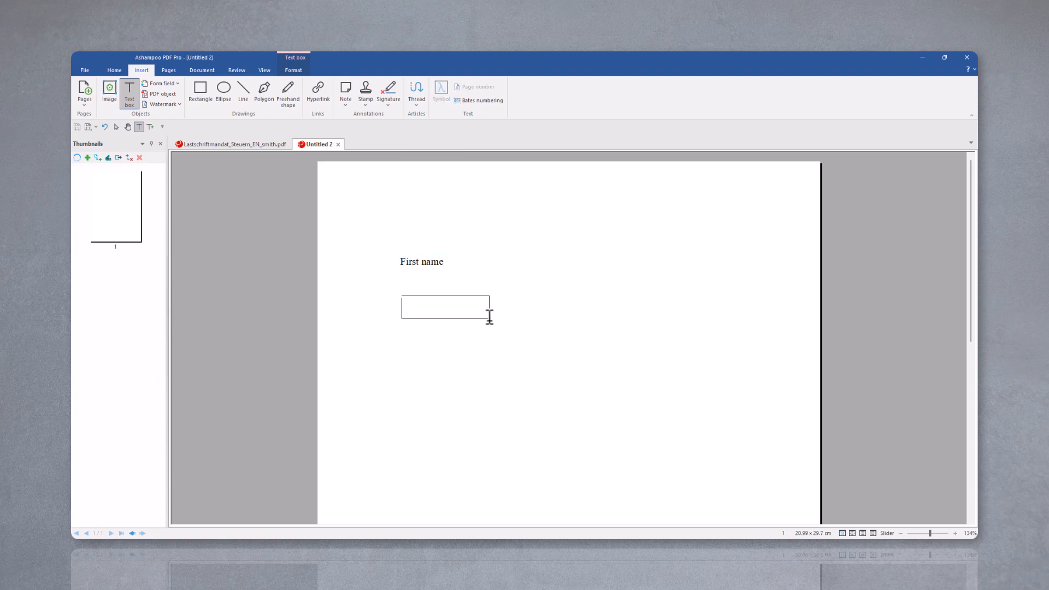
Place a second text box reading 'Last name' below it
type("Last")
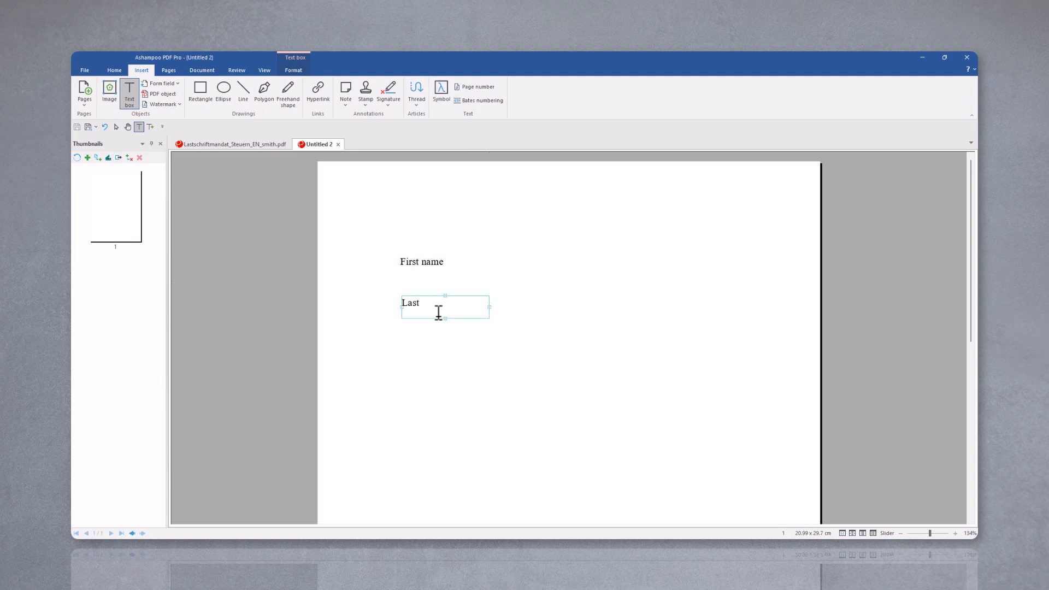
type("name")
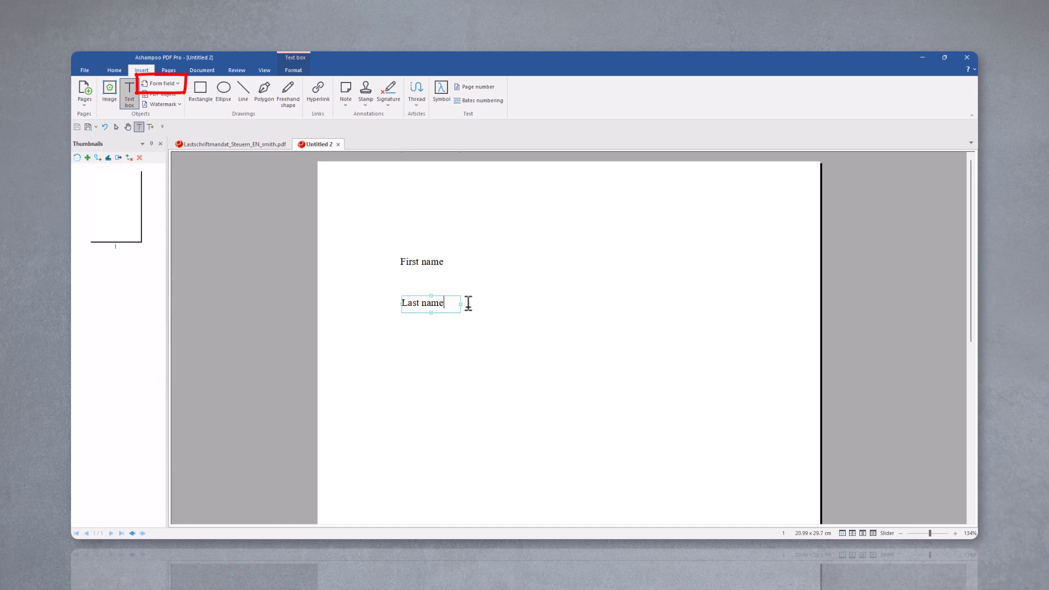
Add a fillable text field beside First name and give it a light-yellow fill colour
left_click(159, 83)
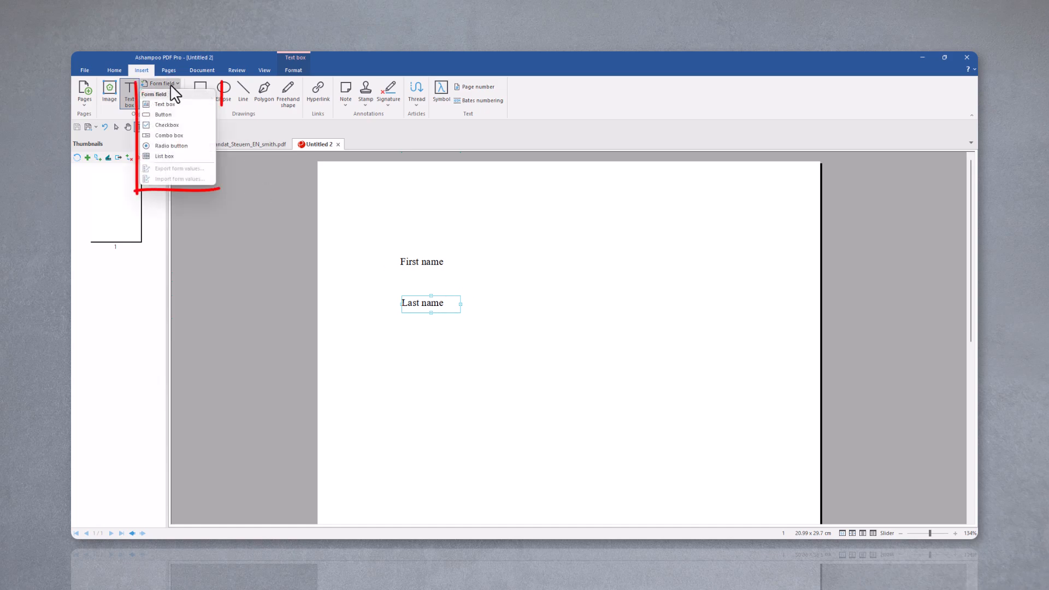
mouse_move(164, 105)
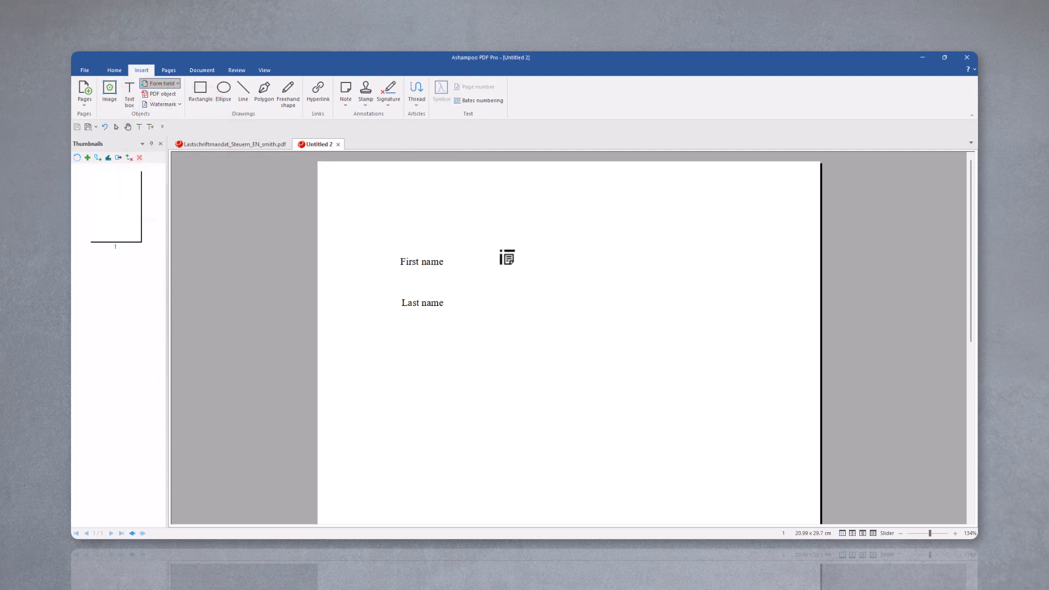
mouse_move(600, 282)
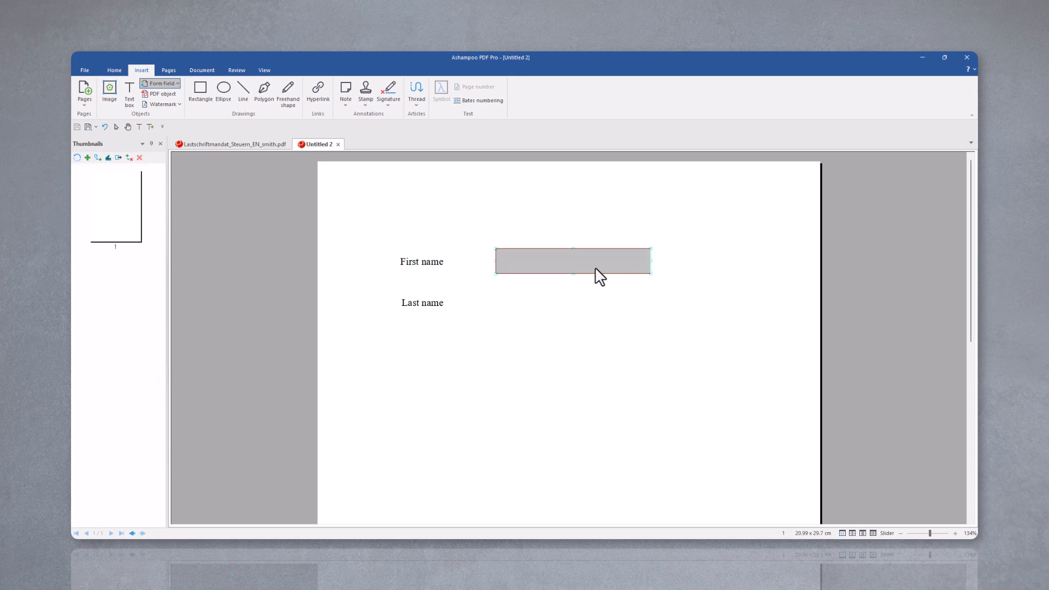
right_click(571, 260)
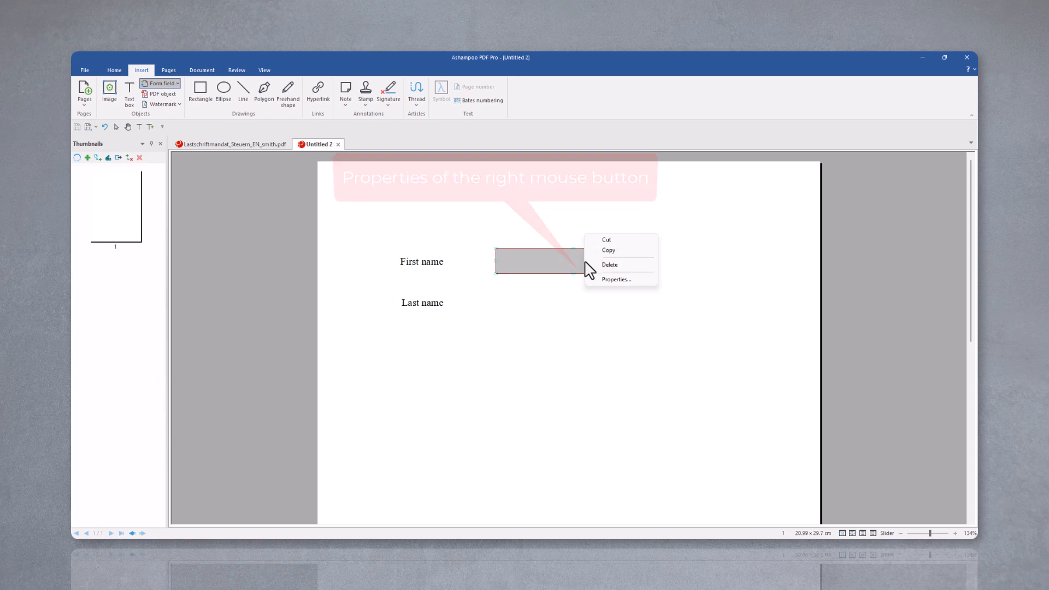
left_click(616, 278)
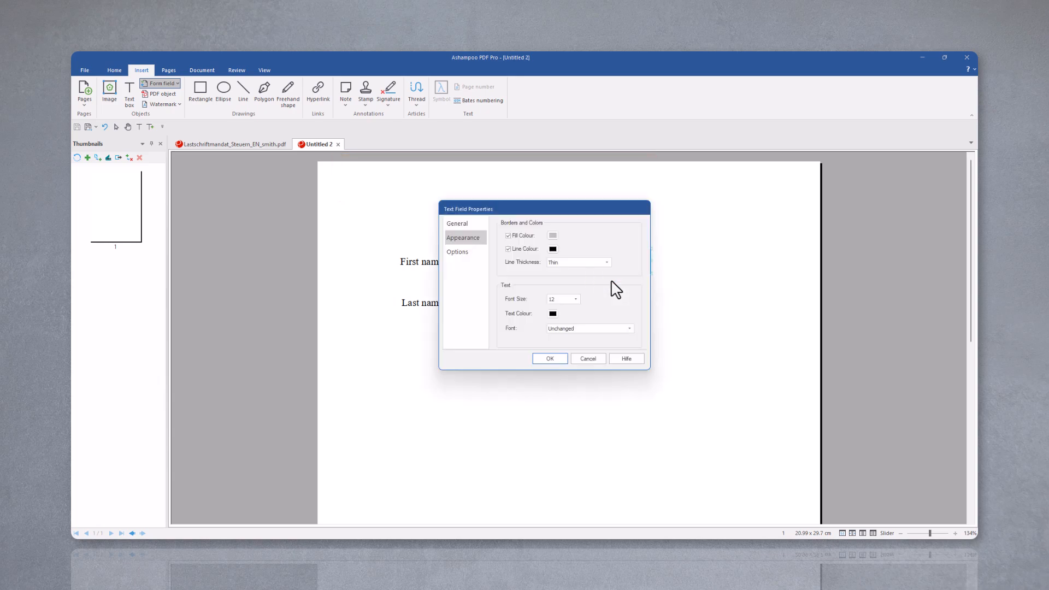
left_click(457, 223)
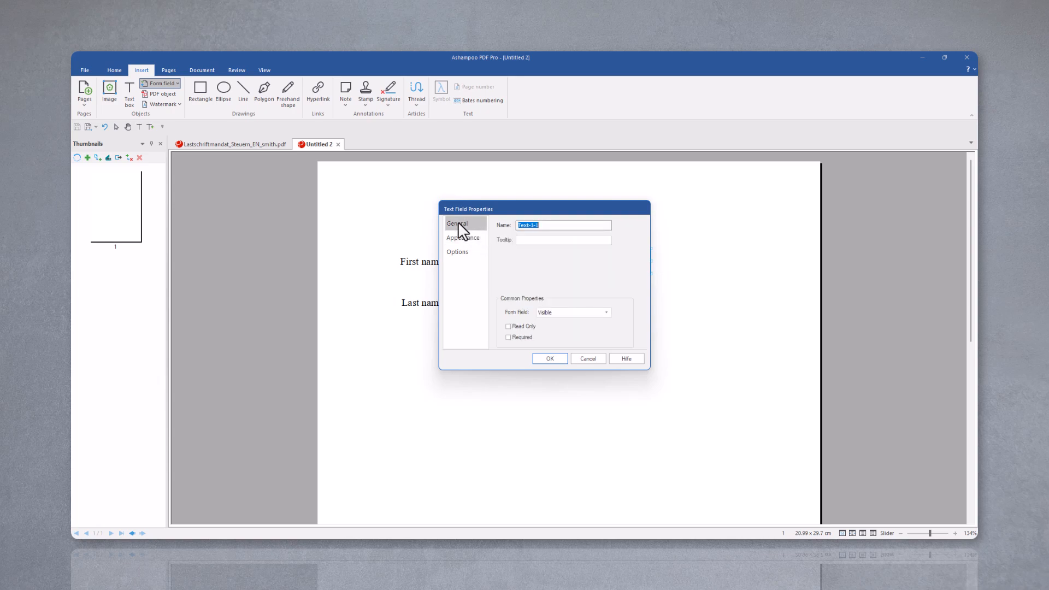
left_click(463, 237)
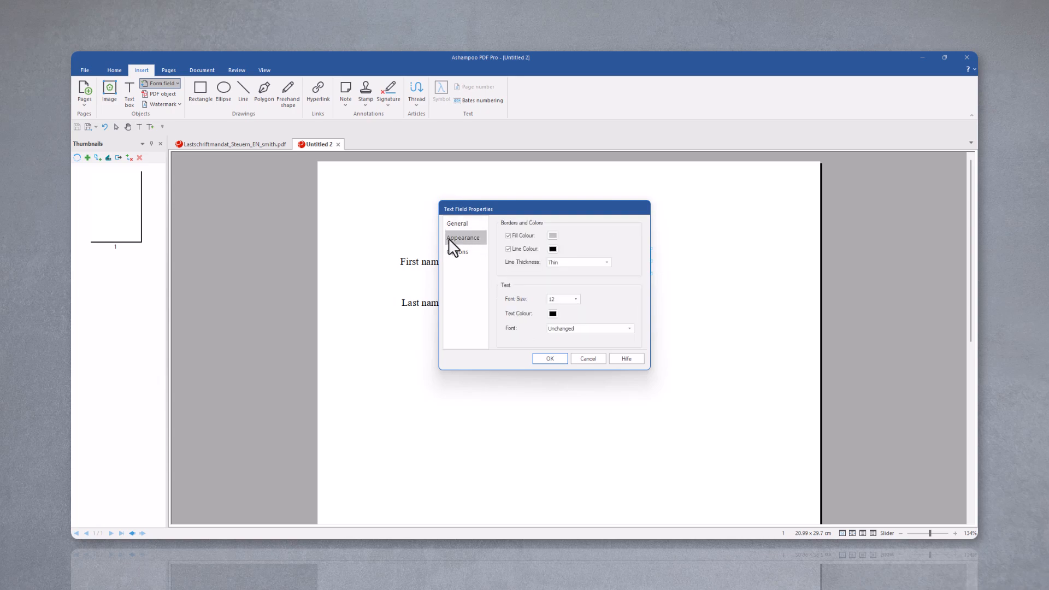
left_click(553, 235)
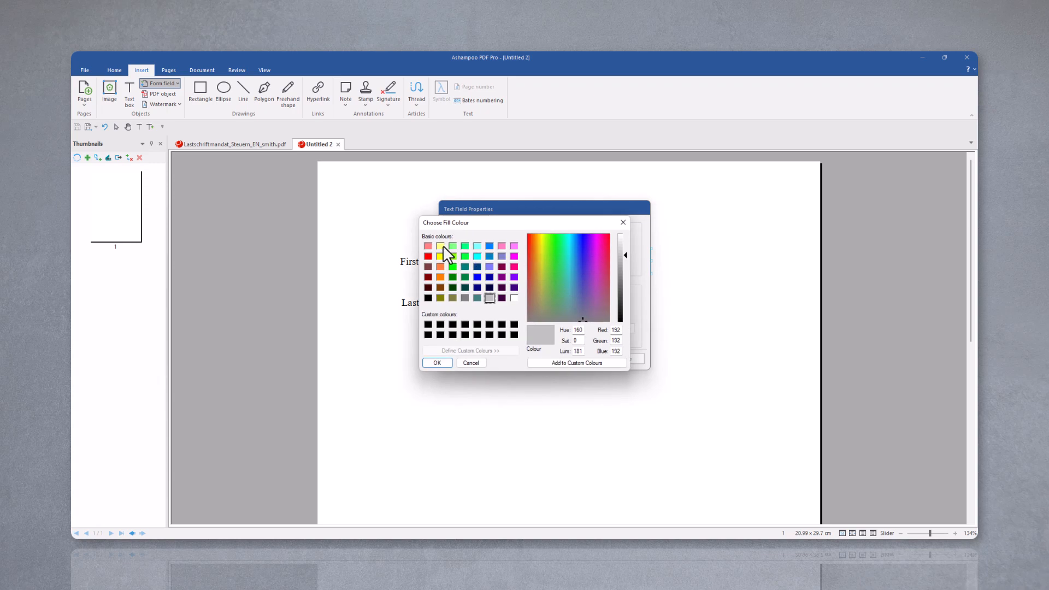
left_click(437, 363)
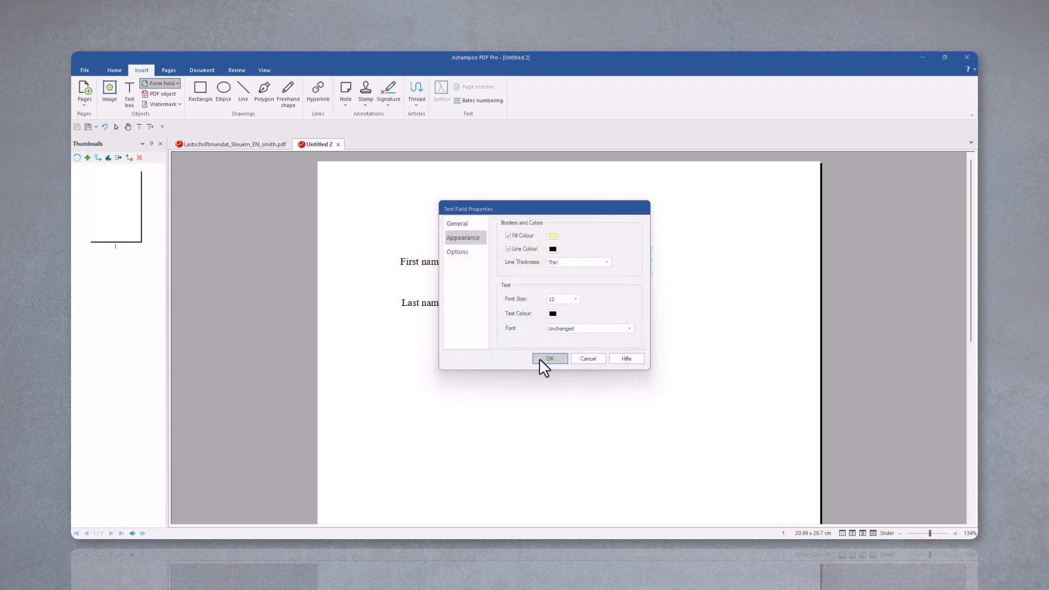
left_click(550, 358)
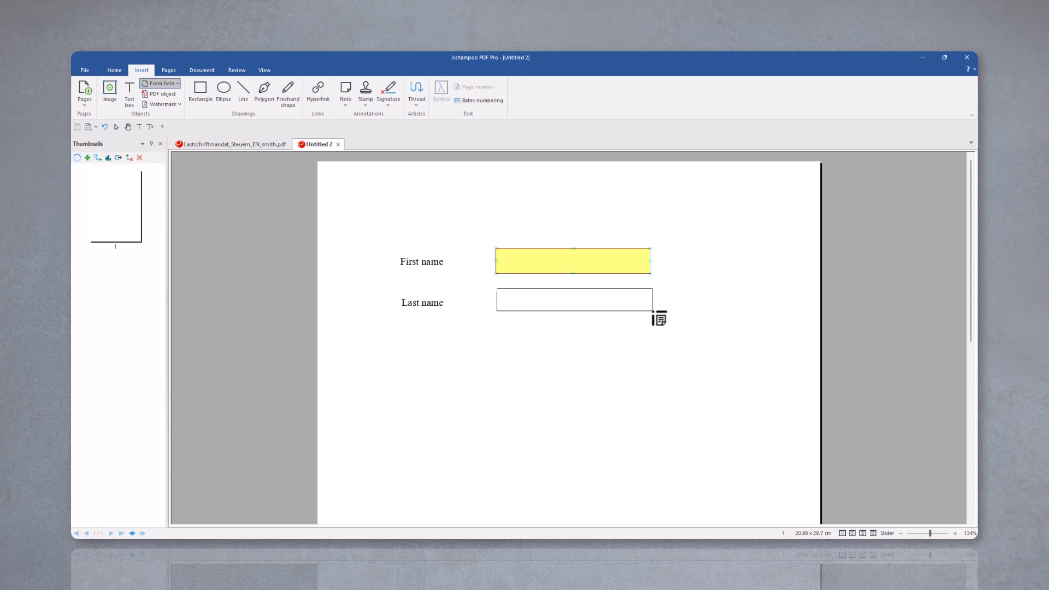
Check and confirm the properties of the text field beside Last name
double_click(572, 261)
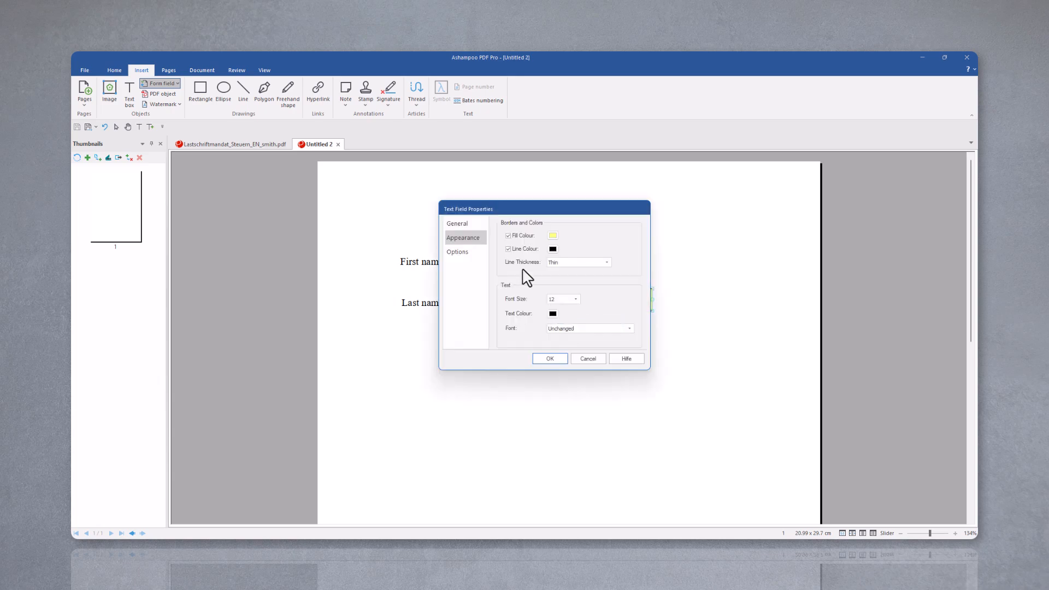
left_click(458, 223)
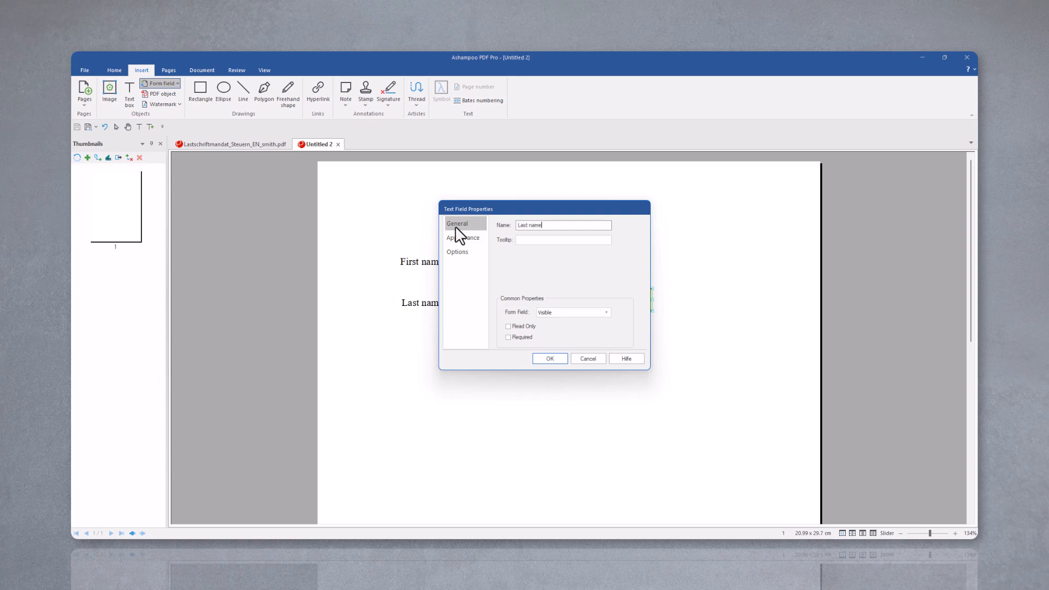
left_click(550, 358)
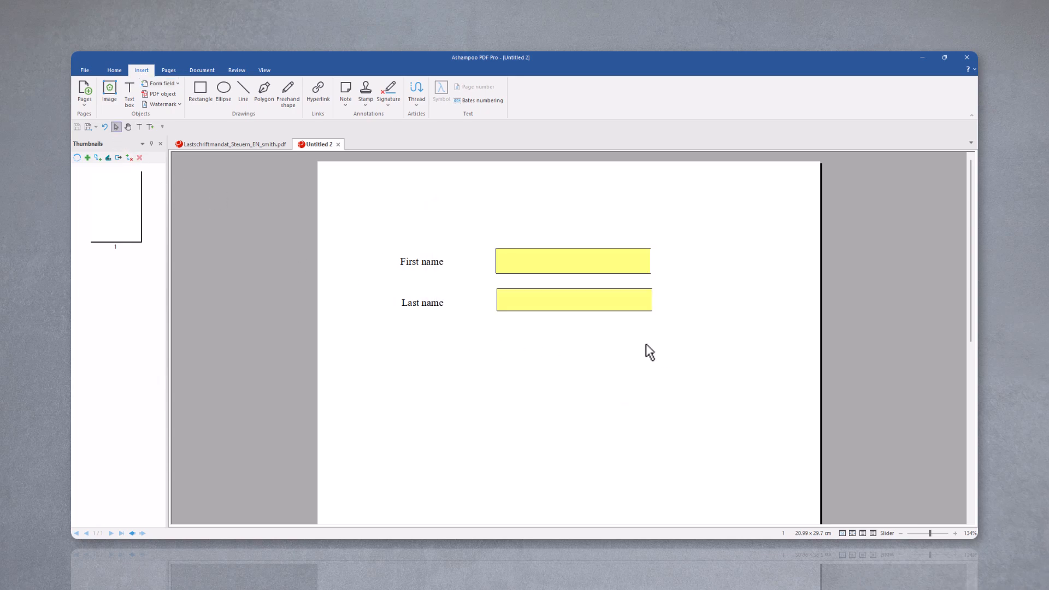
mouse_move(580, 305)
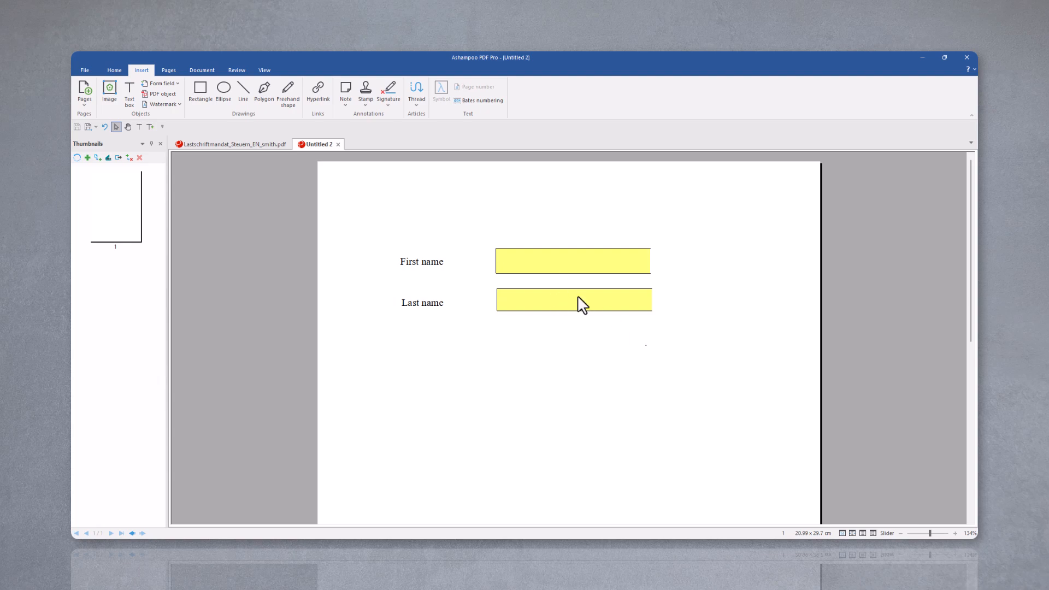
left_click(159, 83)
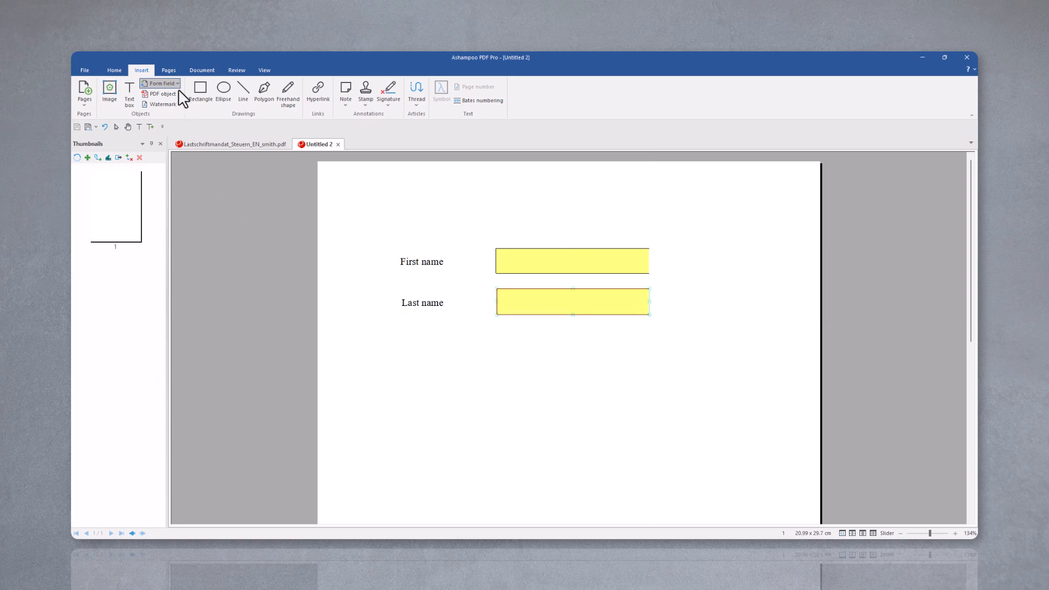
Add a checkbox beside each yellow text field and save the form as Example2.pdf
left_click(160, 84)
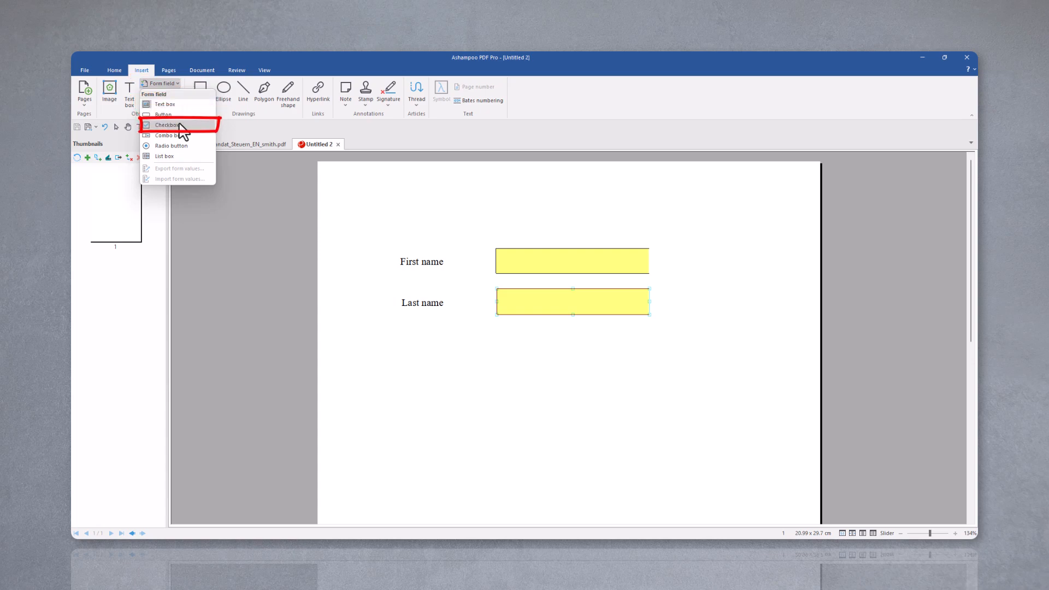
mouse_move(168, 124)
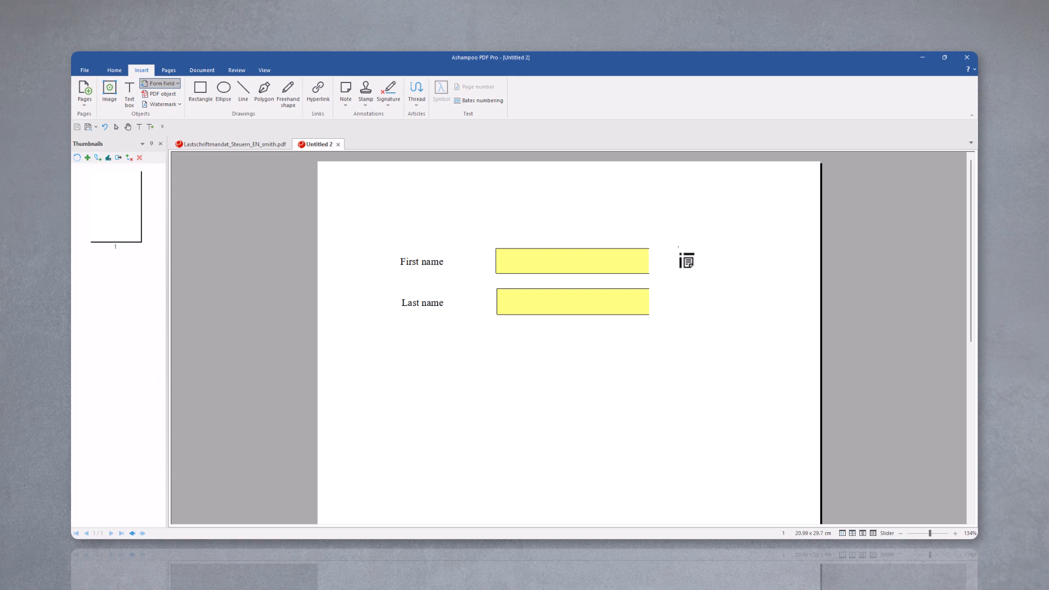
right_click(685, 261)
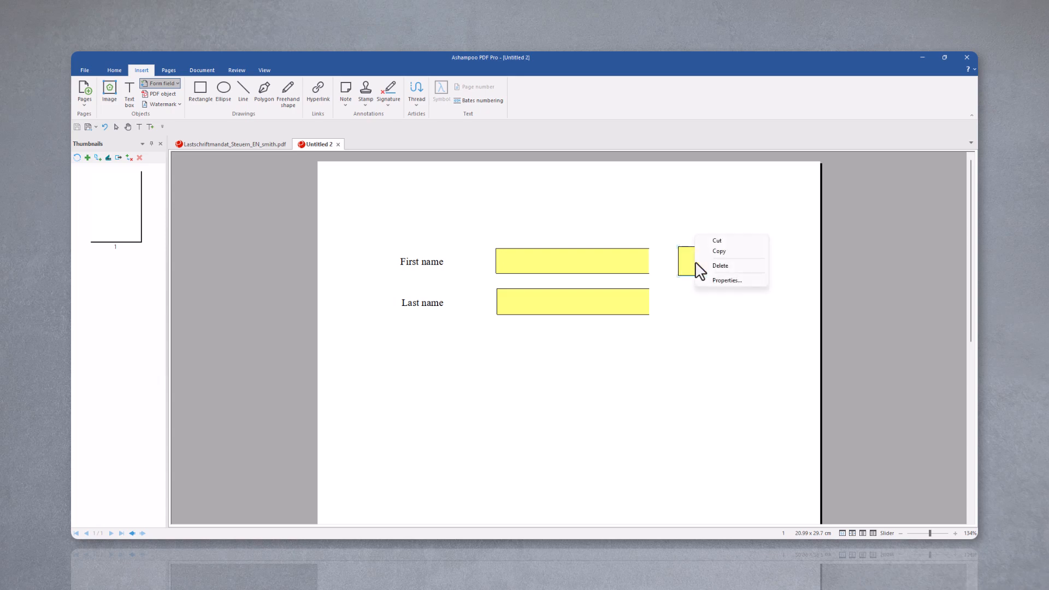
left_click(725, 280)
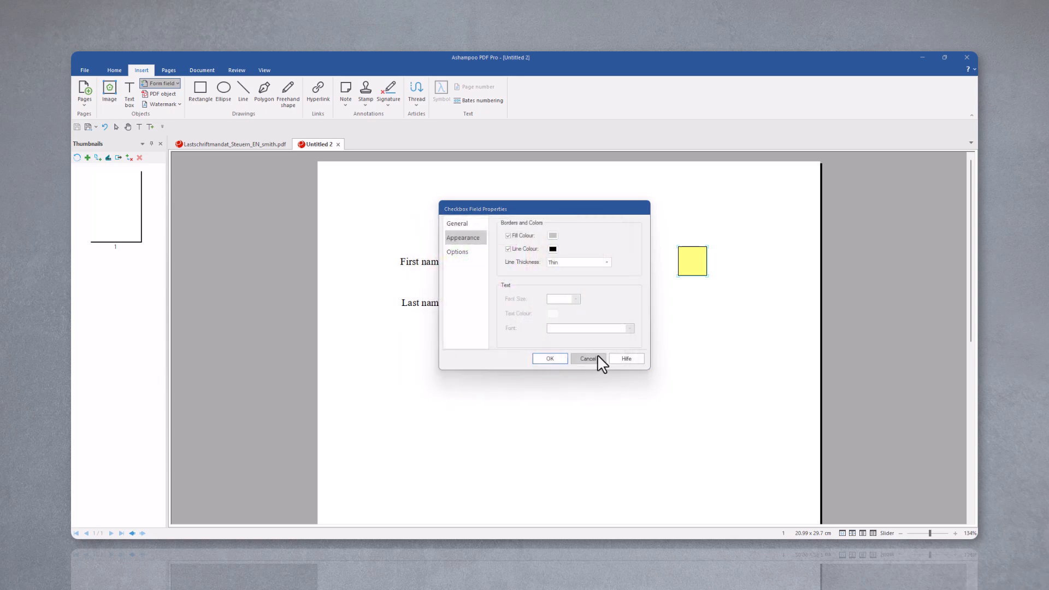
left_click(587, 358)
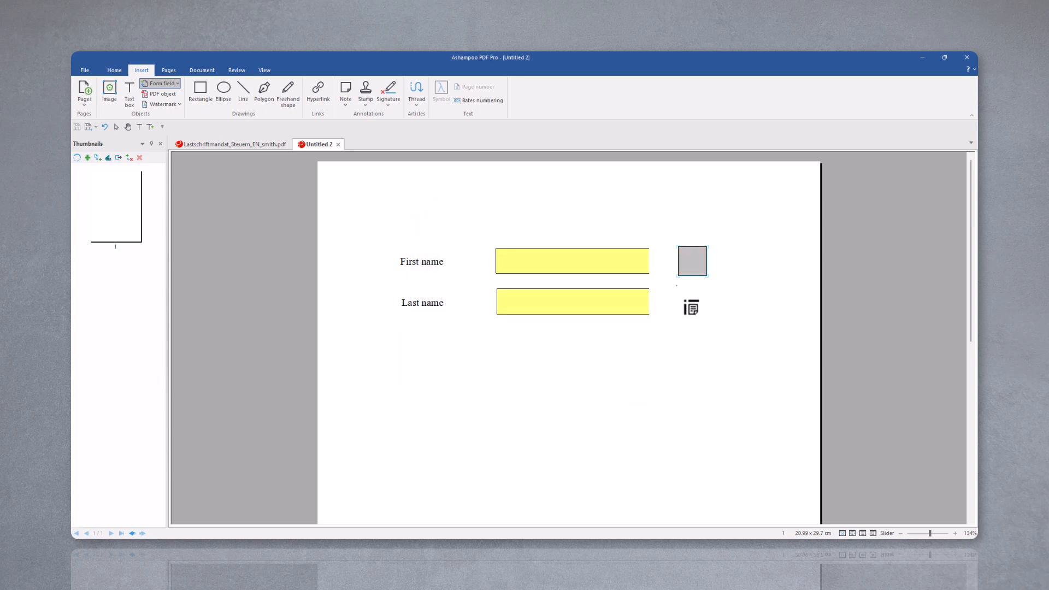
left_click(691, 301)
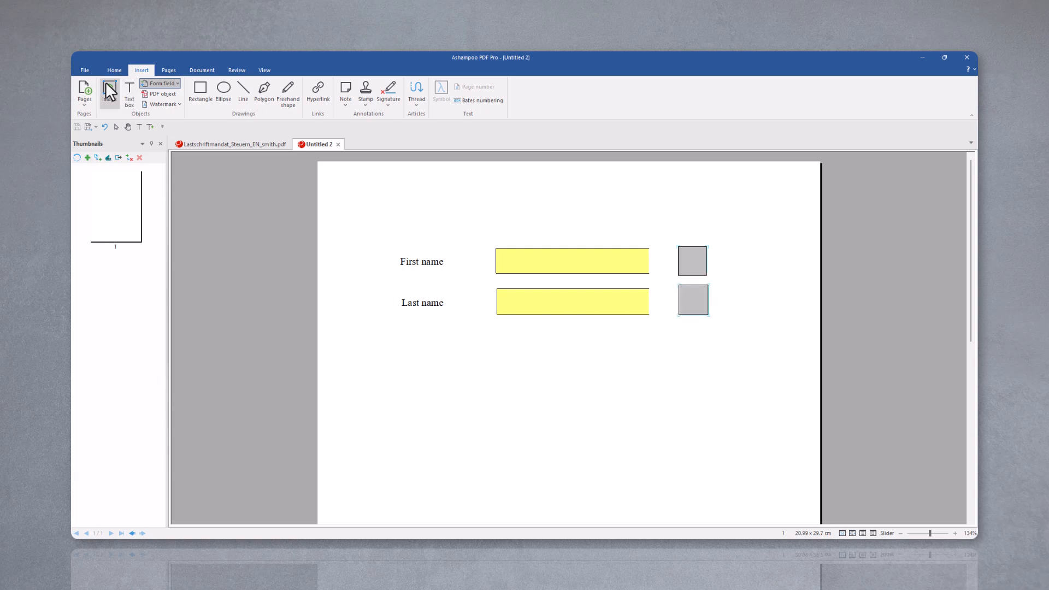
left_click(84, 70)
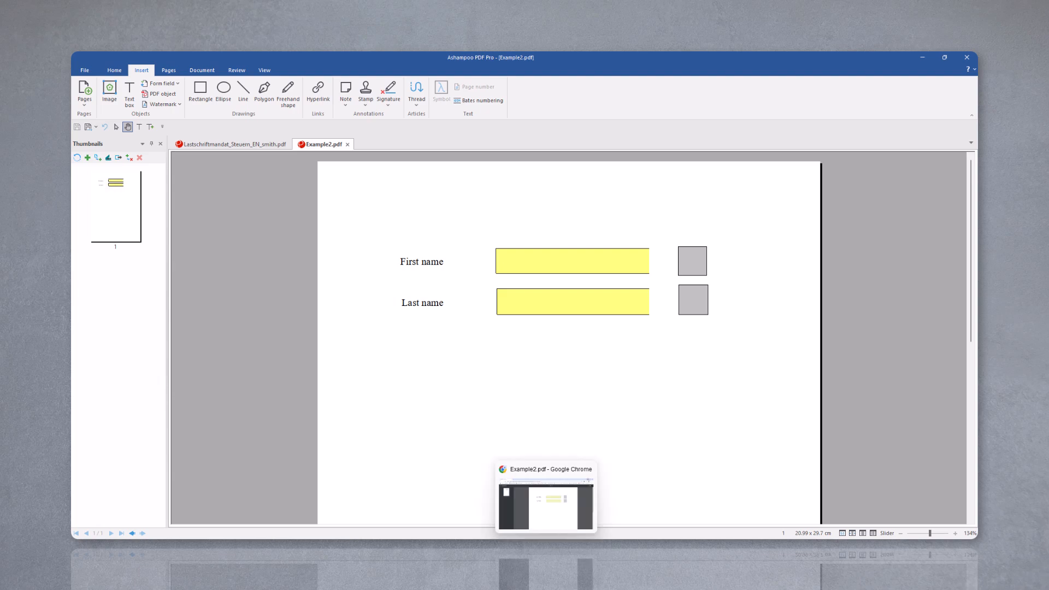
Preview Example2 in Chrome and enter 'J' into the First name field
left_click(545, 498)
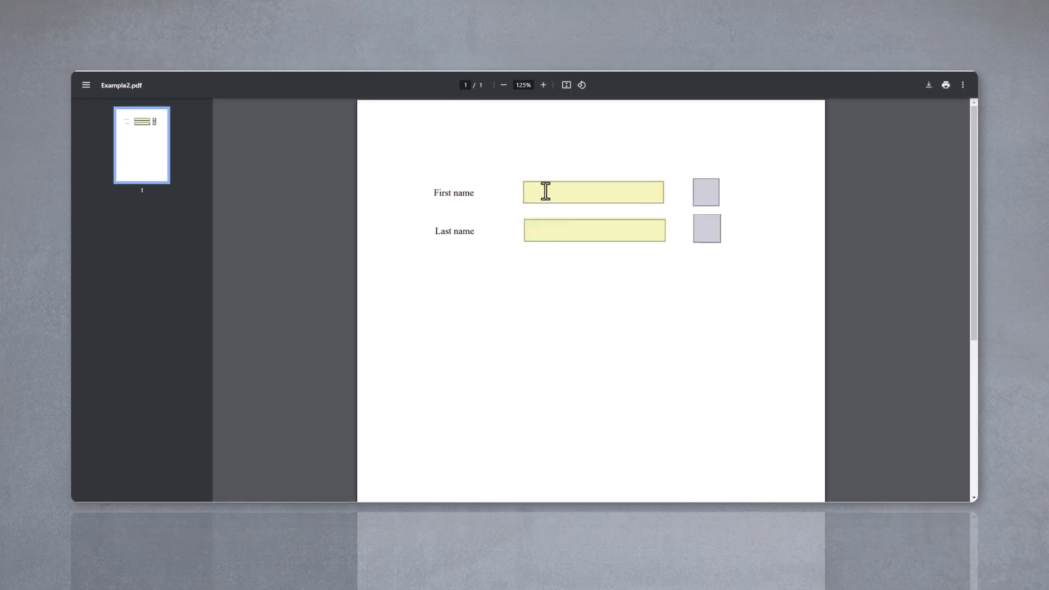
type("J")
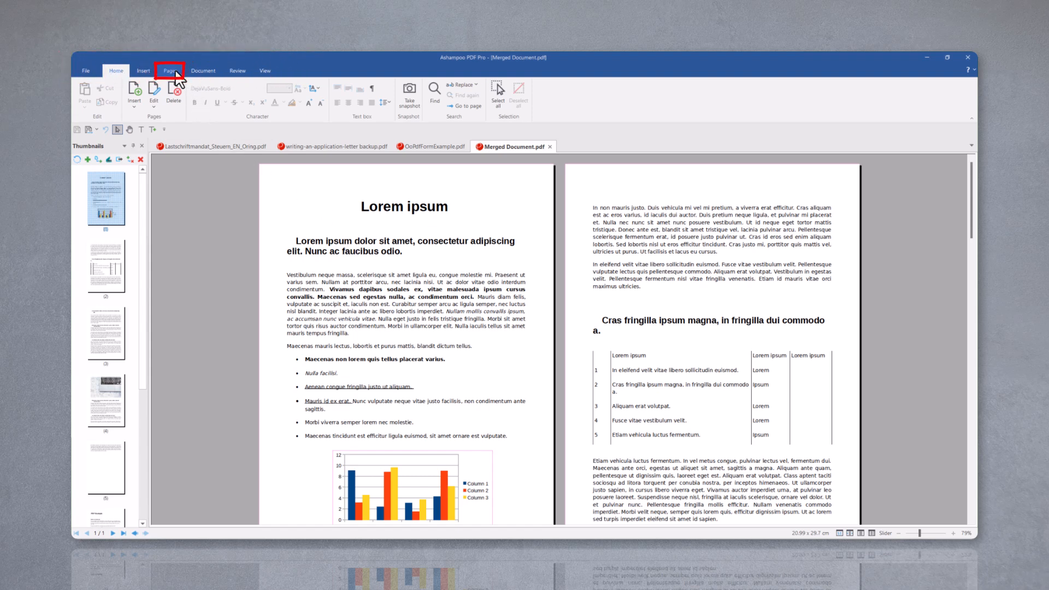
Re-order pages so page 1 is moved after the last page
left_click(171, 70)
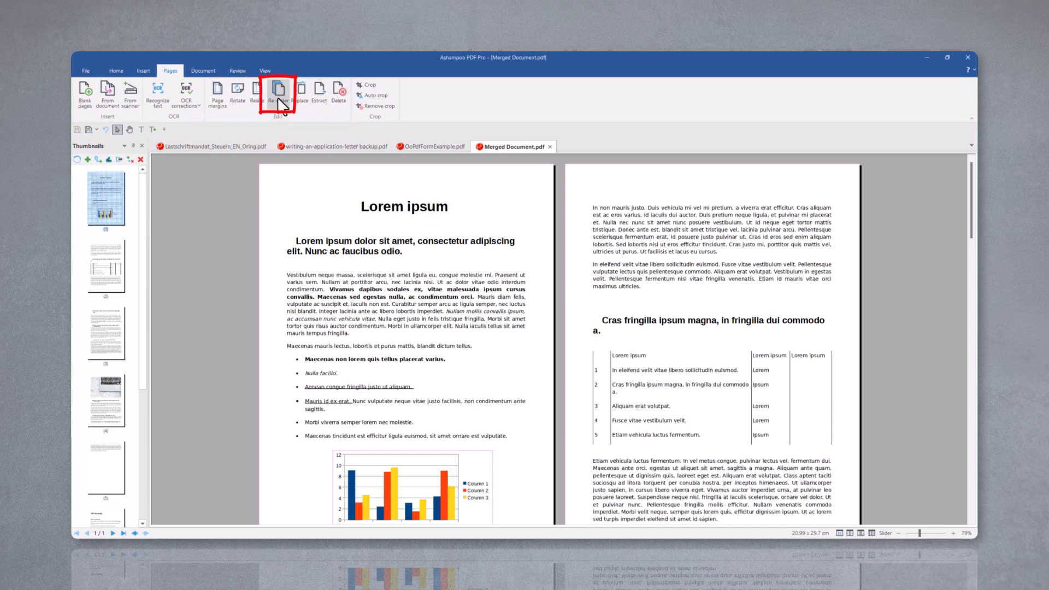
left_click(277, 93)
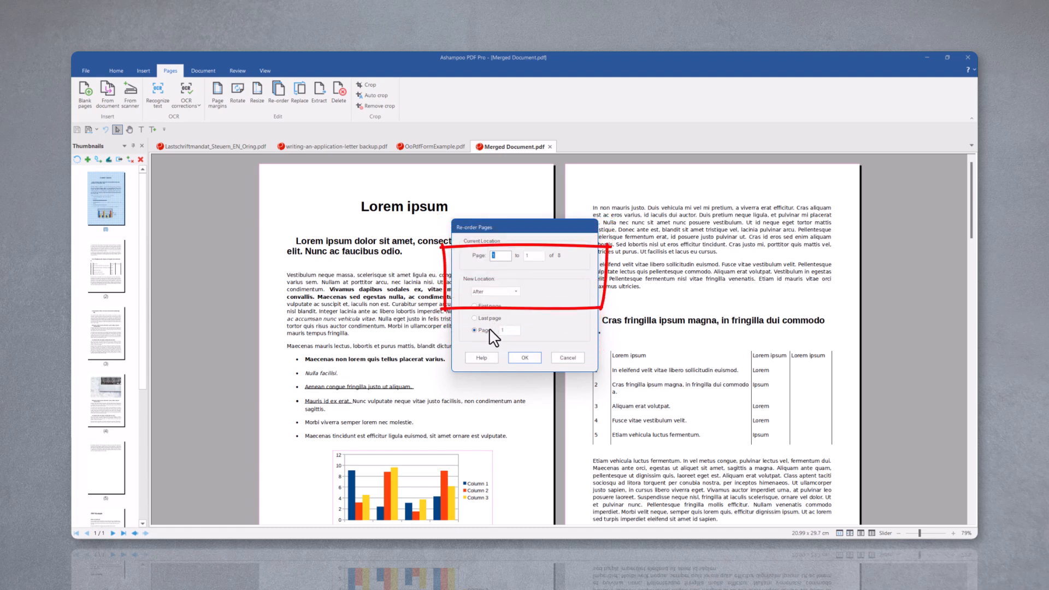
left_click(475, 318)
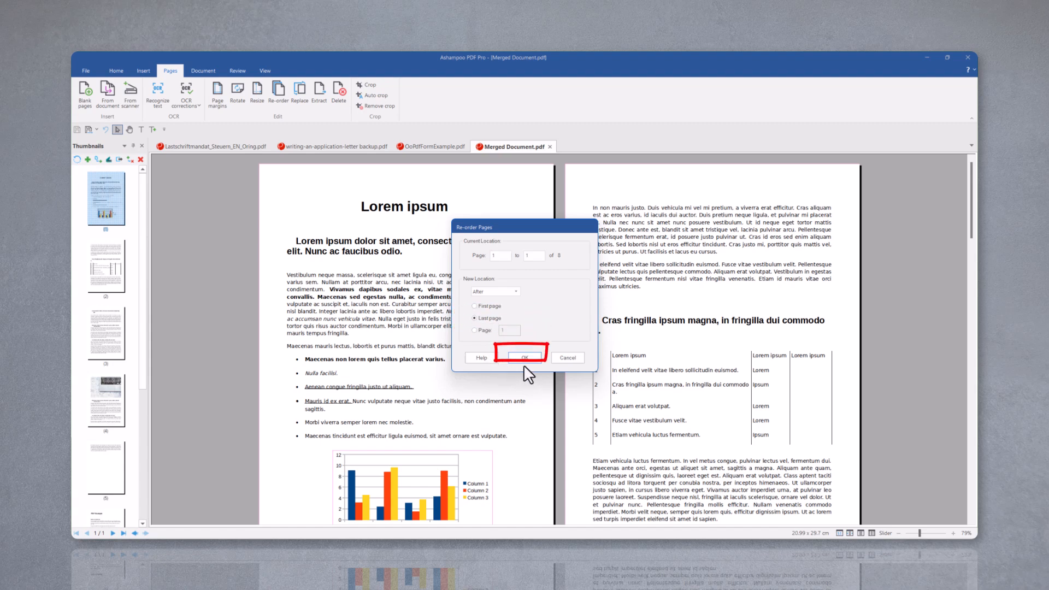
left_click(525, 357)
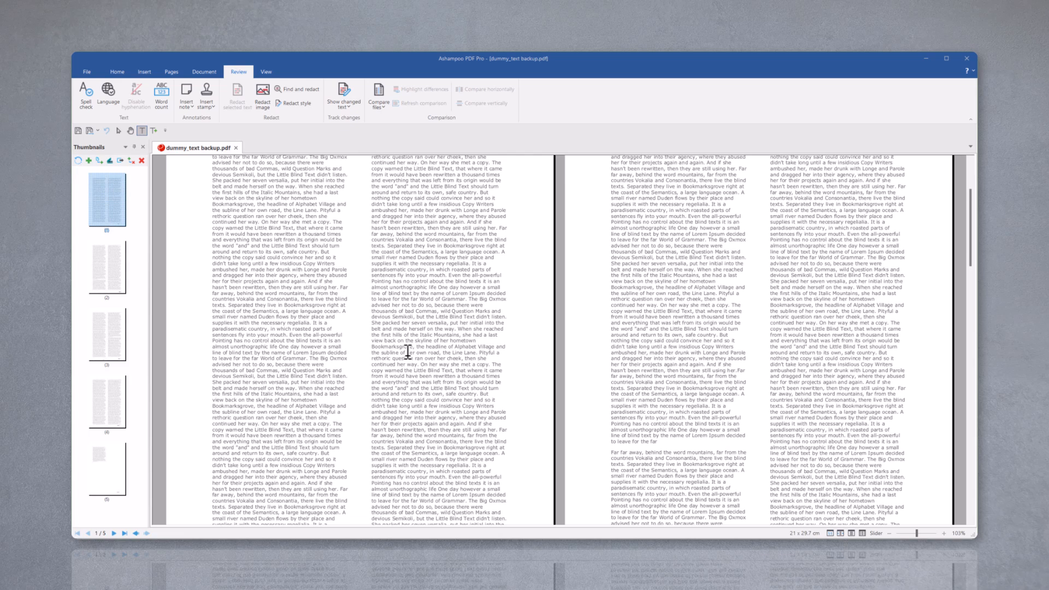
mouse_move(470, 301)
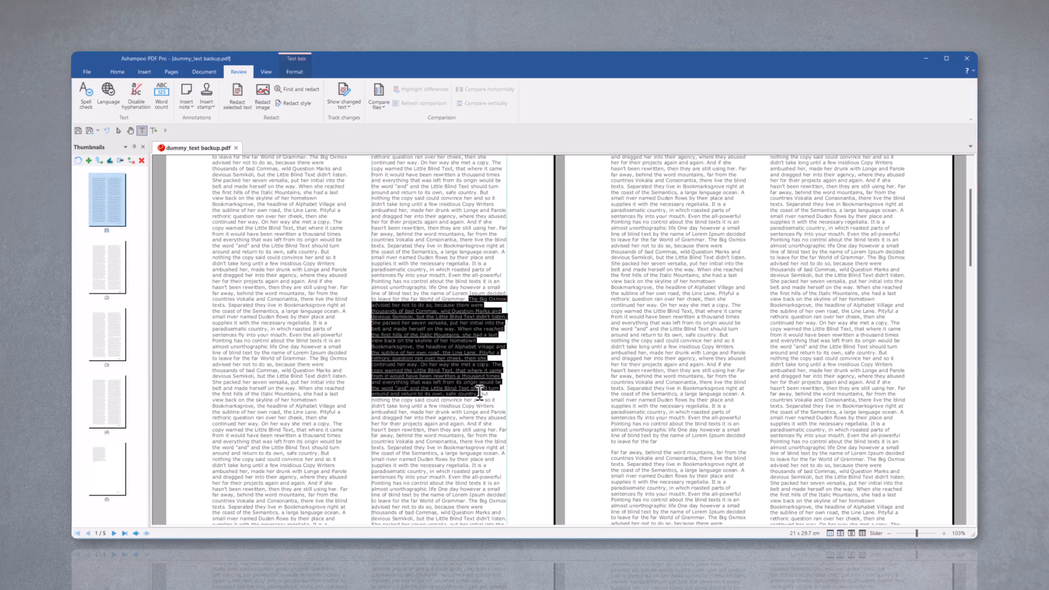
Redact the selected paragraph, then restore the document's unredacted text
left_click(237, 96)
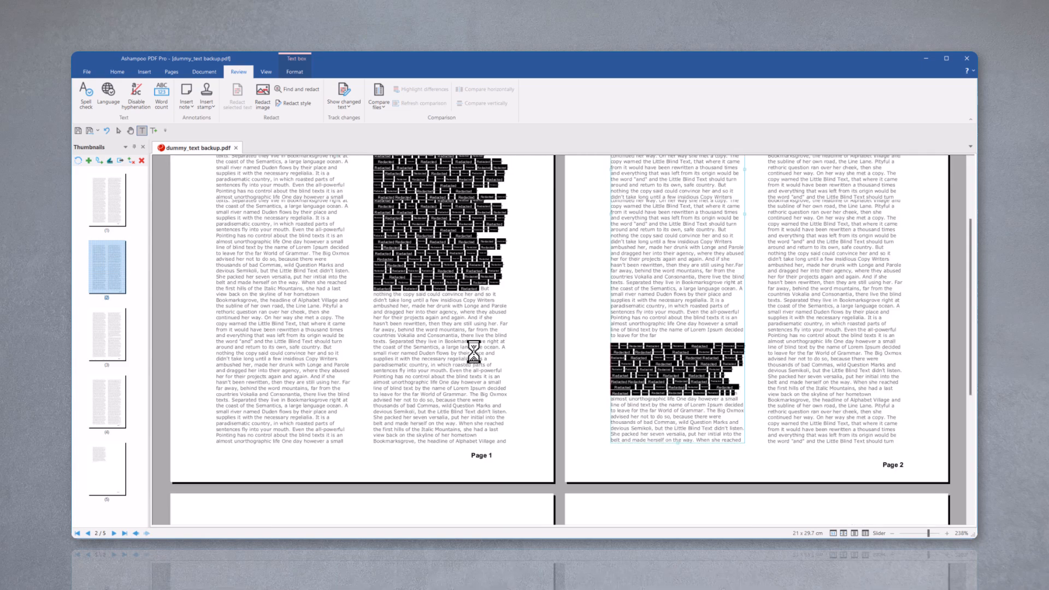
left_click(117, 72)
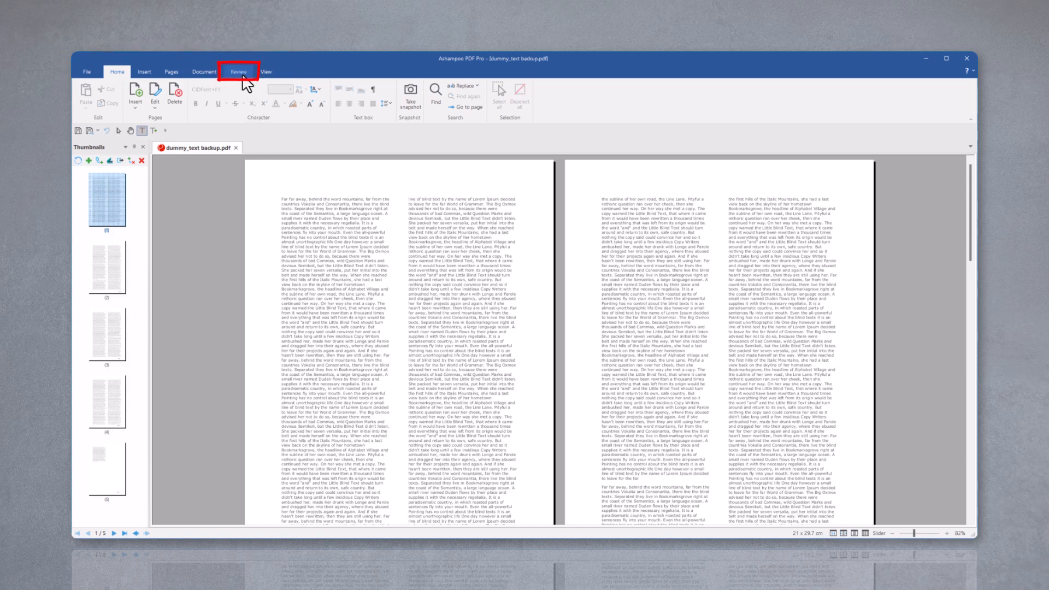
Set the redact style to black boxes with the label 'Redacted'
left_click(238, 72)
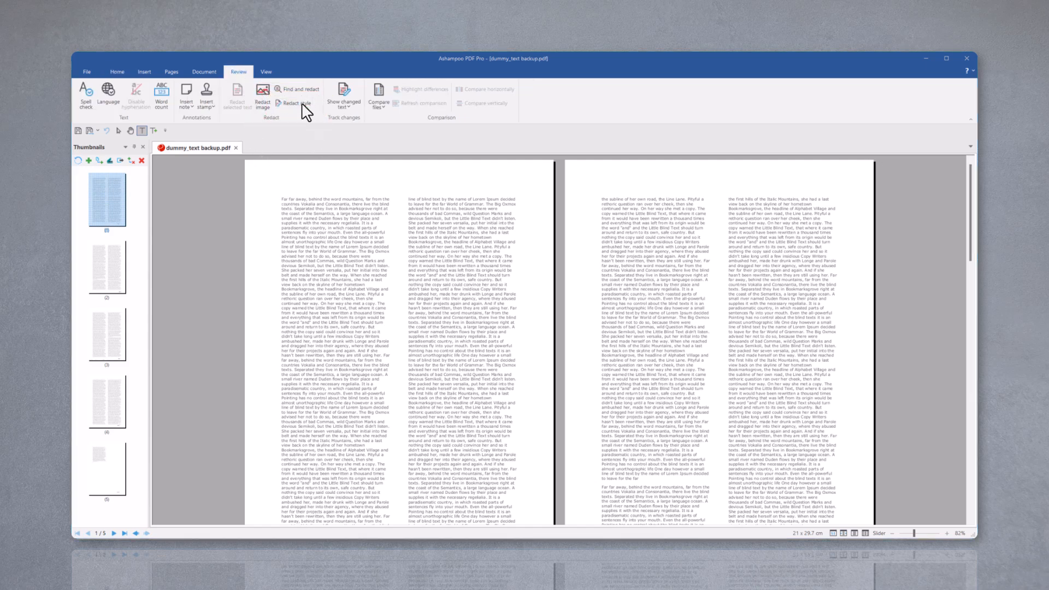
left_click(293, 102)
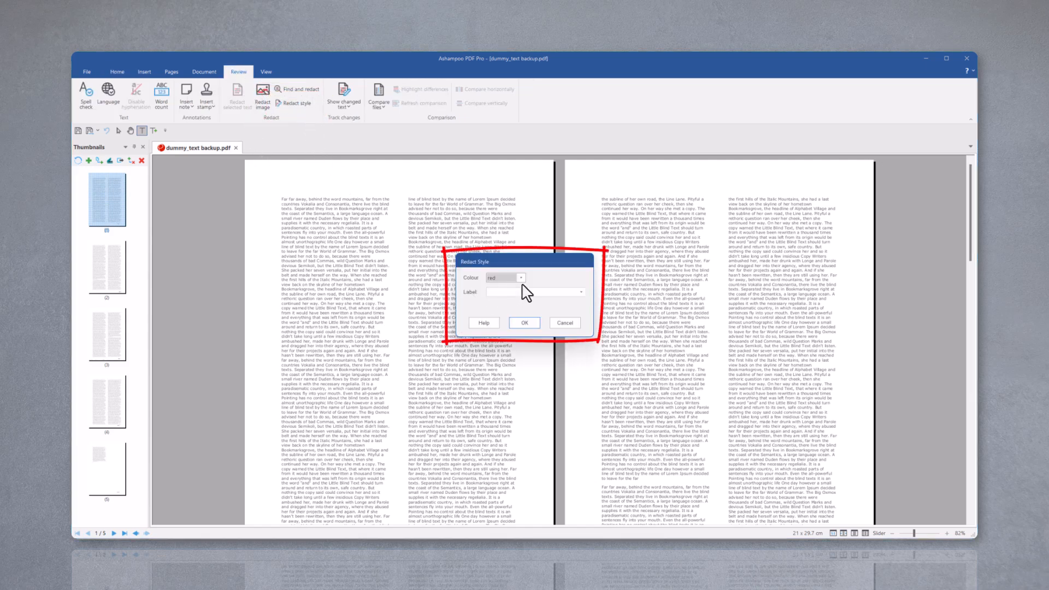
left_click(523, 278)
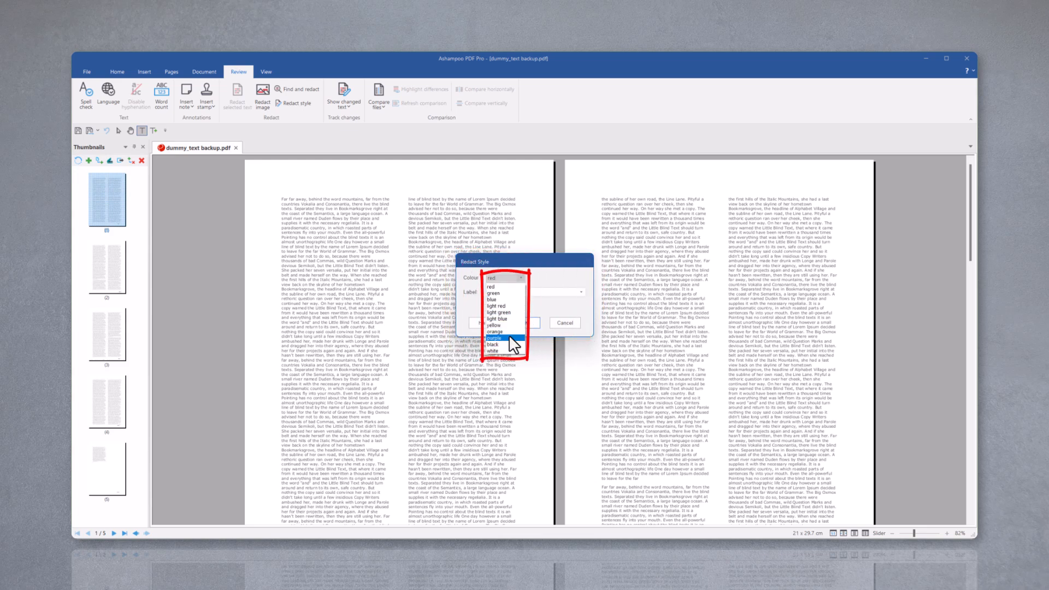
left_click(492, 351)
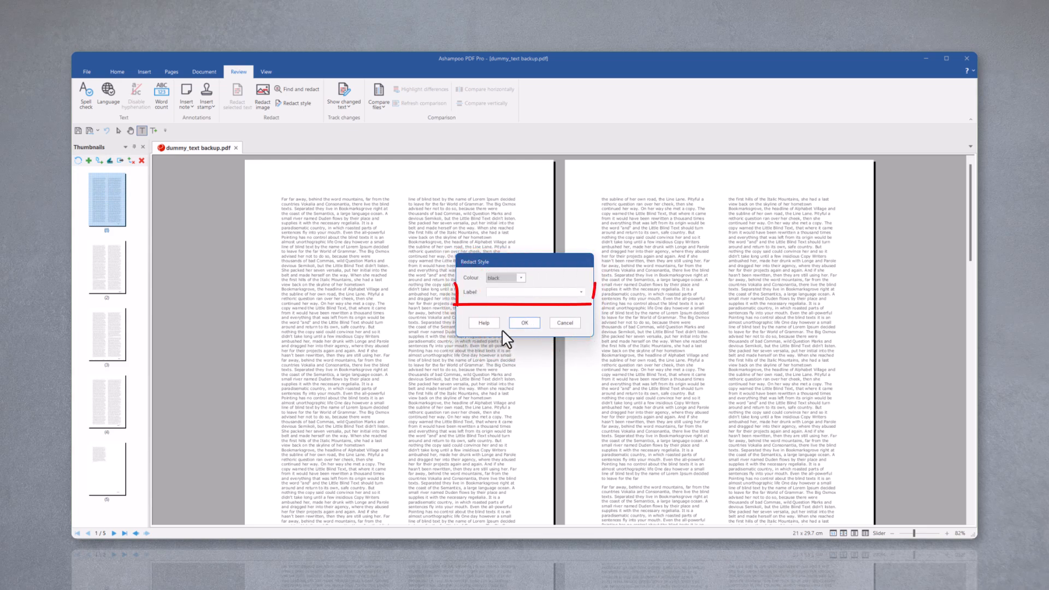
left_click(518, 290)
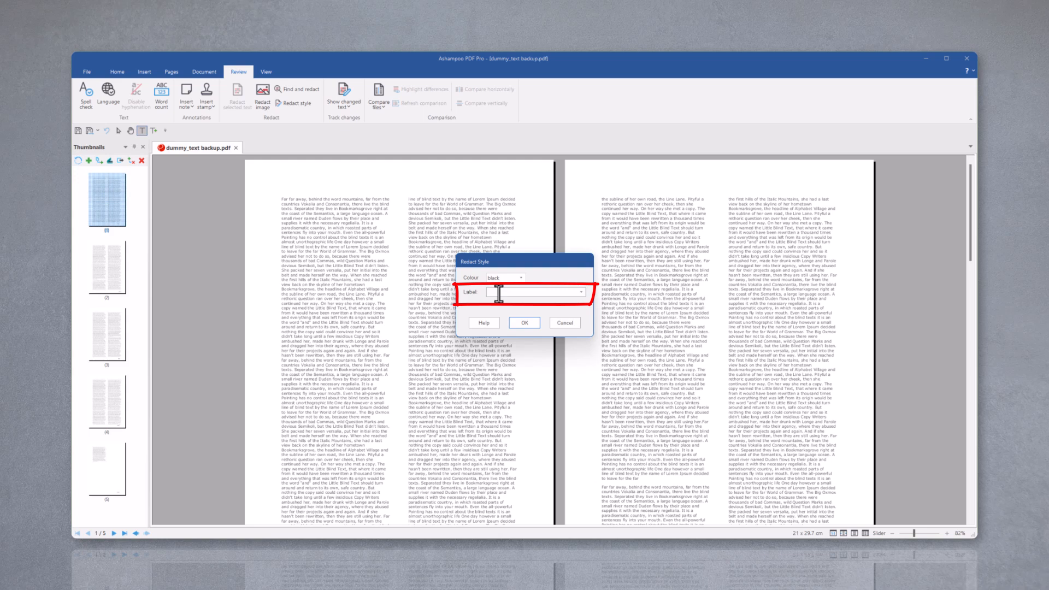
type("Redacted")
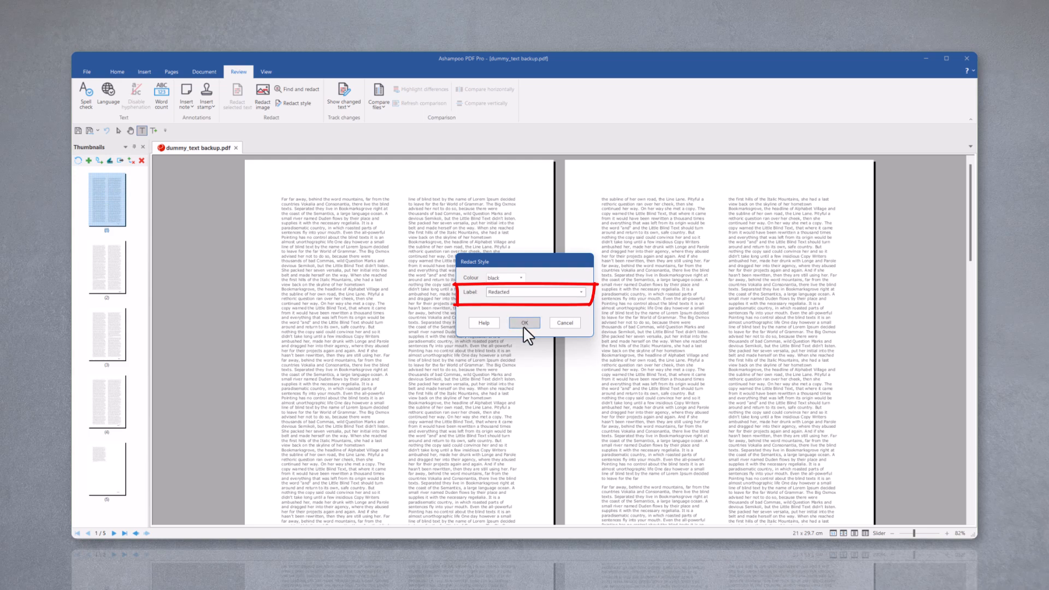
left_click(525, 322)
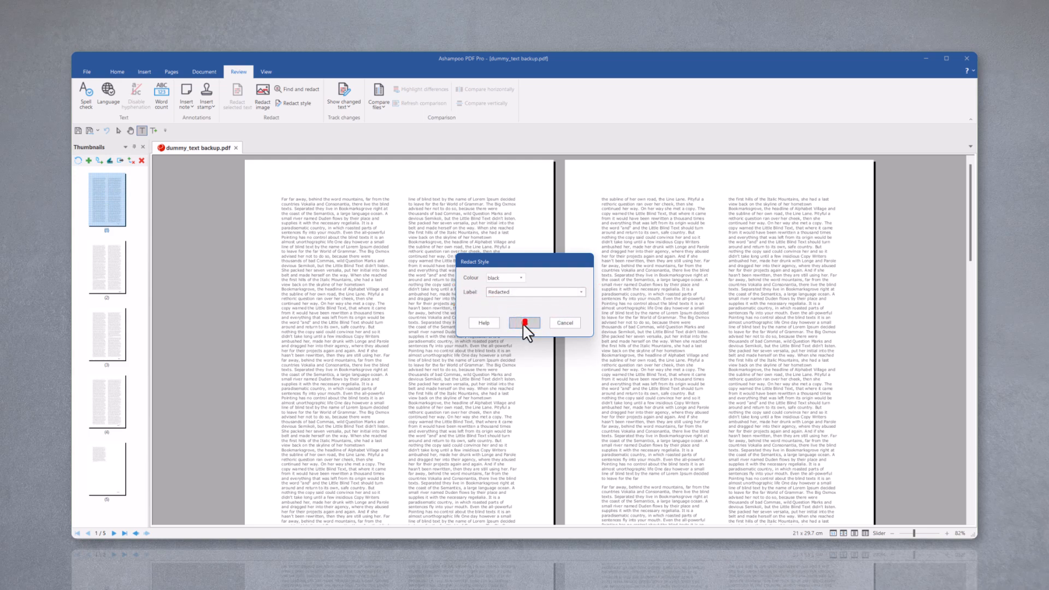
left_click(524, 322)
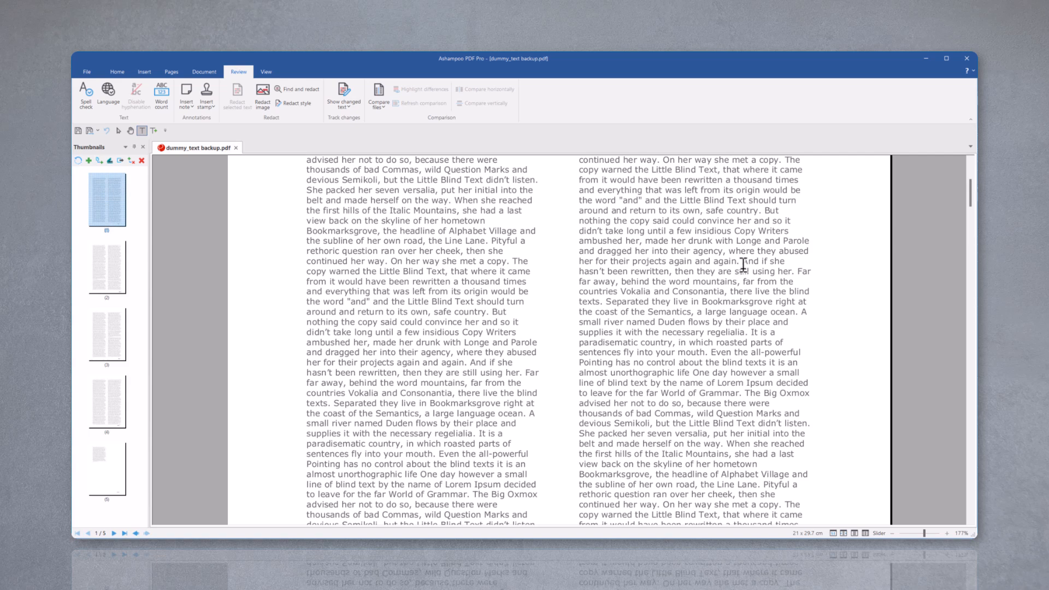
Redact a selected sentence and a second passage with Ctrl+Shift+R
key("ctrl+shift+r")
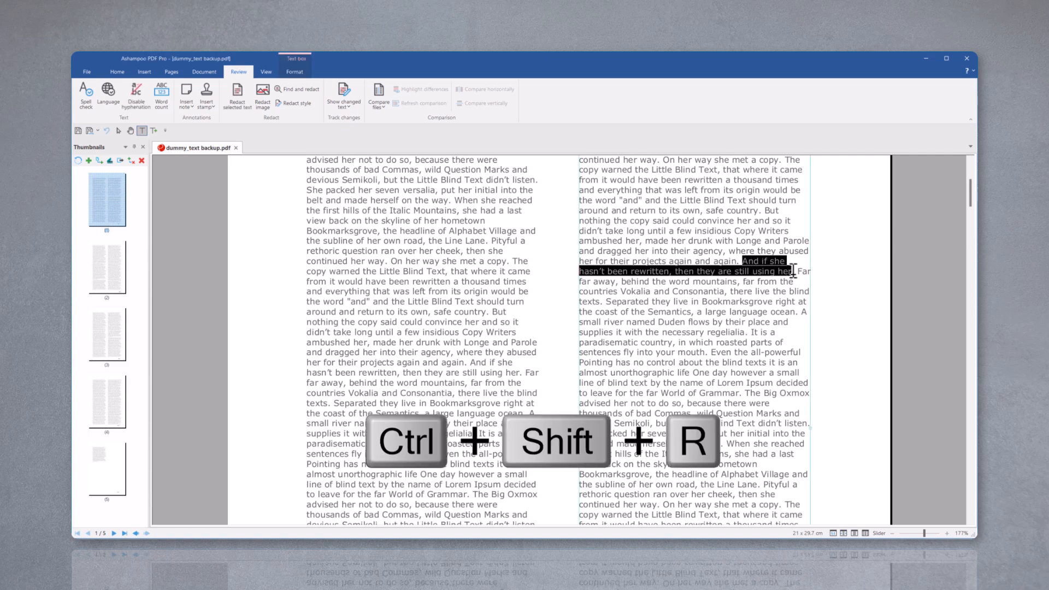
key("ctrl+shift+r")
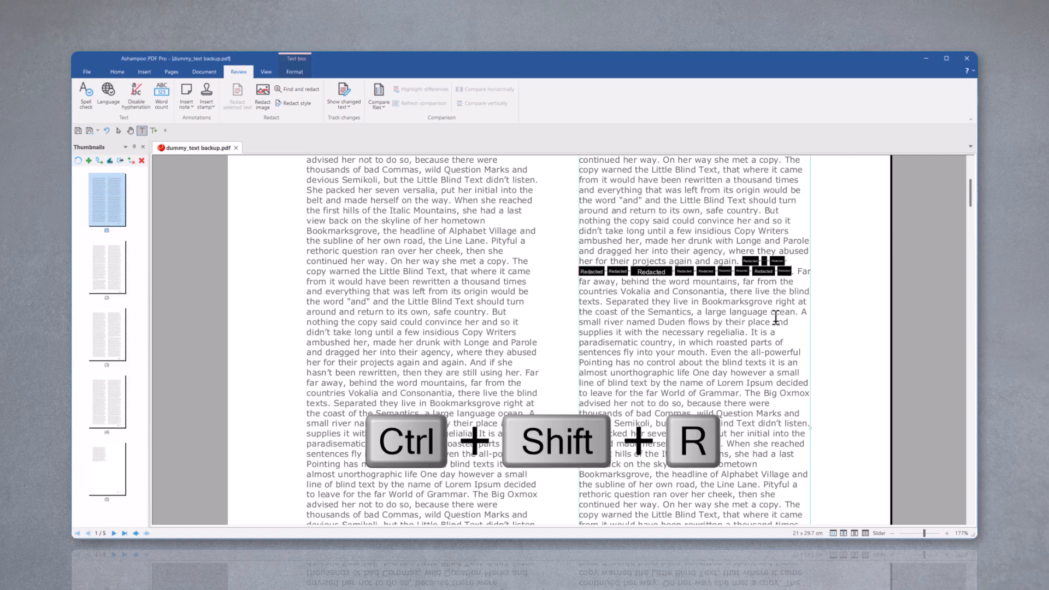
key("ctrl+shift+r")
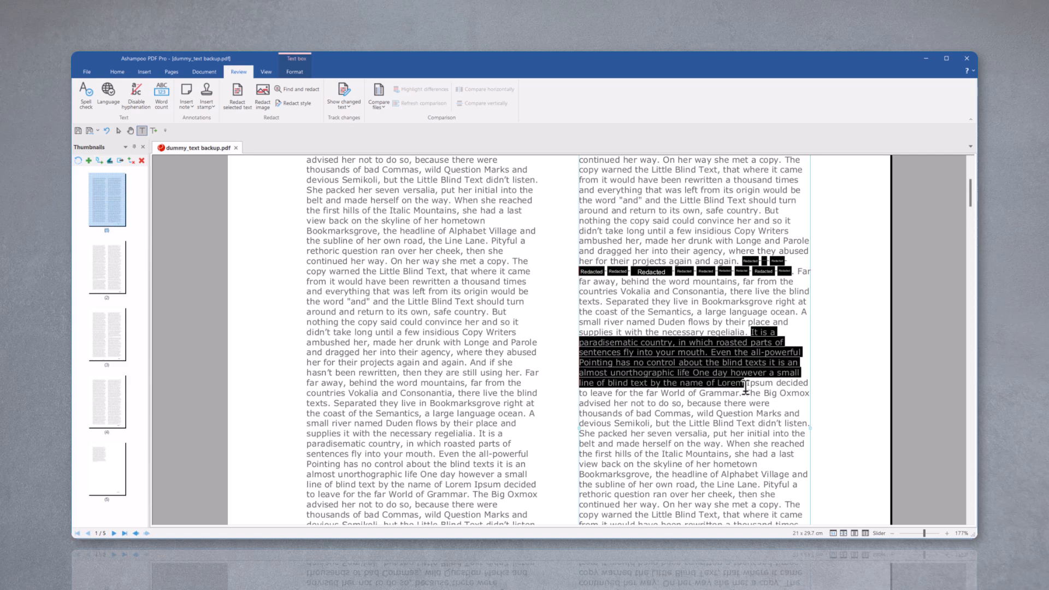
key("ctrl+shift+r")
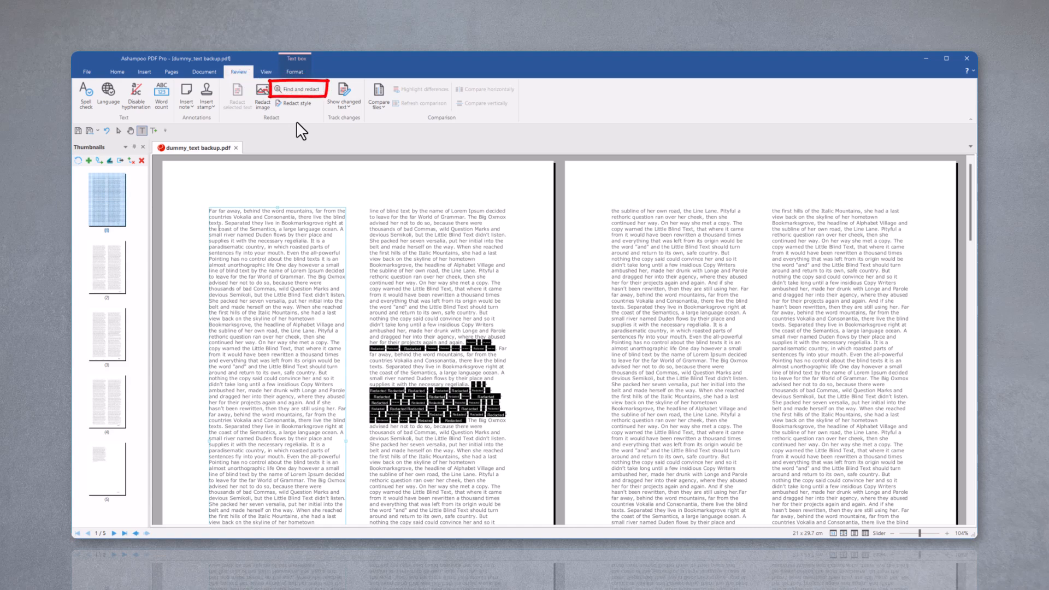
mouse_move(297, 88)
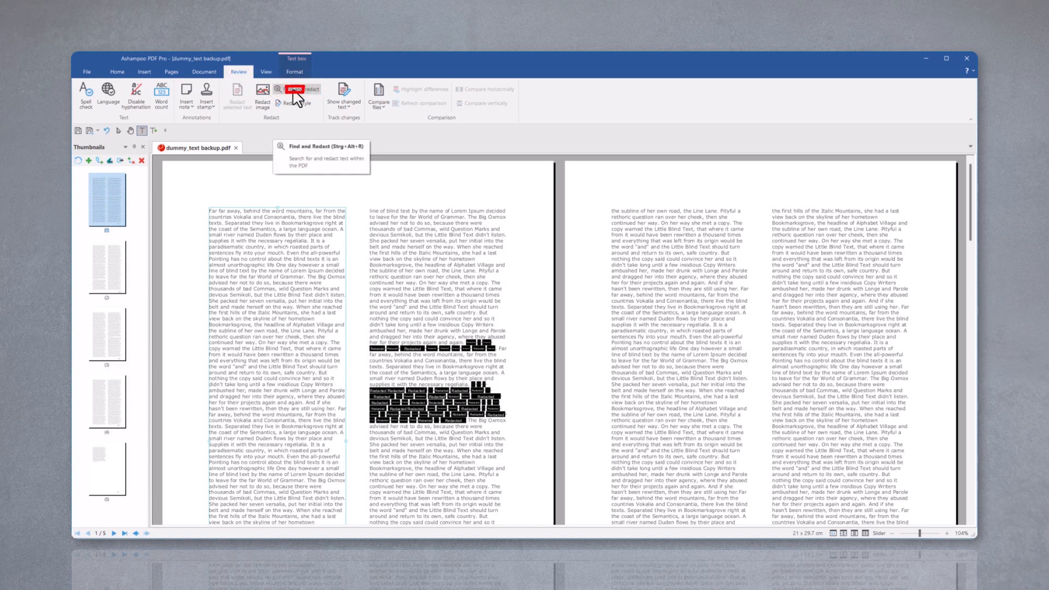
Find and redact all 17 occurrences of 'Grammar' in the document
left_click(295, 88)
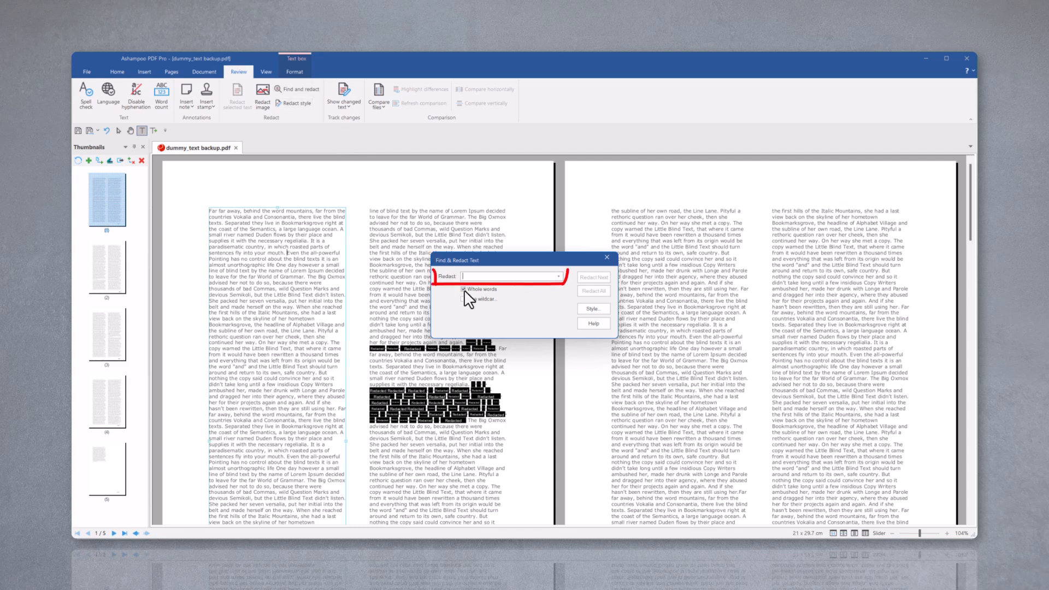
type("Grammar")
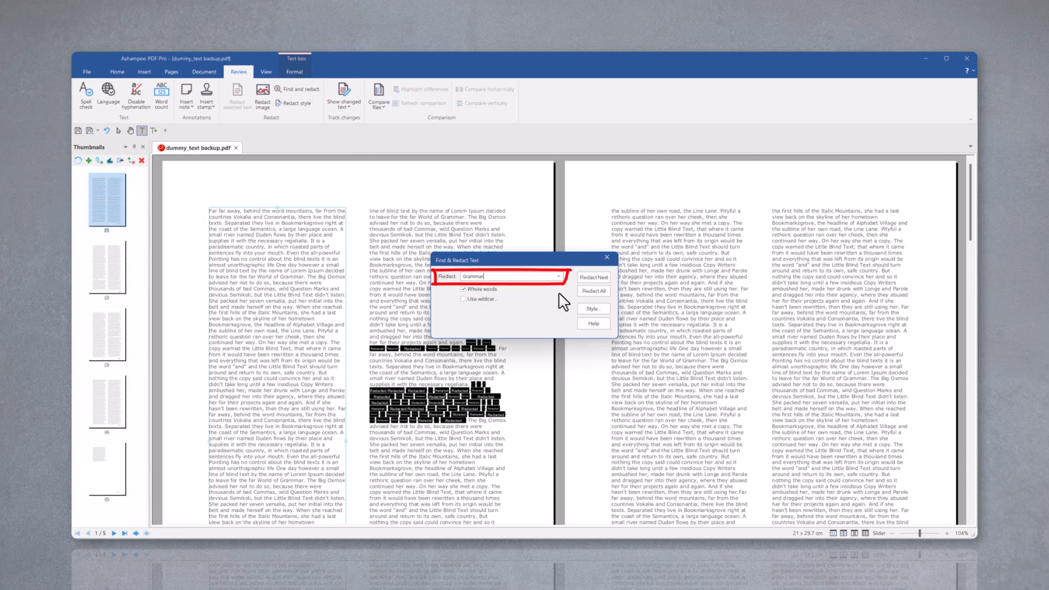
mouse_move(591, 291)
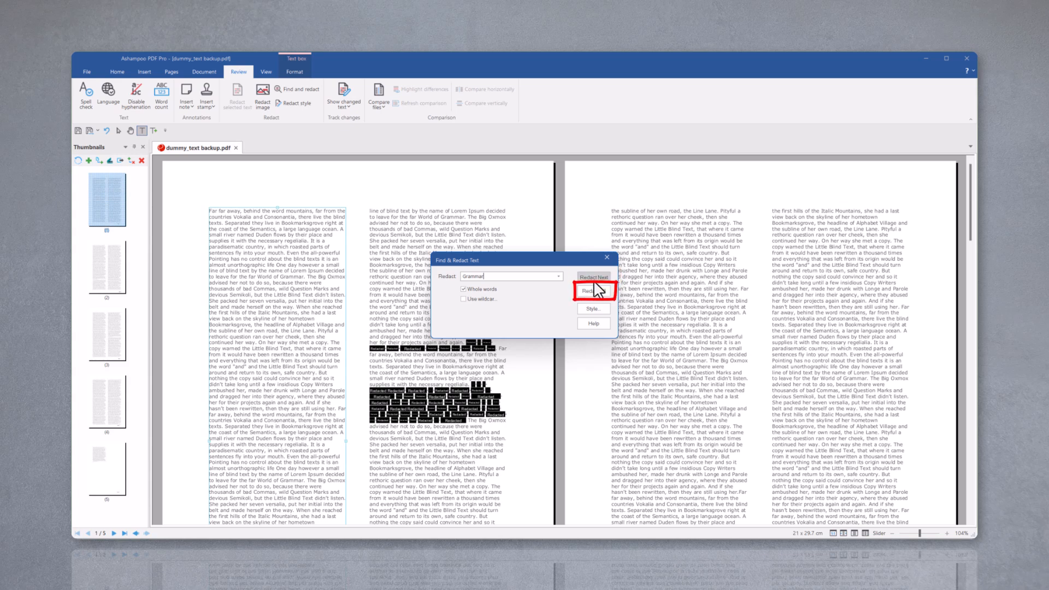
left_click(591, 291)
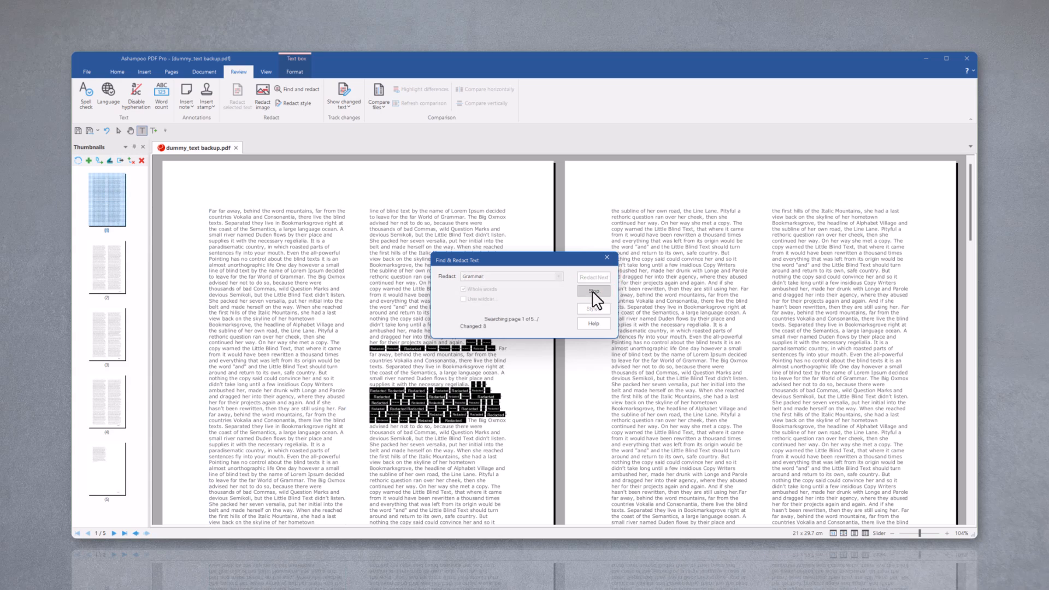
left_click(592, 291)
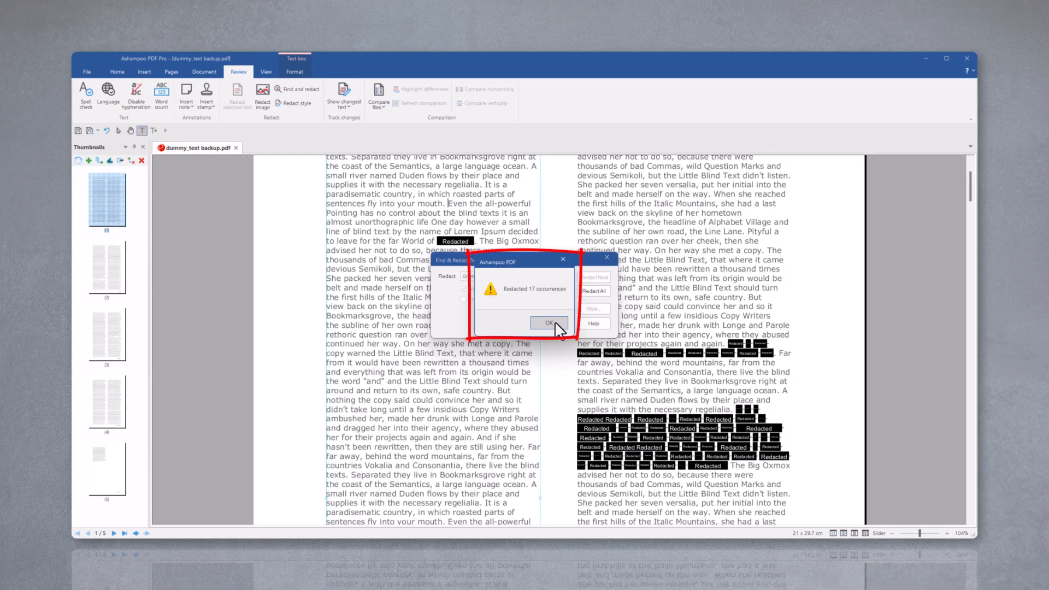
left_click(548, 322)
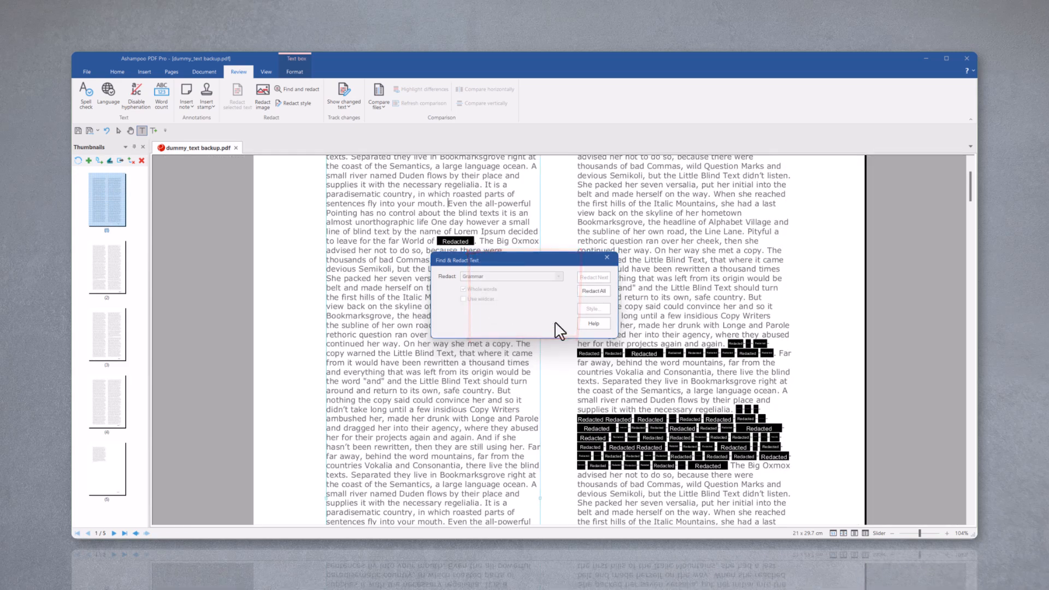
left_click(606, 258)
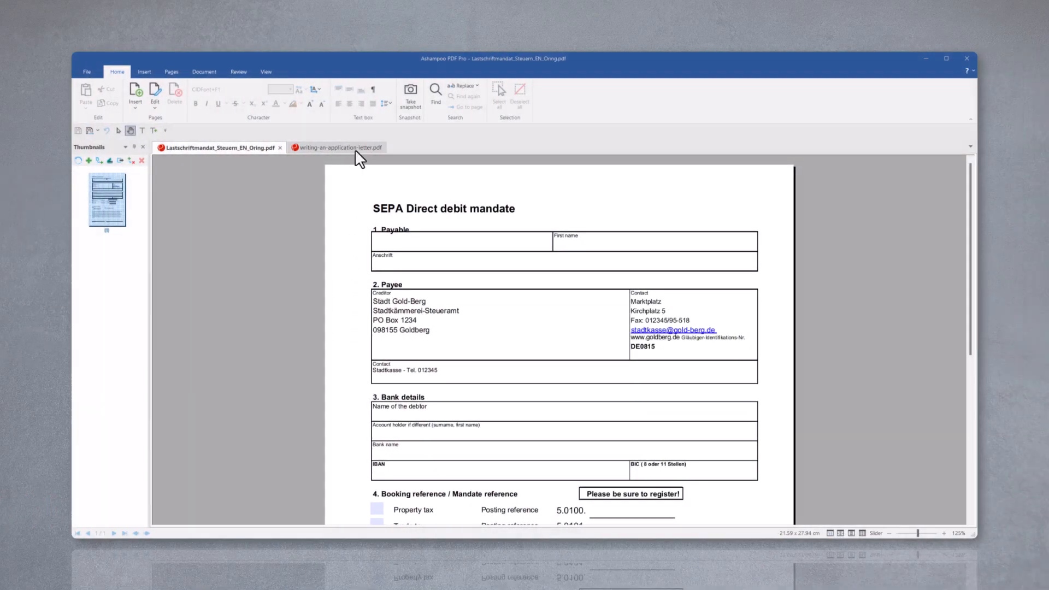
Set the application letter's security to Acrobat X 256-bit AES with a password required to open
left_click(337, 147)
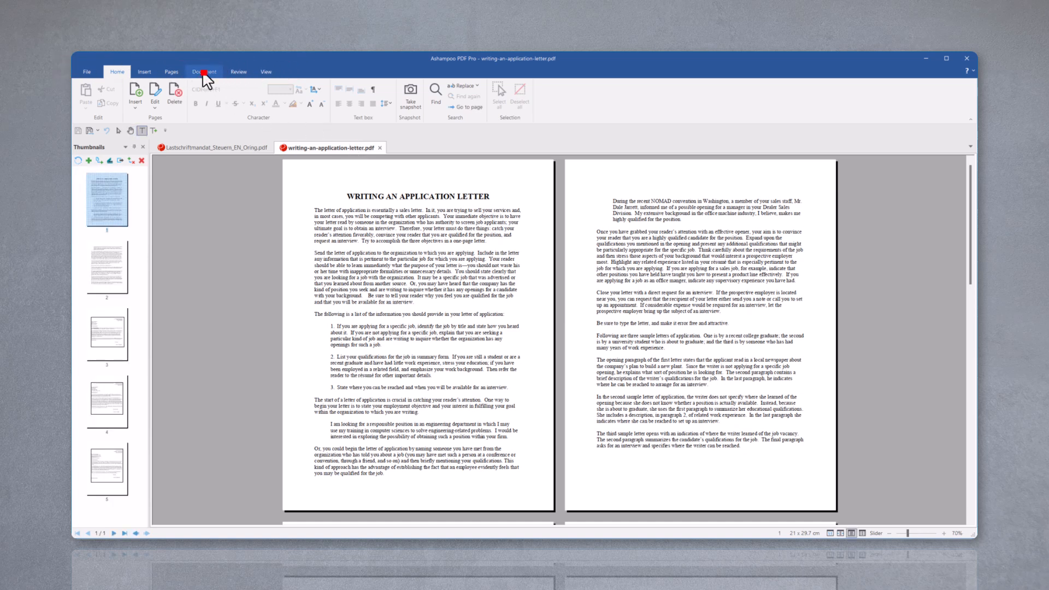
left_click(204, 72)
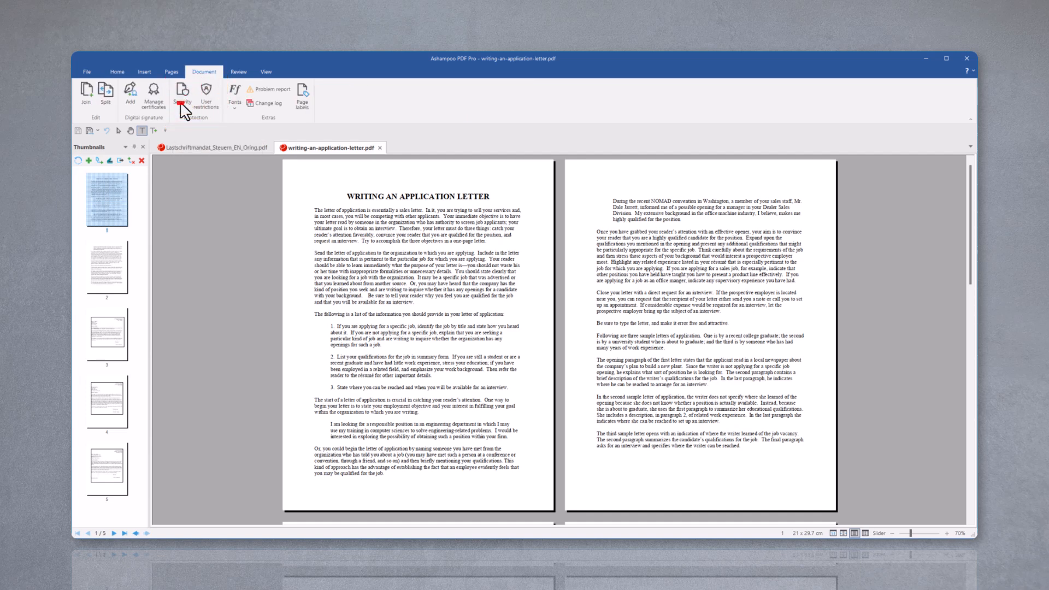
left_click(181, 94)
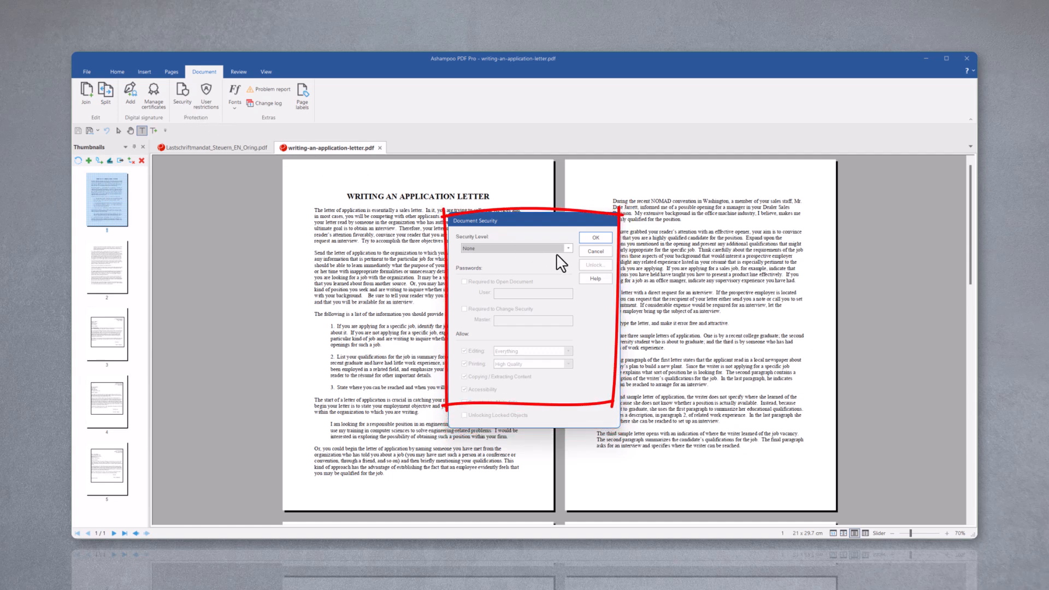
left_click(568, 248)
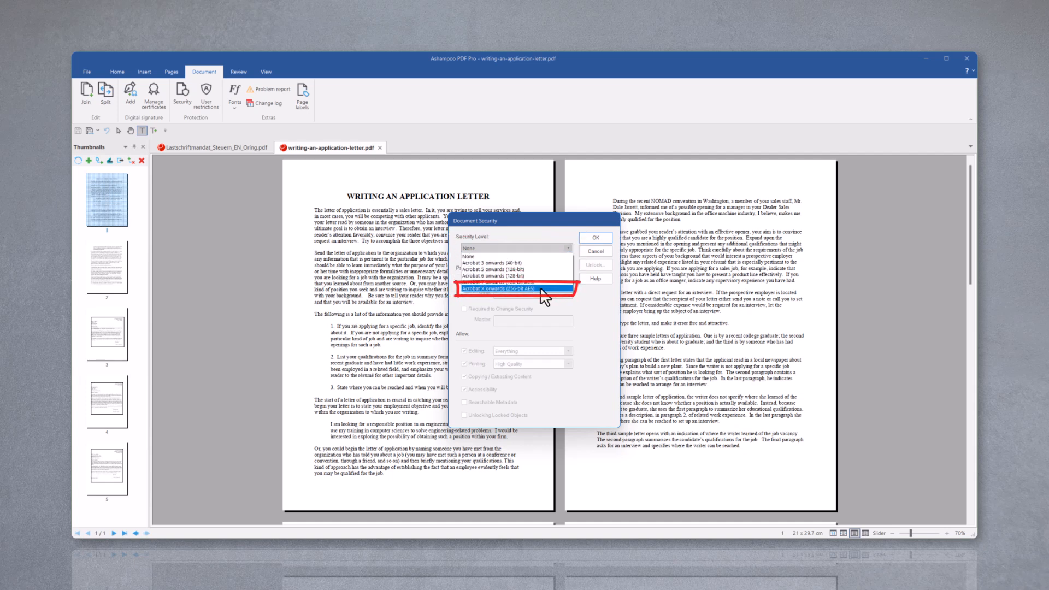
left_click(514, 289)
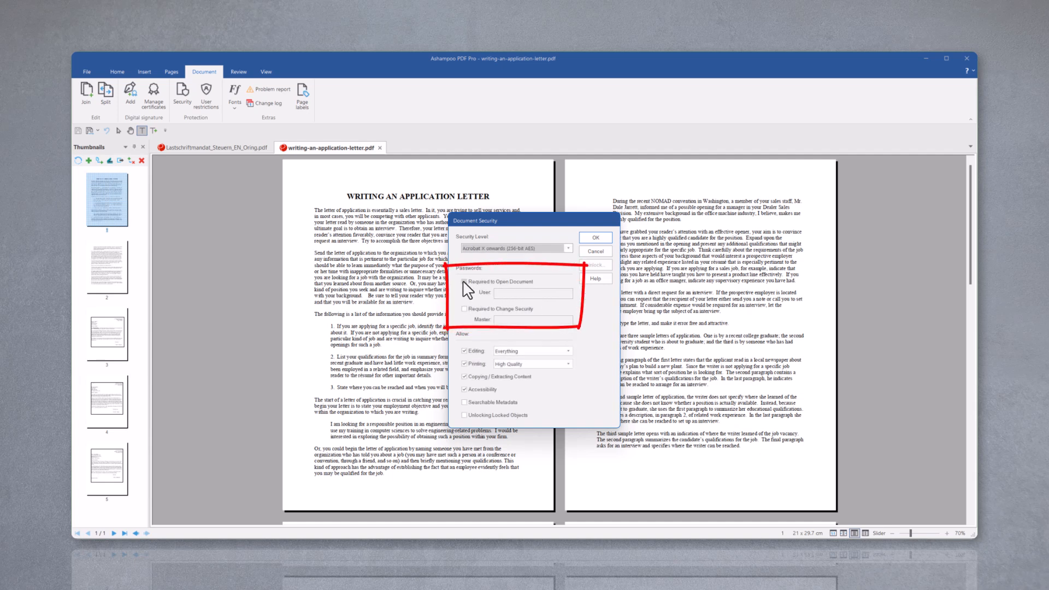
left_click(463, 281)
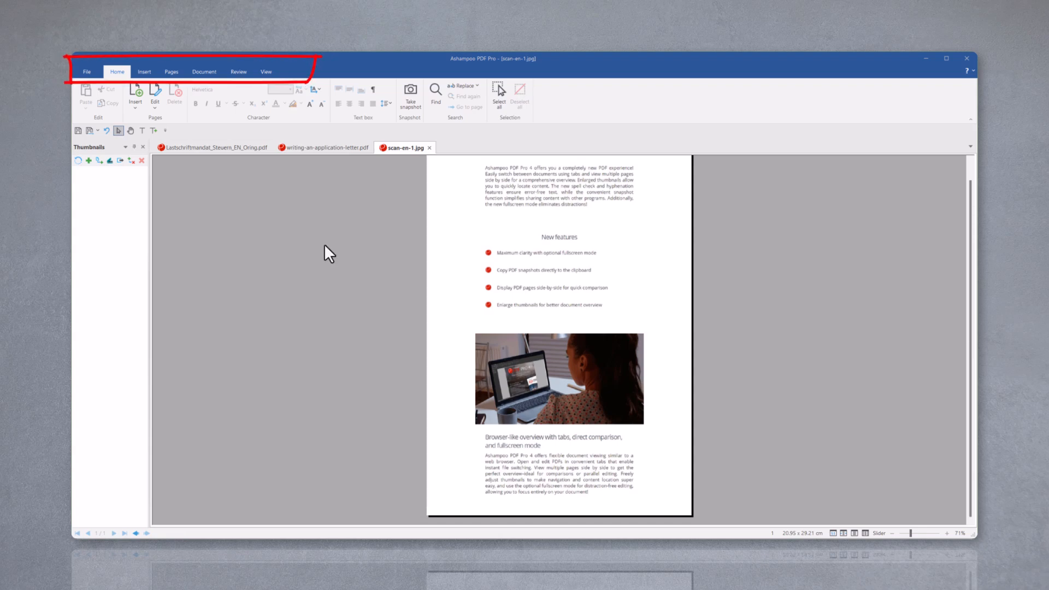
Run English text recognition on all pages of scan-en-1.jpg
left_click(170, 72)
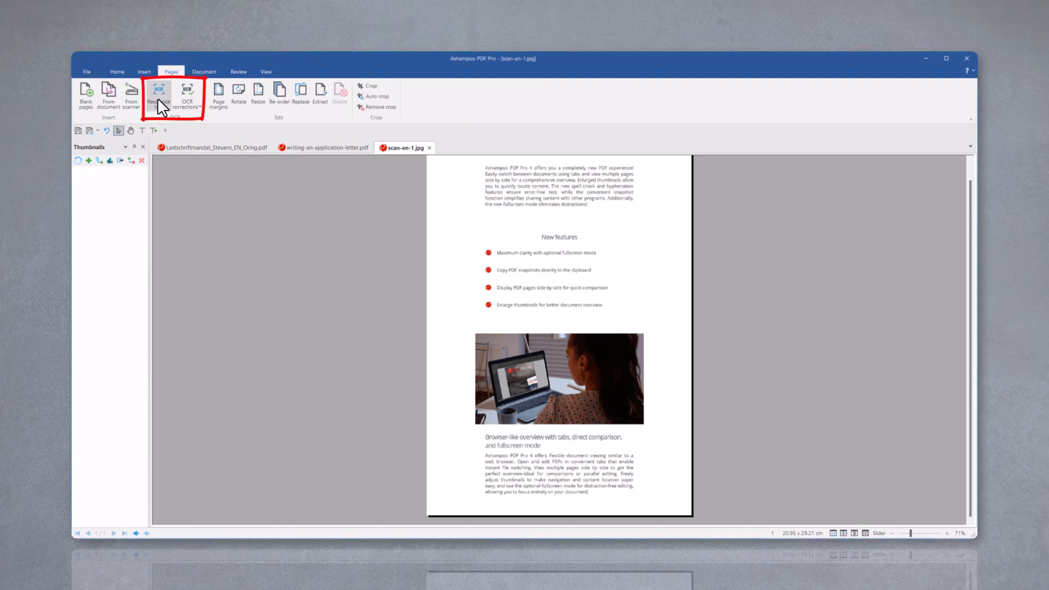
mouse_move(158, 93)
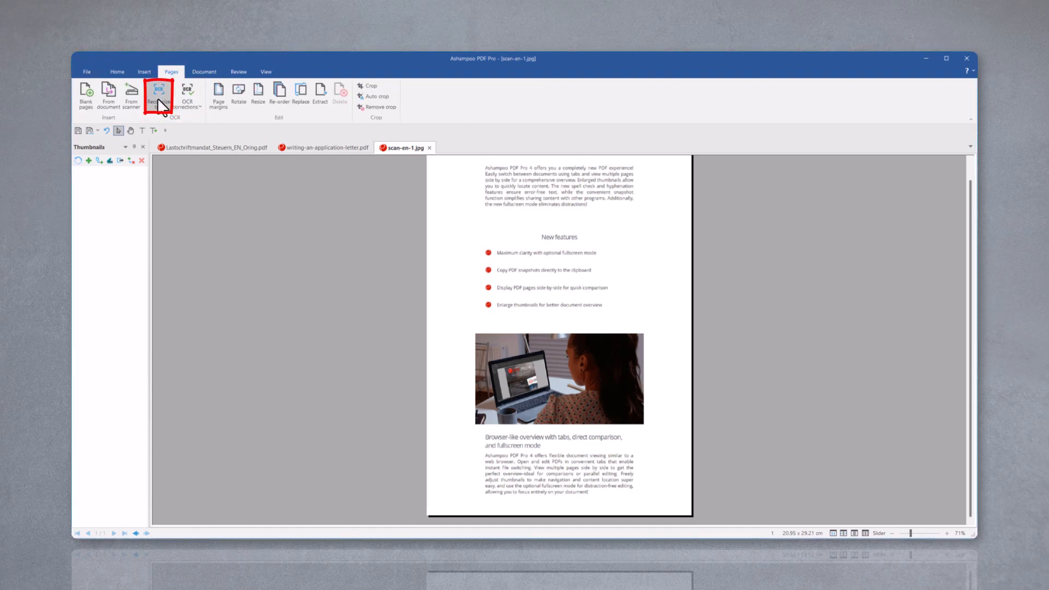
left_click(159, 94)
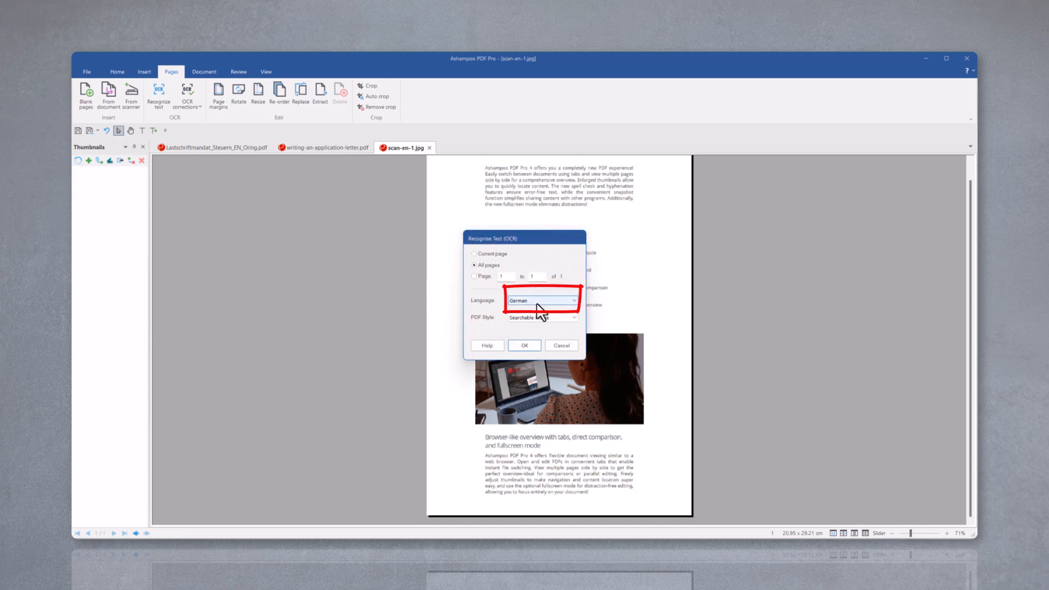
left_click(572, 299)
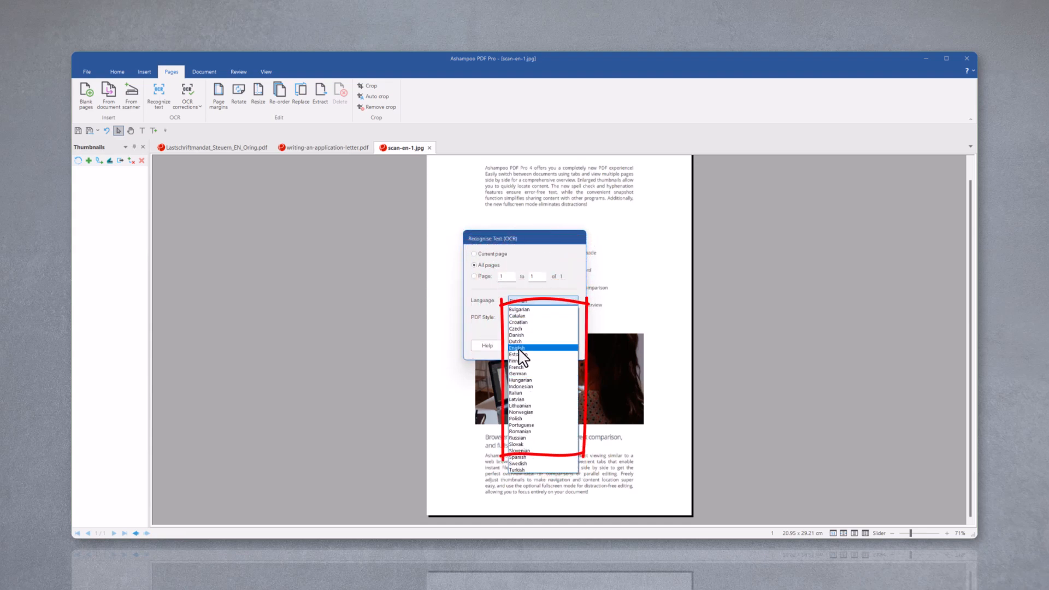
left_click(518, 347)
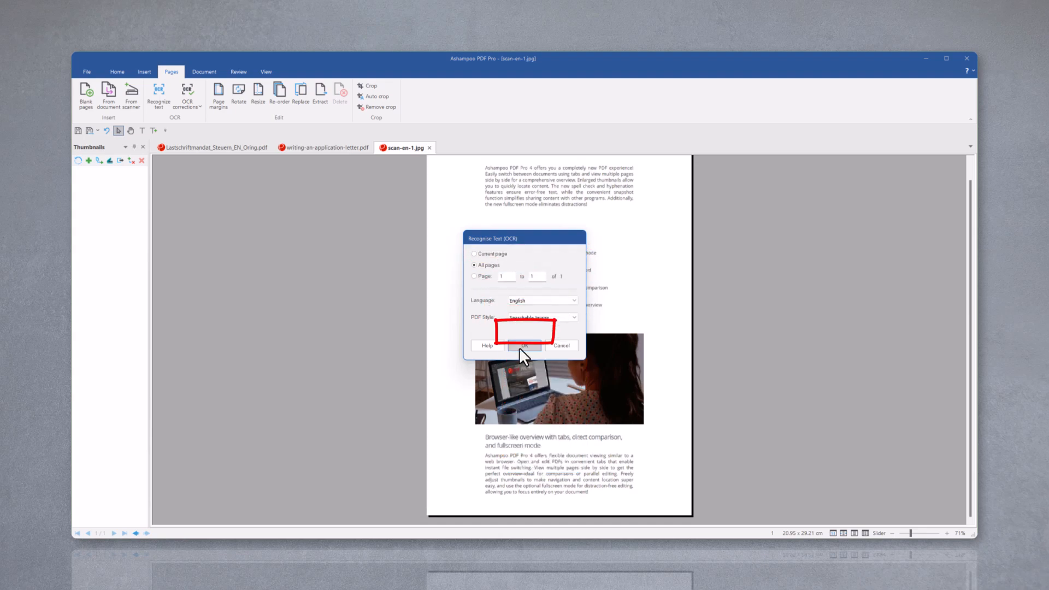
left_click(525, 347)
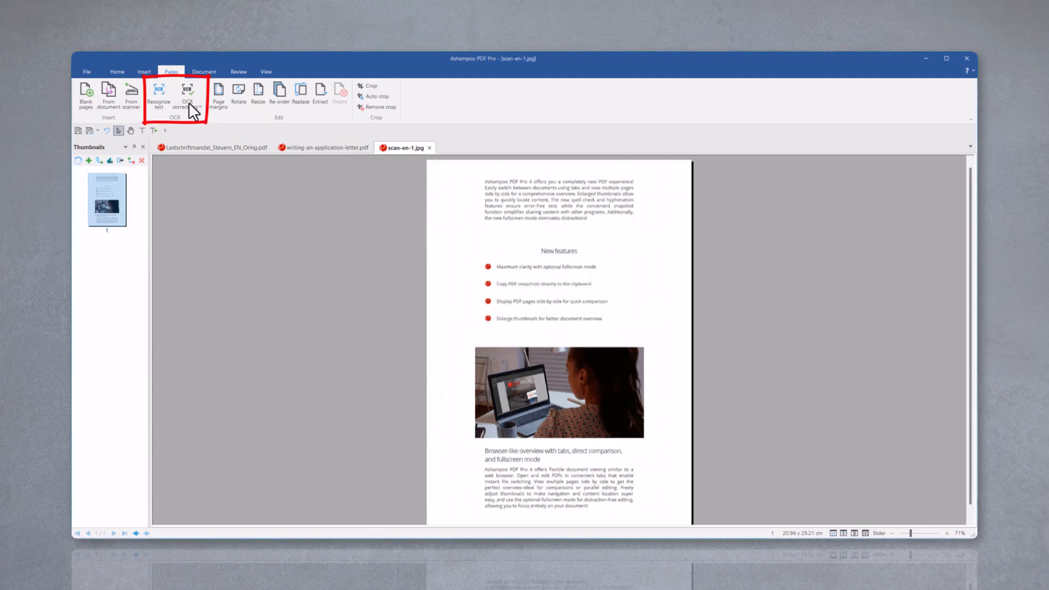
Start OCR corrections mode so the recognised text becomes editable boxes
left_click(188, 97)
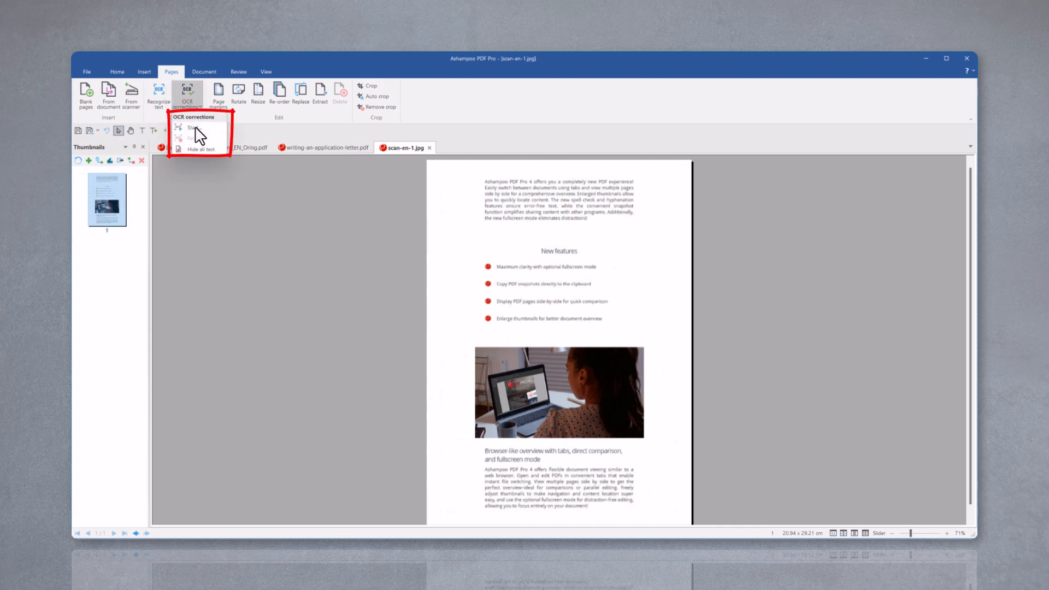
left_click(190, 128)
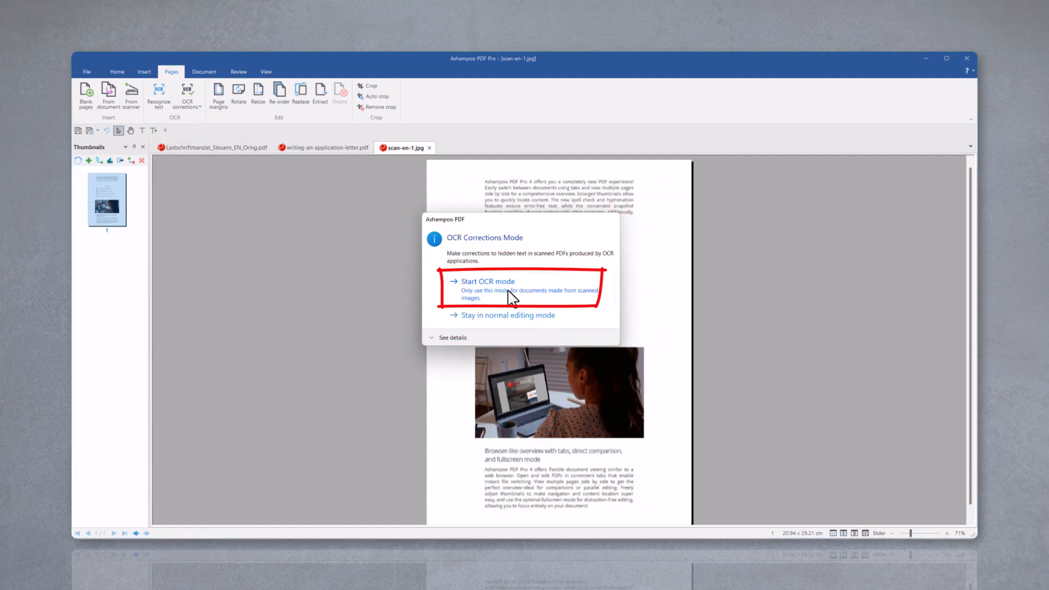
left_click(488, 281)
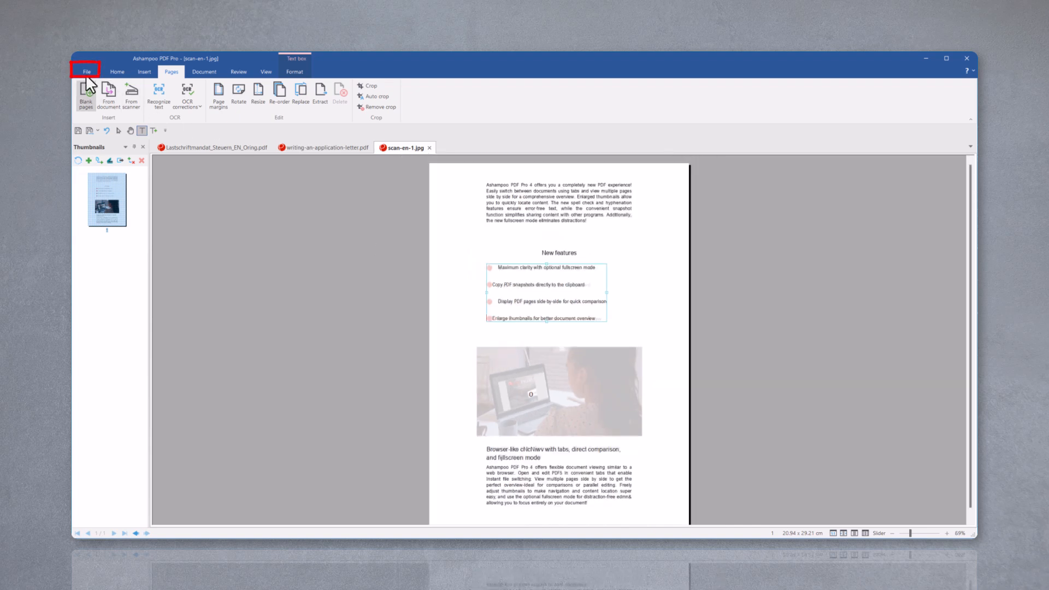
Export all pages as Plain Text to a folder on the Desktop
left_click(87, 72)
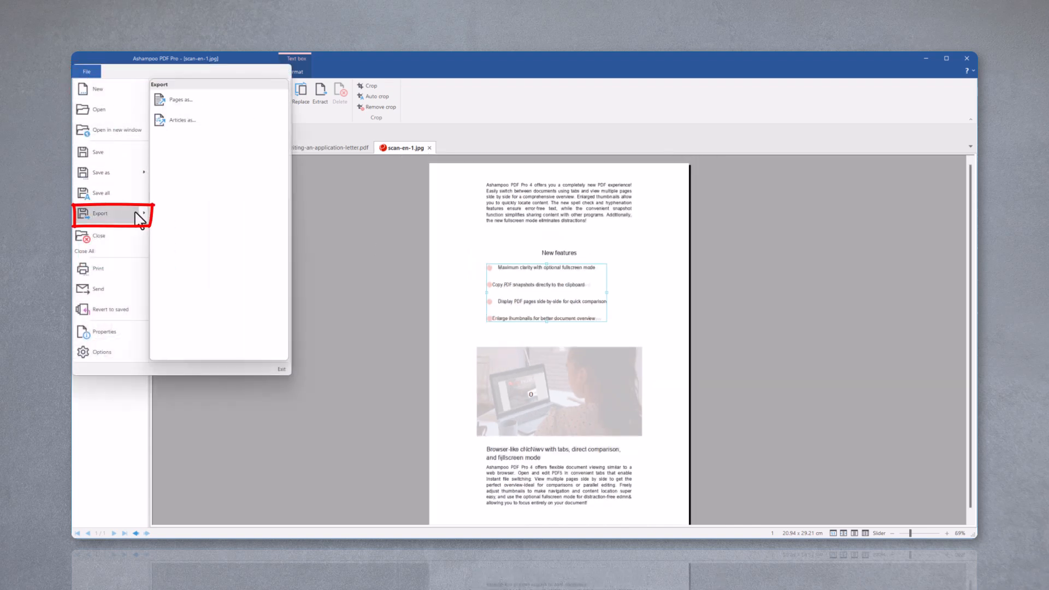
mouse_move(177, 99)
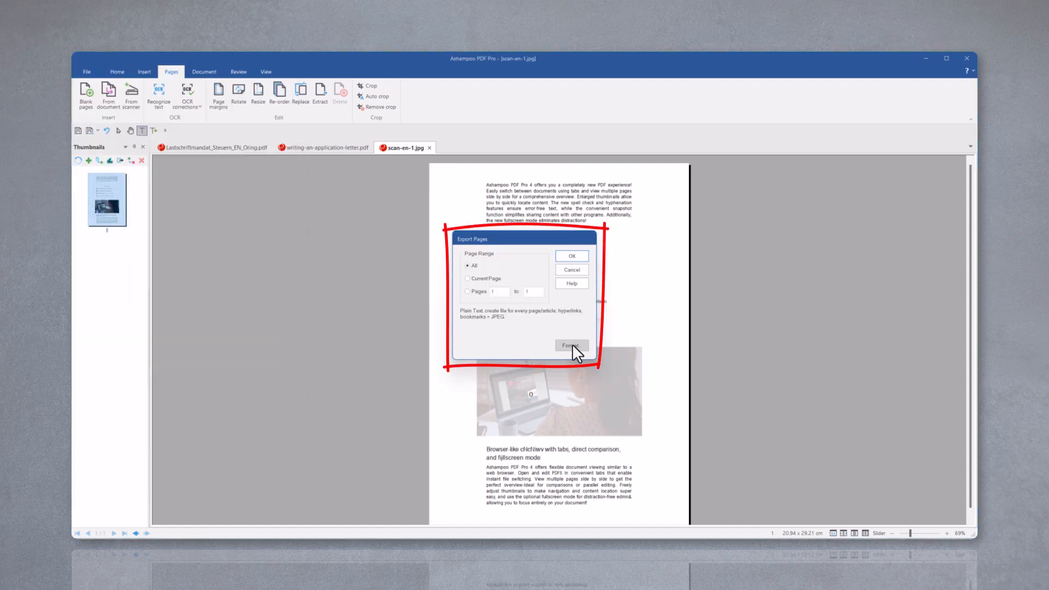
left_click(571, 347)
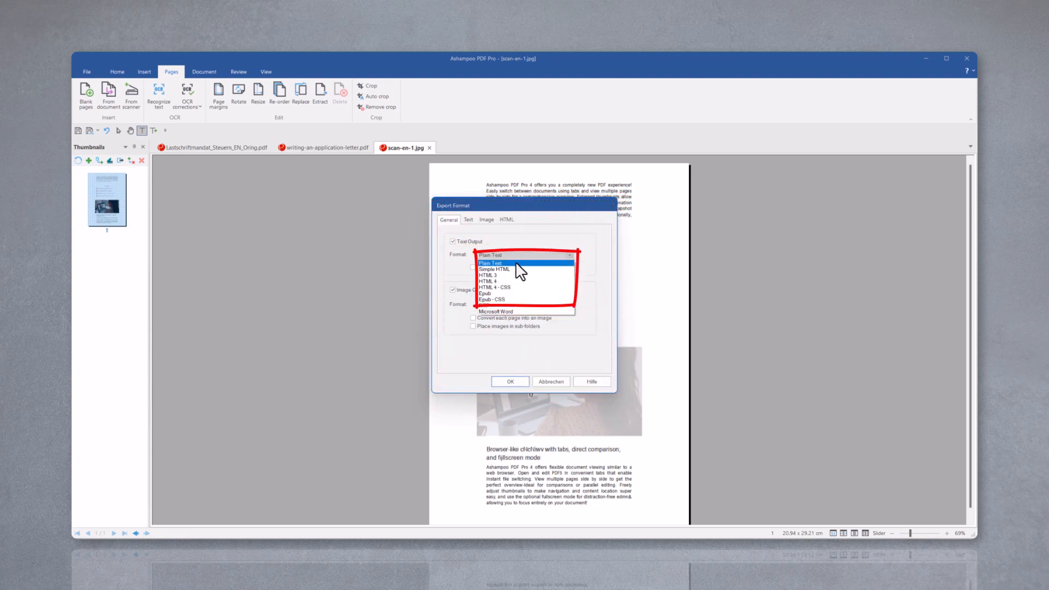
left_click(490, 261)
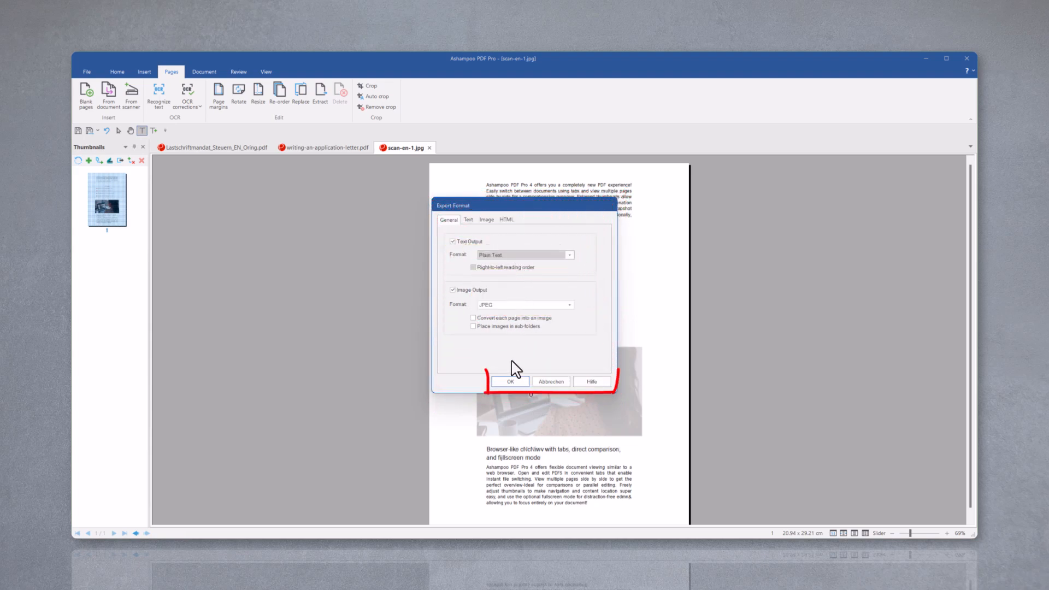
left_click(509, 381)
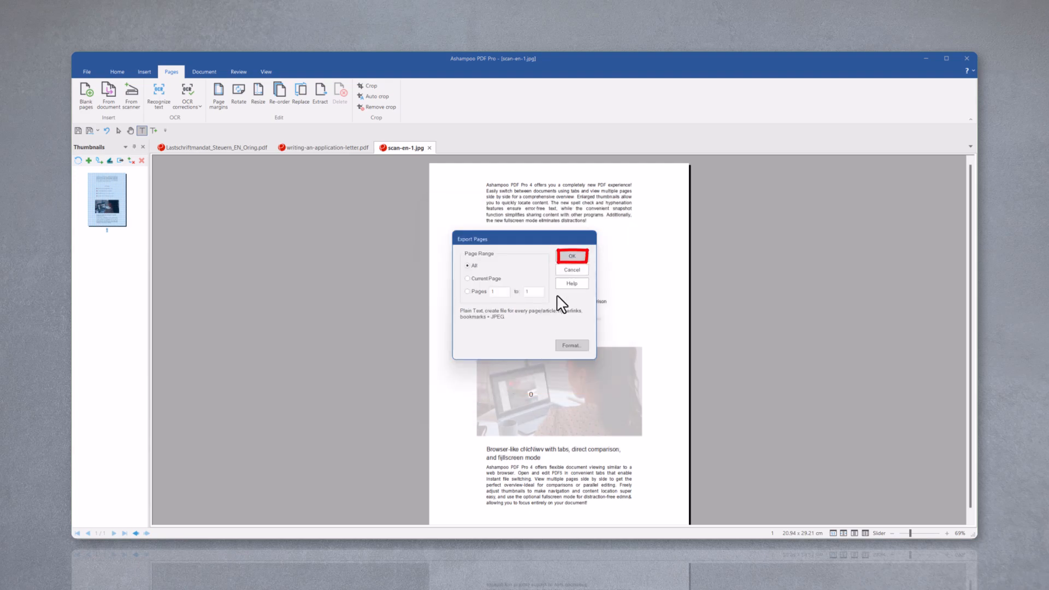
left_click(571, 255)
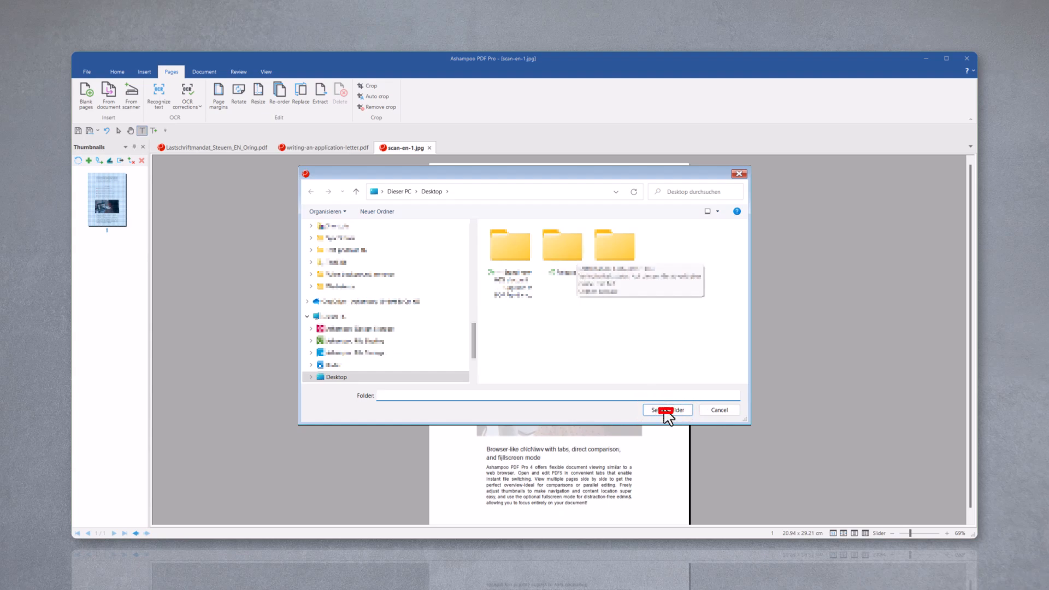
left_click(666, 410)
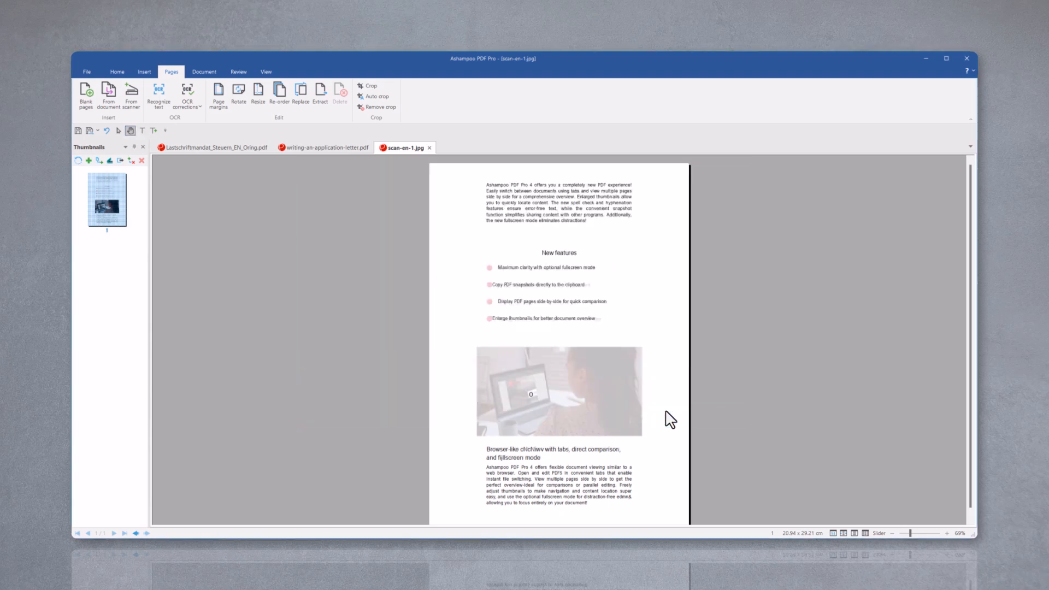